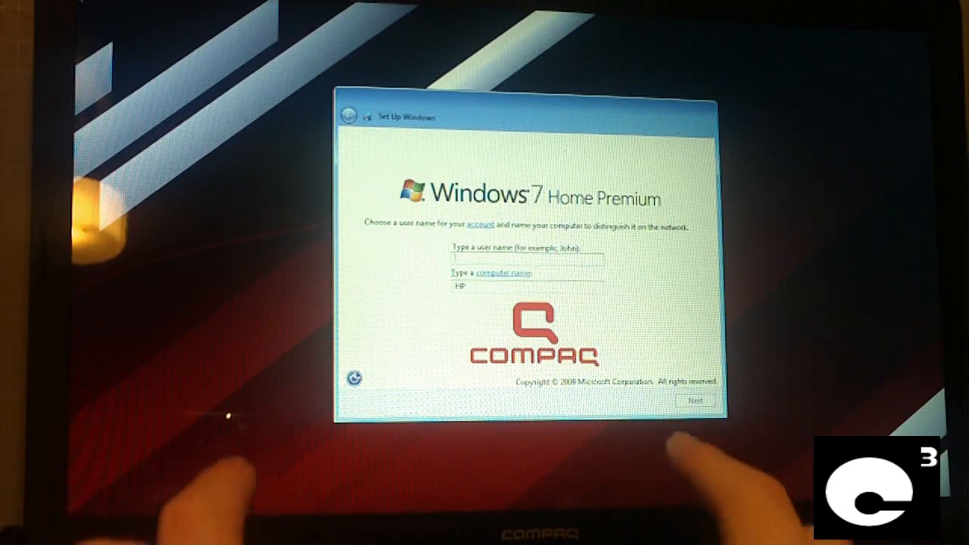
Name the account 'user' with computer name user-HP and continue to the password page
{"action": "type", "text": "user"}
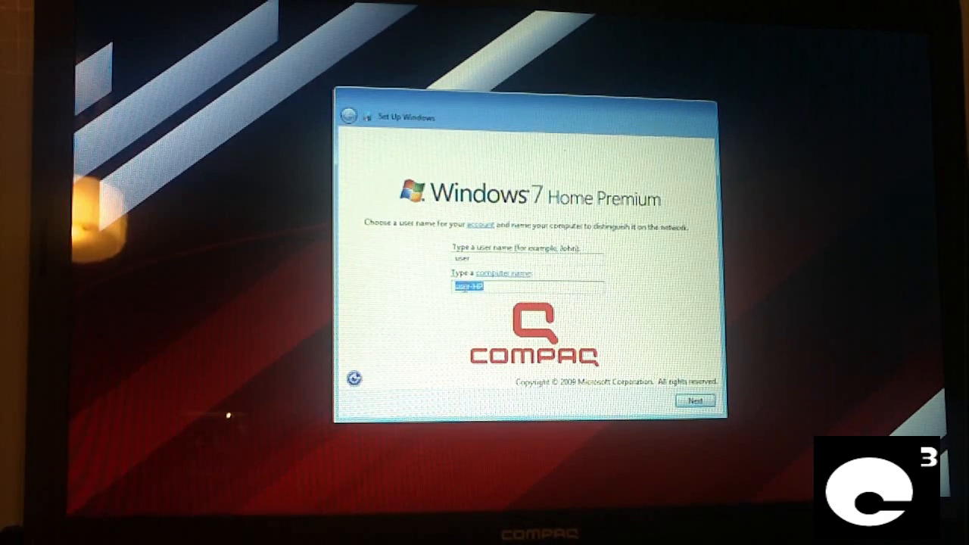
{"action": "left_click", "coordinate": [499, 257]}
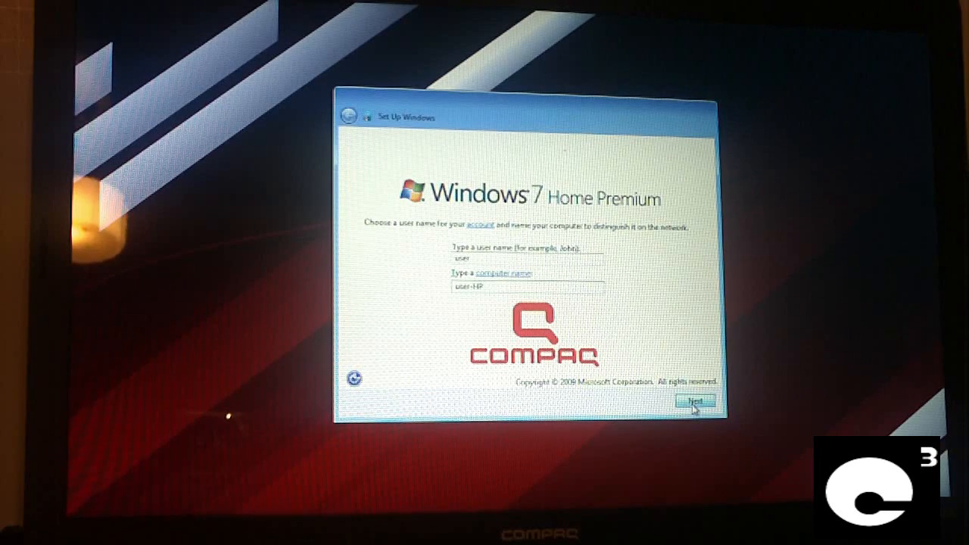
{"action": "left_click", "coordinate": [695, 400]}
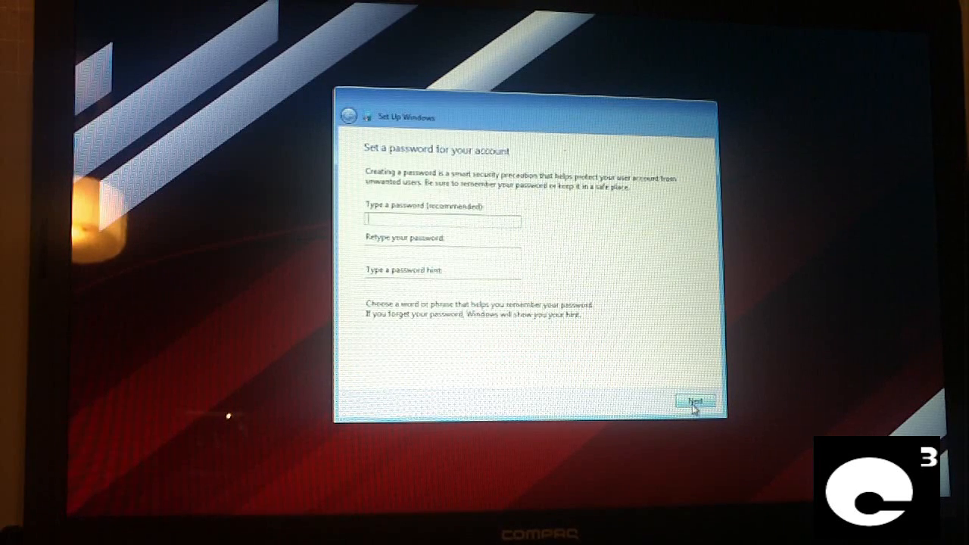
Leave the account password blank and accept the Windows license terms
{"action": "left_click", "coordinate": [694, 400]}
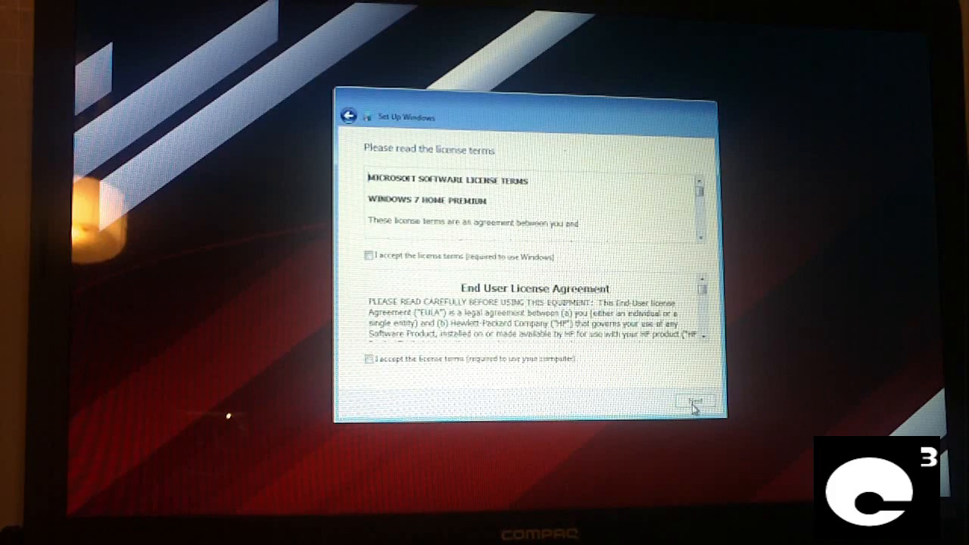
{"action": "left_click", "coordinate": [369, 256]}
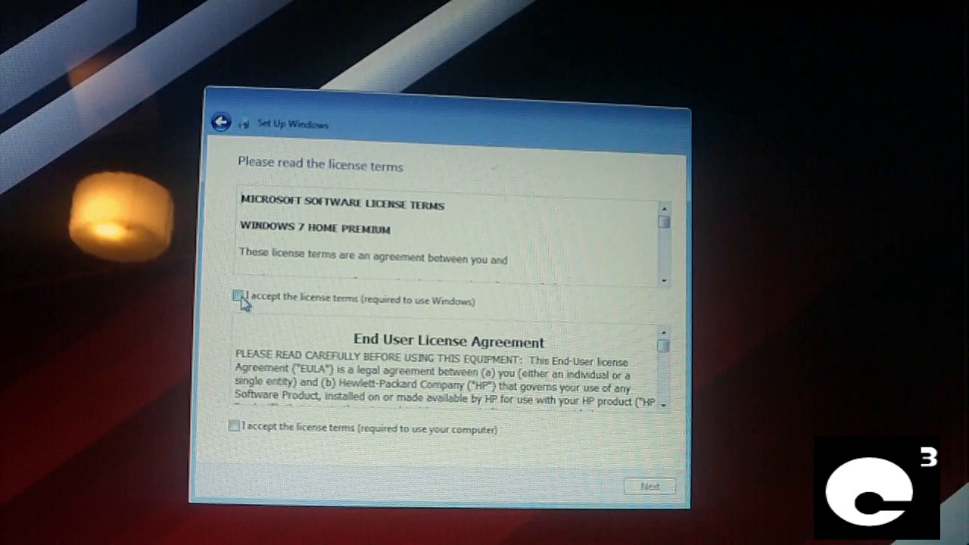
{"action": "left_click", "coordinate": [236, 297]}
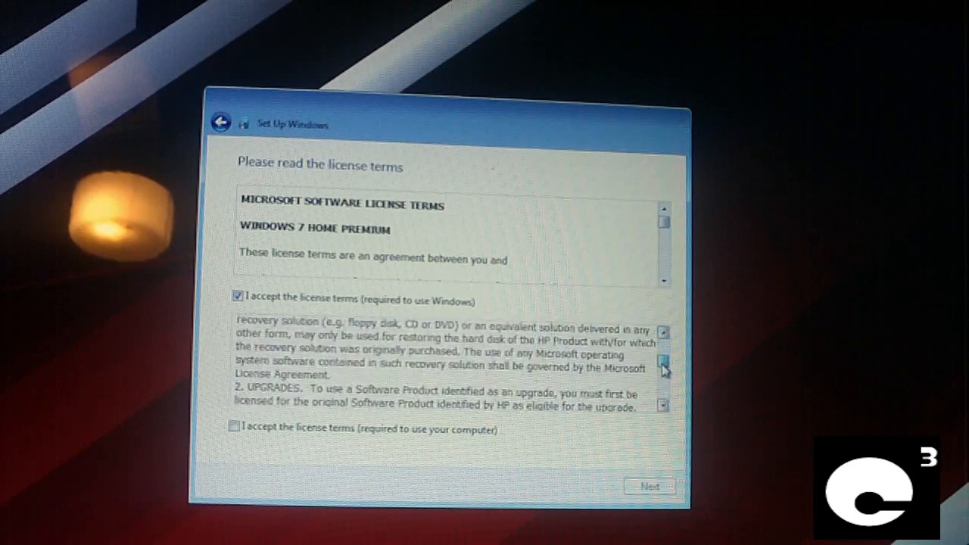
Accept the HP license terms and continue to the protection settings choice
{"action": "left_click", "coordinate": [662, 376]}
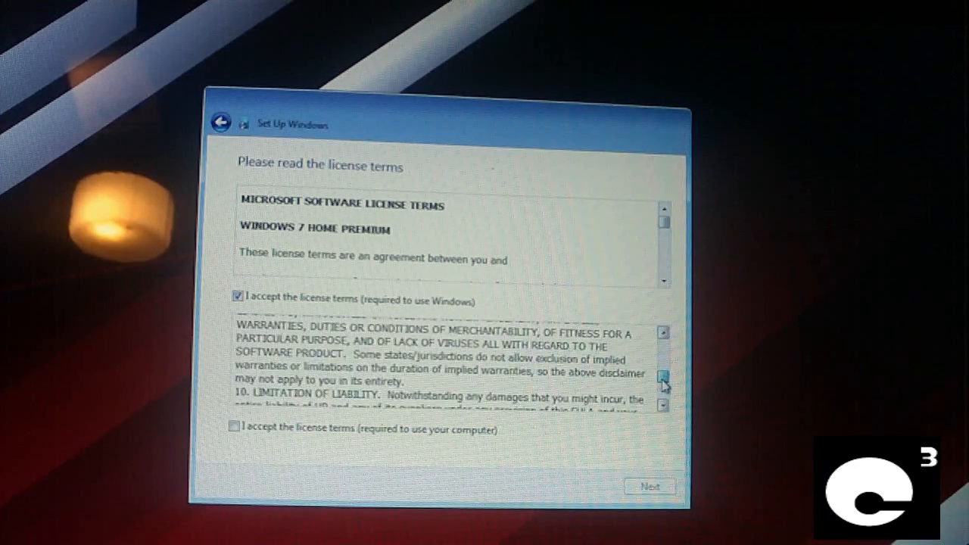
{"action": "left_click", "coordinate": [663, 375]}
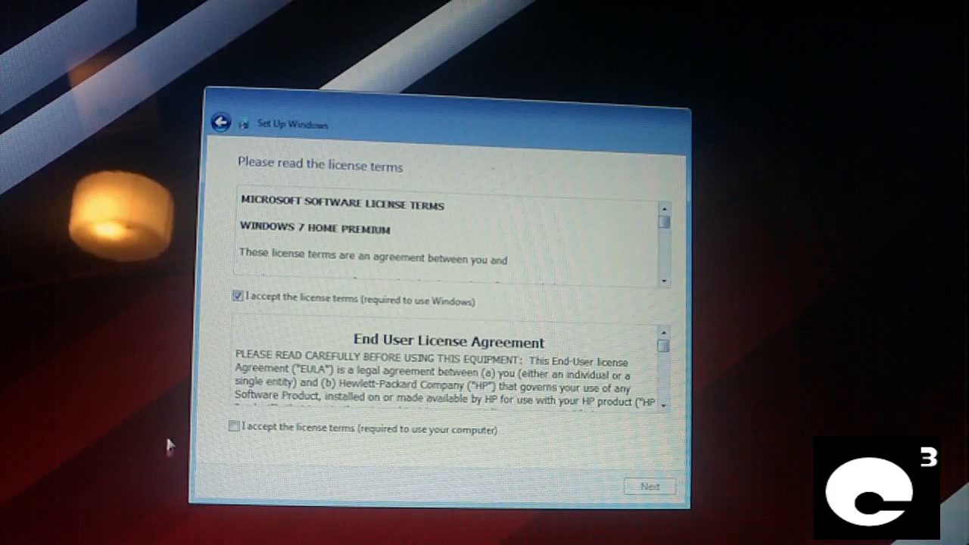
{"action": "left_click", "coordinate": [233, 427]}
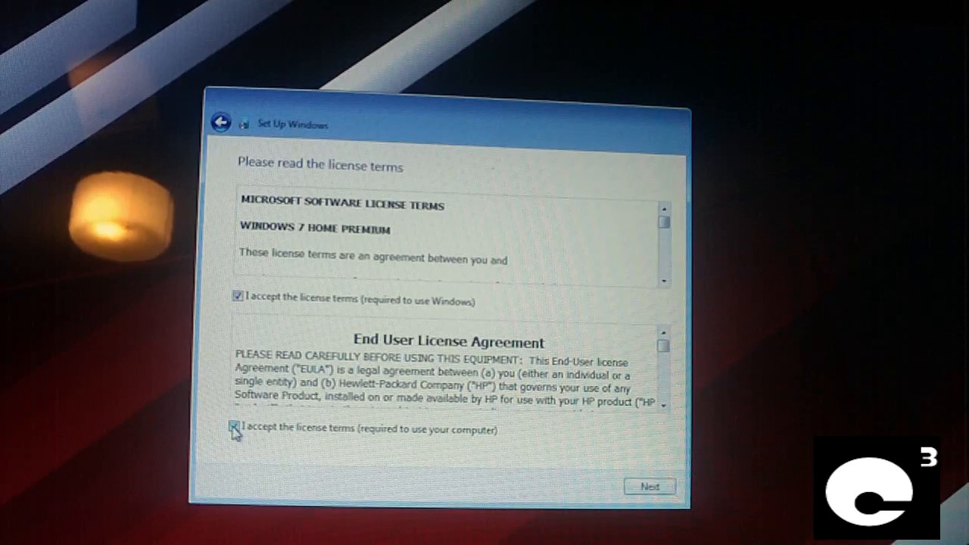
{"action": "left_click", "coordinate": [649, 486]}
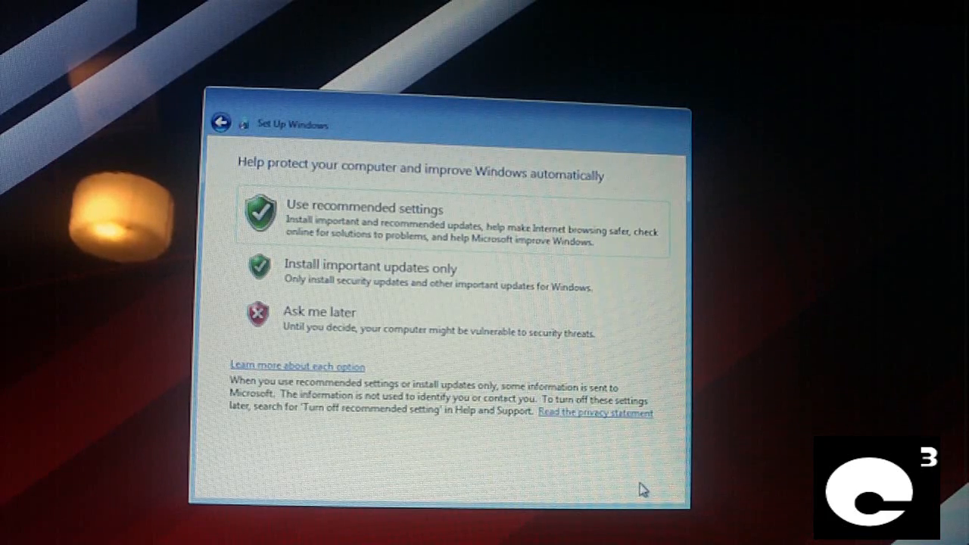
{"action": "mouse_move", "coordinate": [455, 240]}
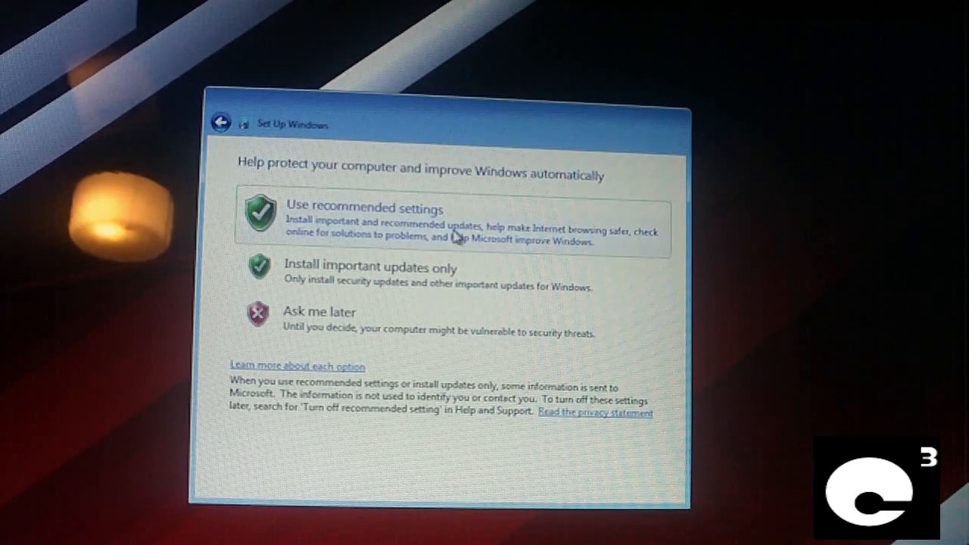
{"action": "mouse_move", "coordinate": [424, 224]}
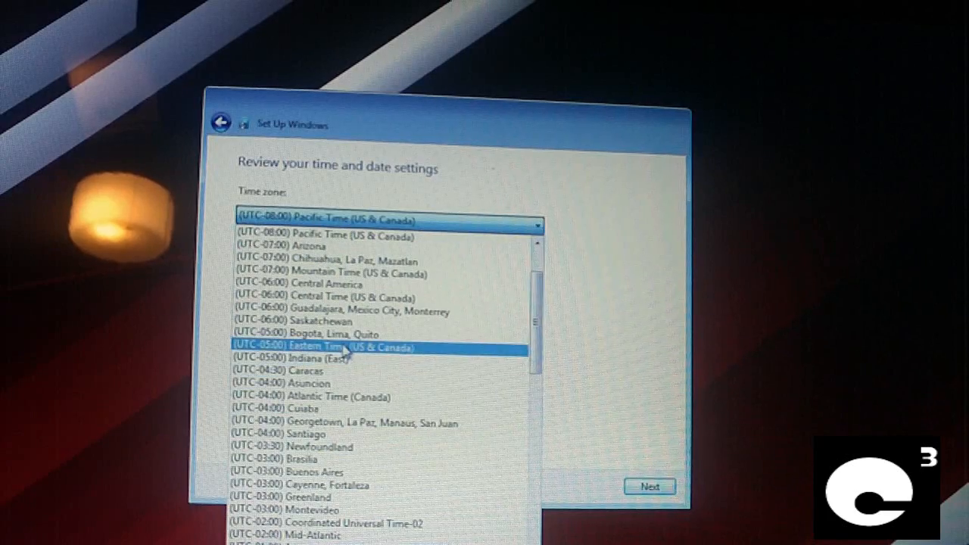
Choose (UTC-05:00) Eastern Time and confirm the time and date settings
{"action": "left_click", "coordinate": [326, 347]}
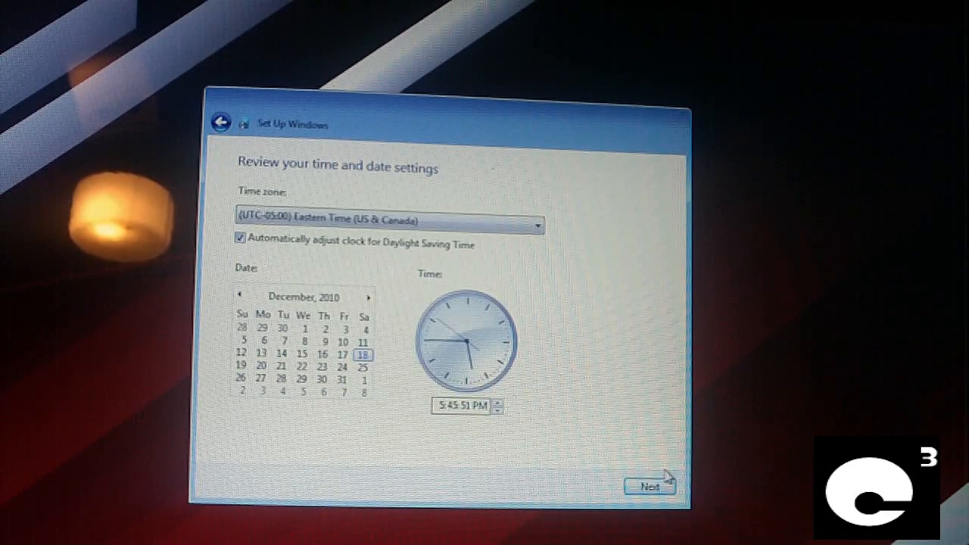
{"action": "left_click", "coordinate": [650, 487]}
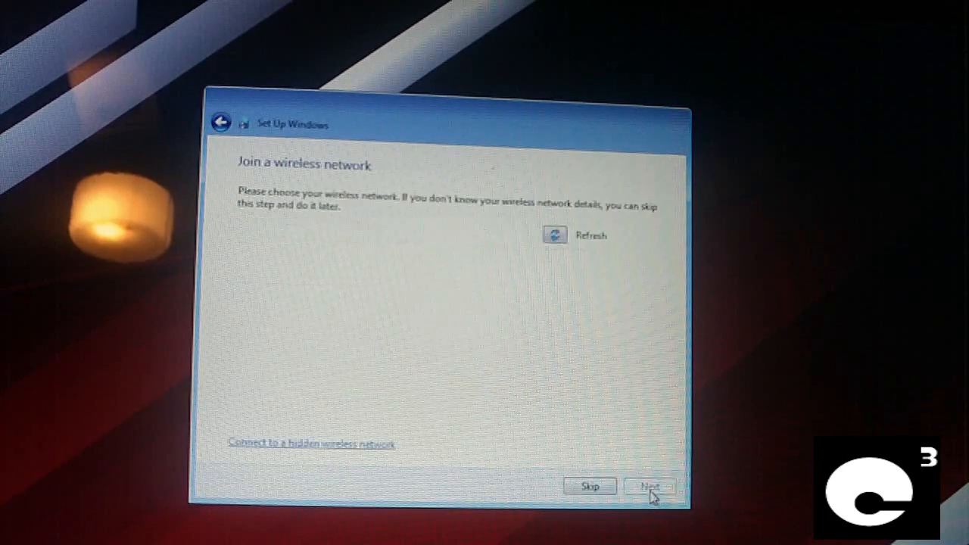
Skip the Join a wireless network page so setup finishes
{"action": "left_click", "coordinate": [554, 234]}
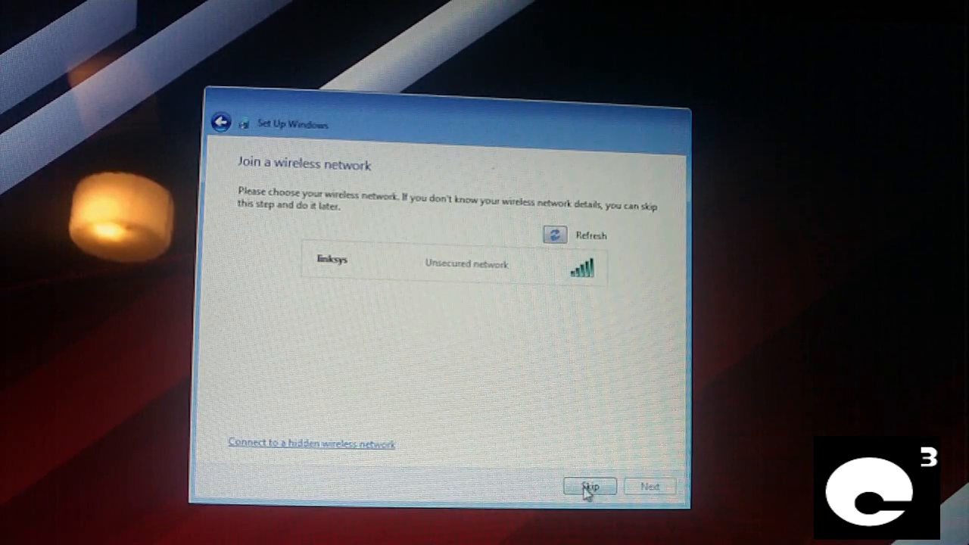
{"action": "left_click", "coordinate": [591, 487]}
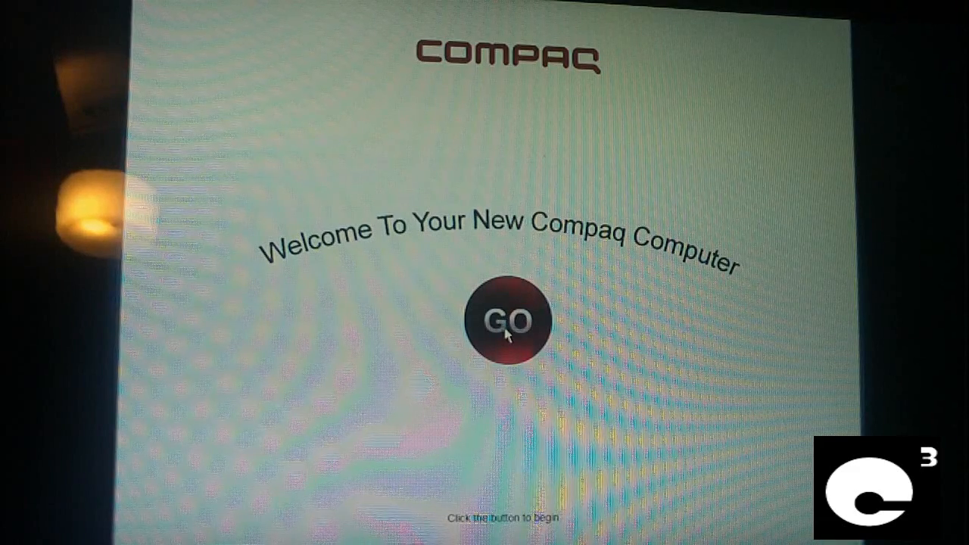
Start Compaq Setup with GO to reach the registration form (step 1 of 4)
{"action": "left_click", "coordinate": [507, 322]}
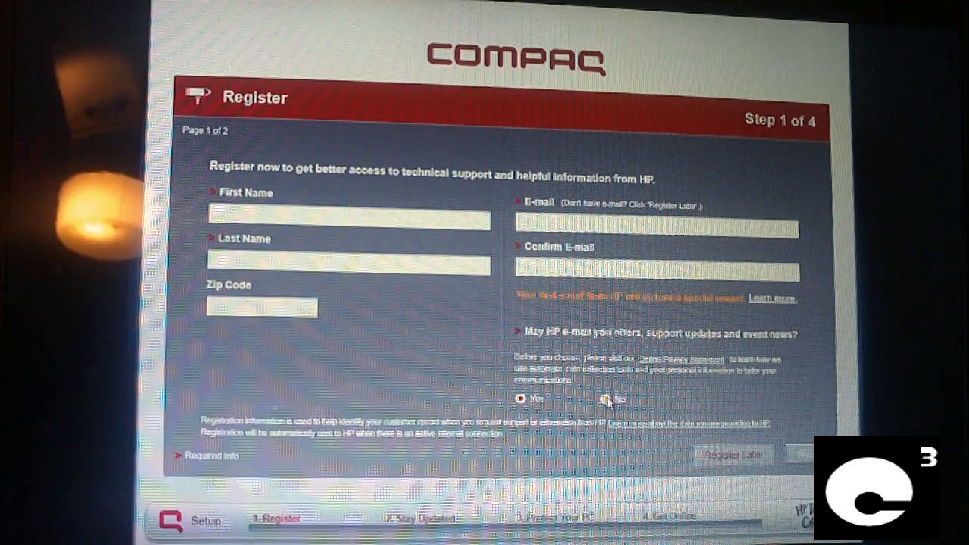
Decline HP e-mail, register later, turn down HP updates and alerts, and continue to Protect Your PC
{"action": "left_click", "coordinate": [606, 400]}
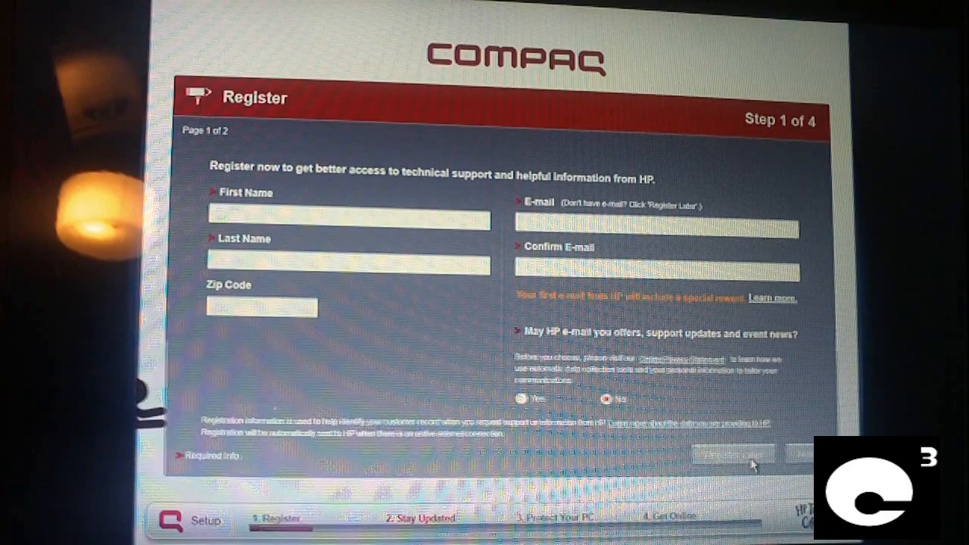
{"action": "left_click", "coordinate": [731, 453]}
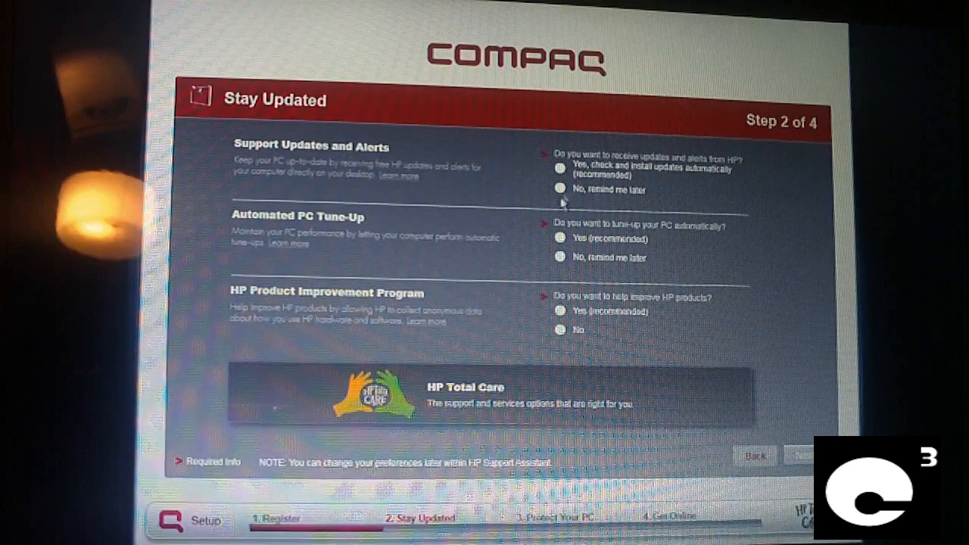
{"action": "left_click", "coordinate": [560, 188]}
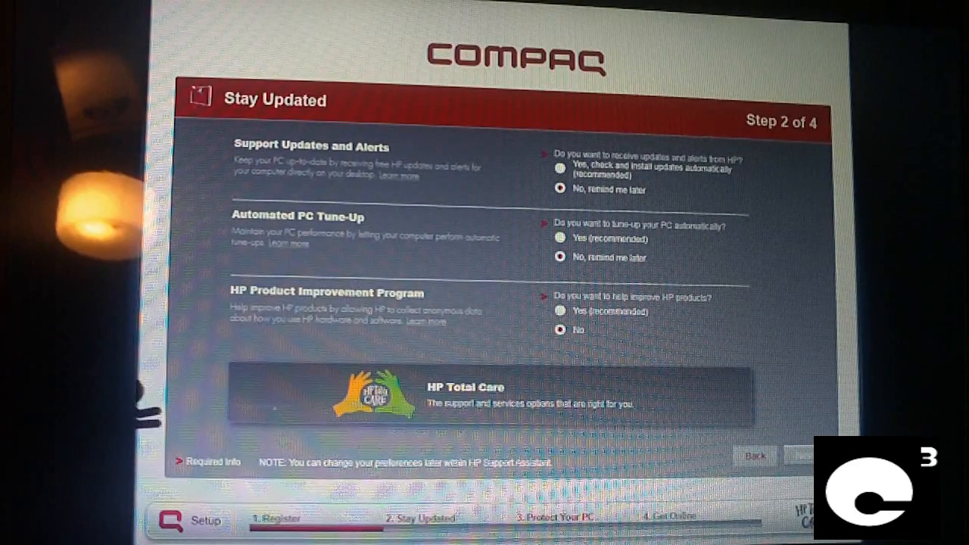
{"action": "left_click", "coordinate": [799, 454]}
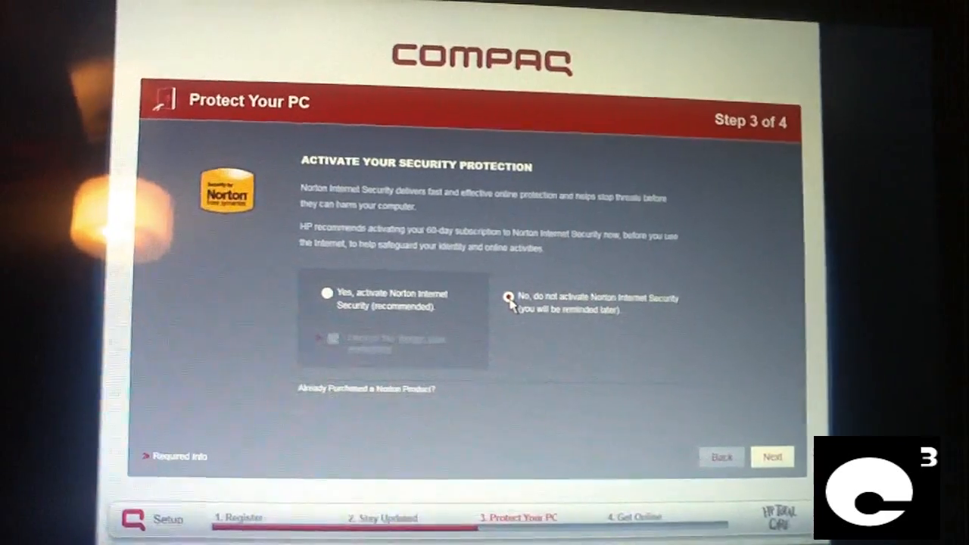
Choose 'No, do not activate Norton Internet Security' and continue, raising the Are You Sure? prompt
{"action": "left_click", "coordinate": [497, 297]}
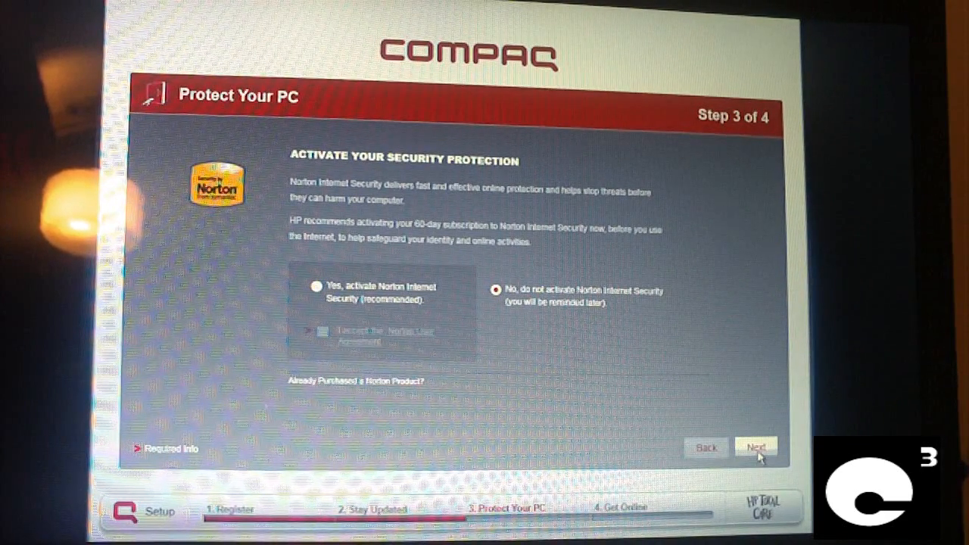
{"action": "left_click", "coordinate": [756, 448]}
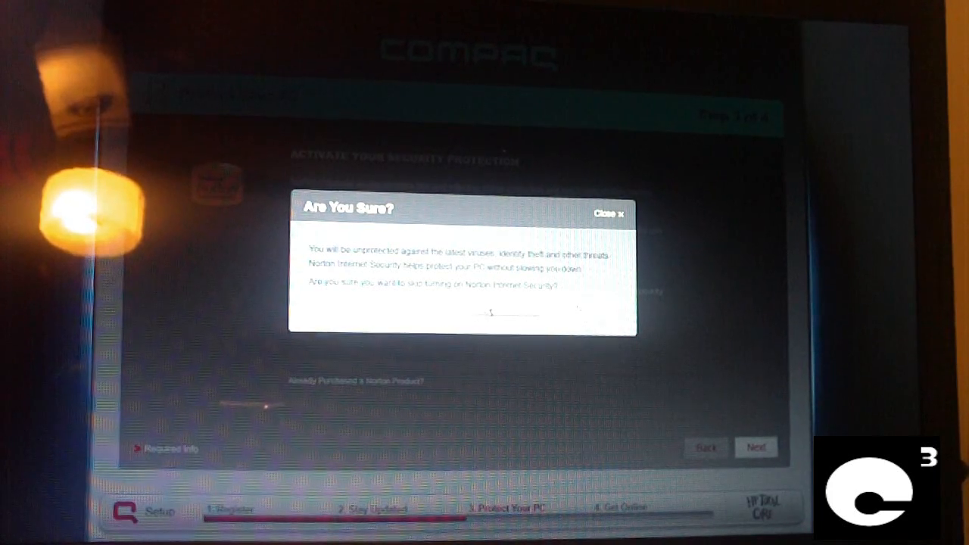
Confirm skipping Norton and advance to step 4, Get Online
{"action": "left_click", "coordinate": [605, 212]}
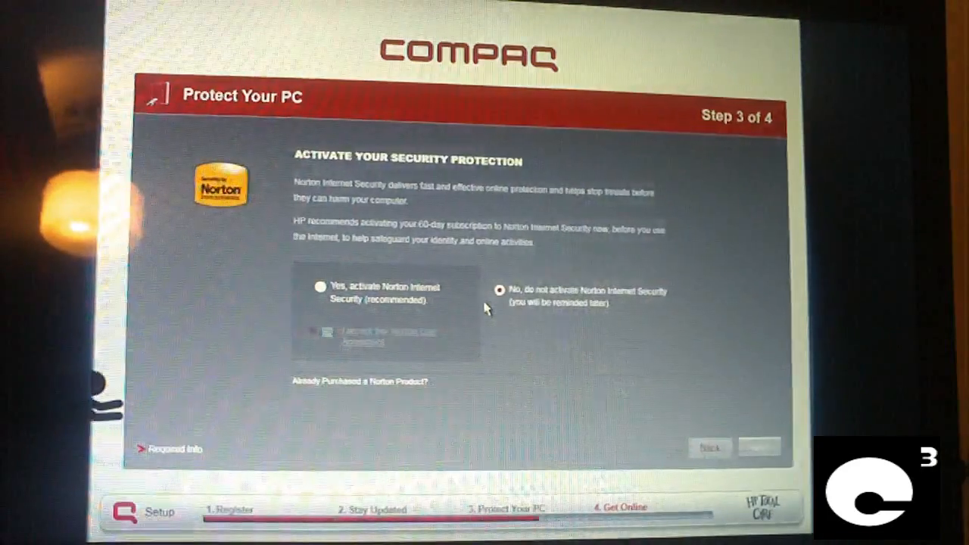
{"action": "left_click", "coordinate": [758, 446]}
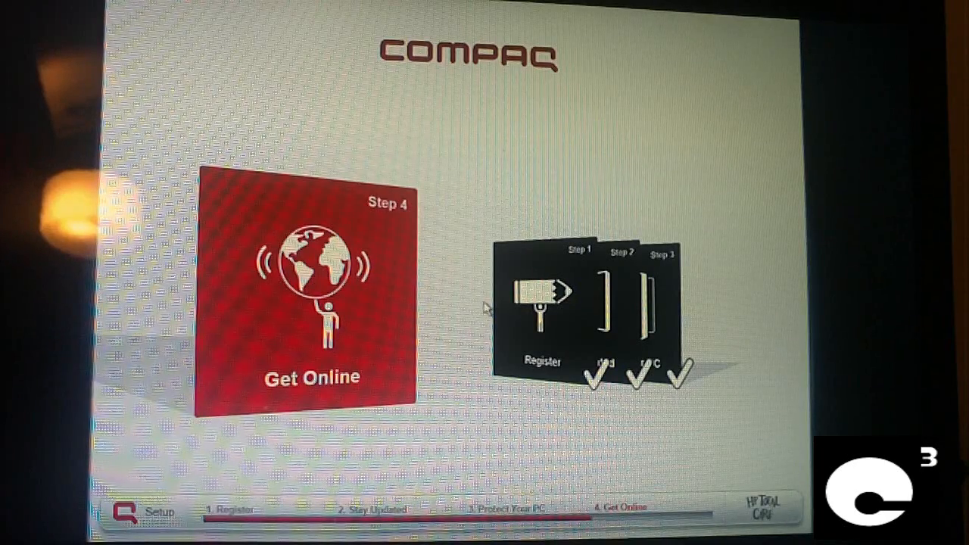
Enter the Get Online step and move on without setting up a connection
{"action": "left_click", "coordinate": [306, 290]}
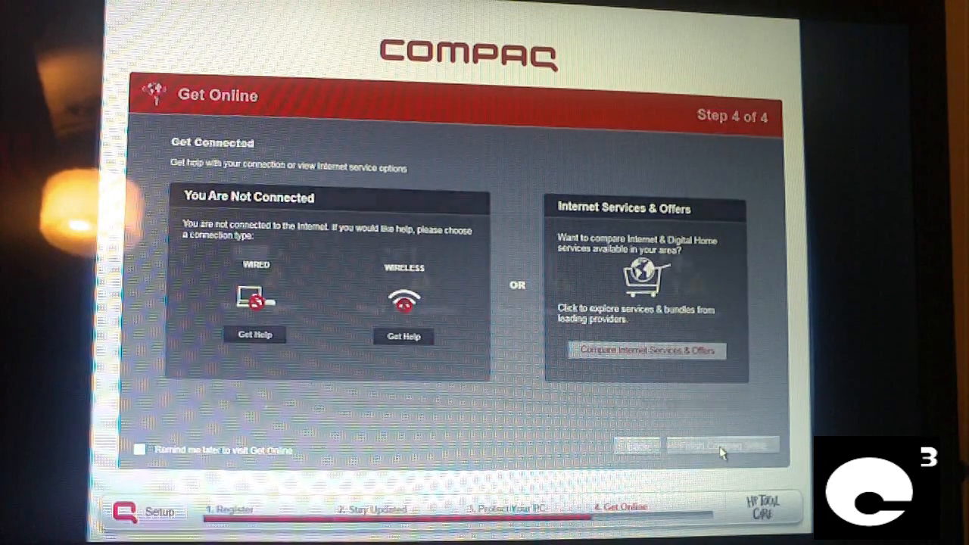
{"action": "left_click", "coordinate": [721, 446]}
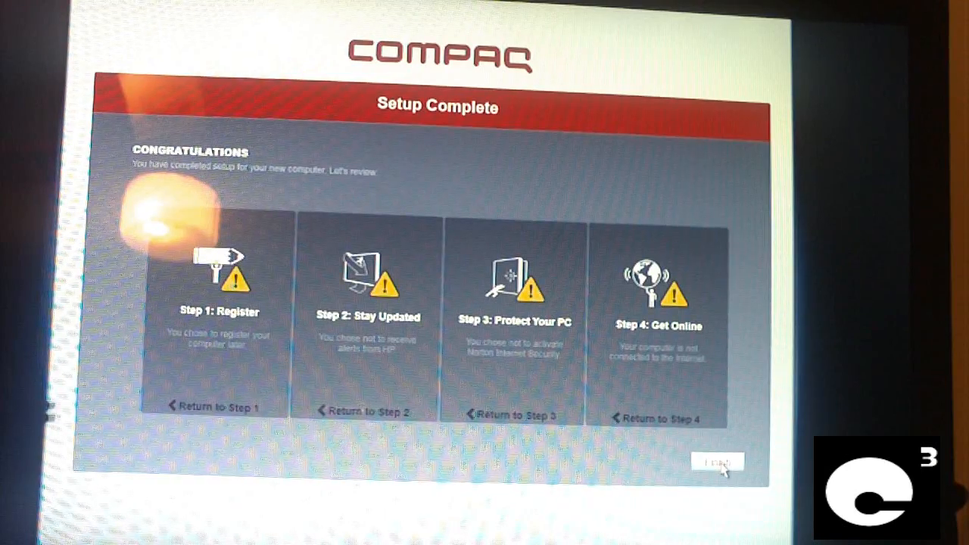
Finish Compaq Setup from the Setup Complete screen and reach the Windows 7 desktop
{"action": "left_click", "coordinate": [718, 462]}
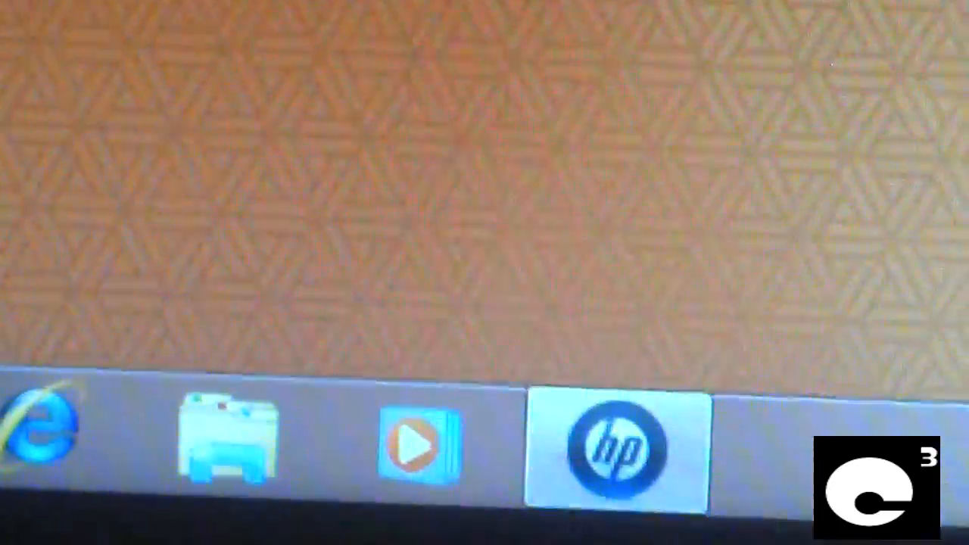
From Task Manager's Applications list, go to HP Advisor Dock's process and end it
{"action": "left_click", "coordinate": [616, 447]}
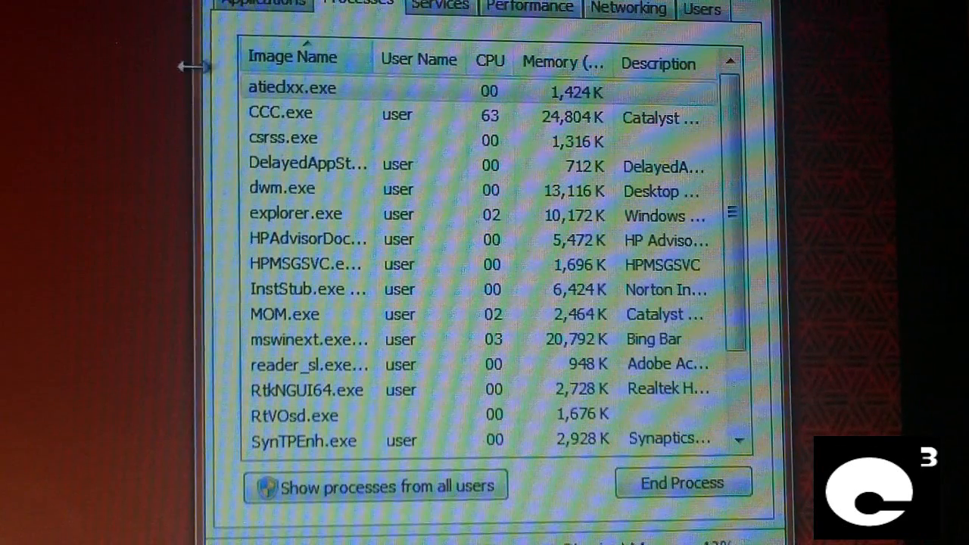
{"action": "left_click", "coordinate": [270, 3]}
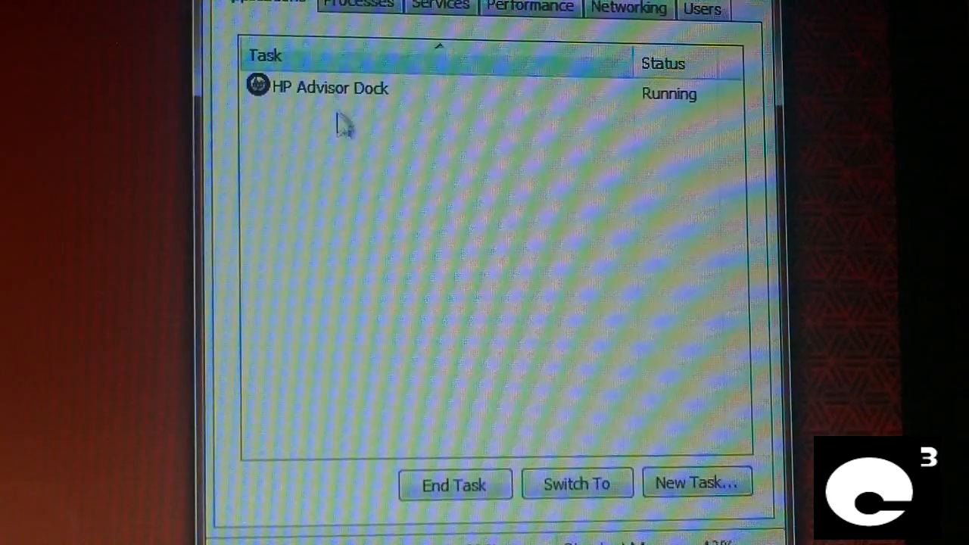
{"action": "left_click", "coordinate": [327, 86]}
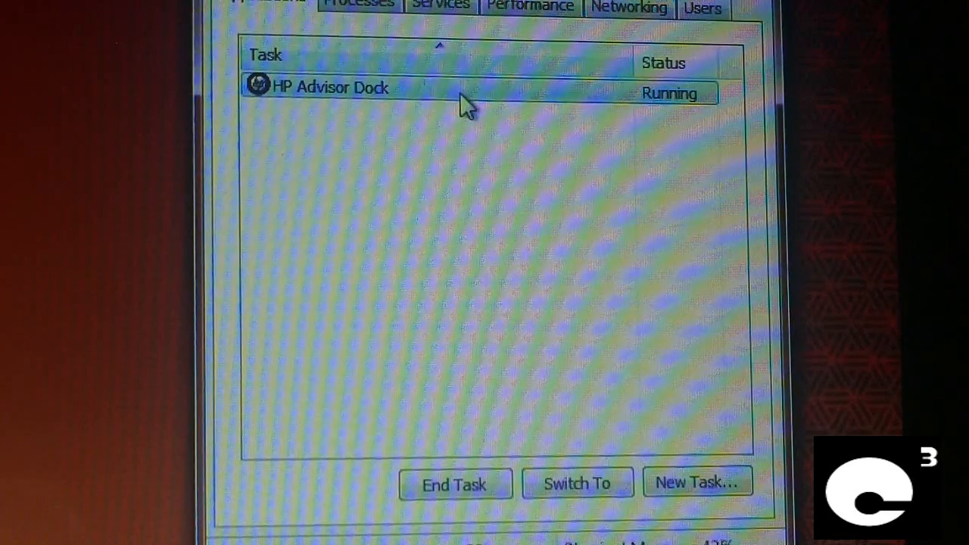
{"action": "right_click", "coordinate": [326, 87]}
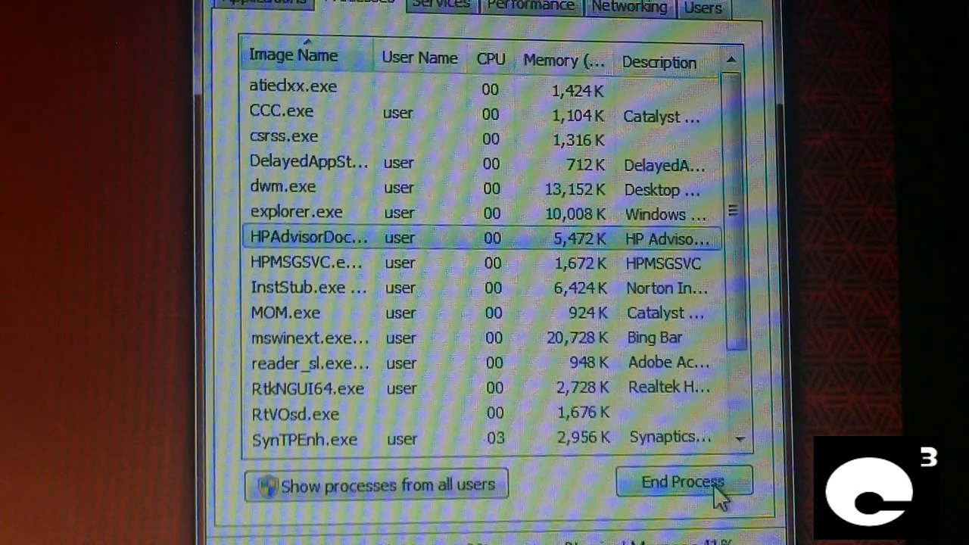
{"action": "left_click", "coordinate": [681, 482]}
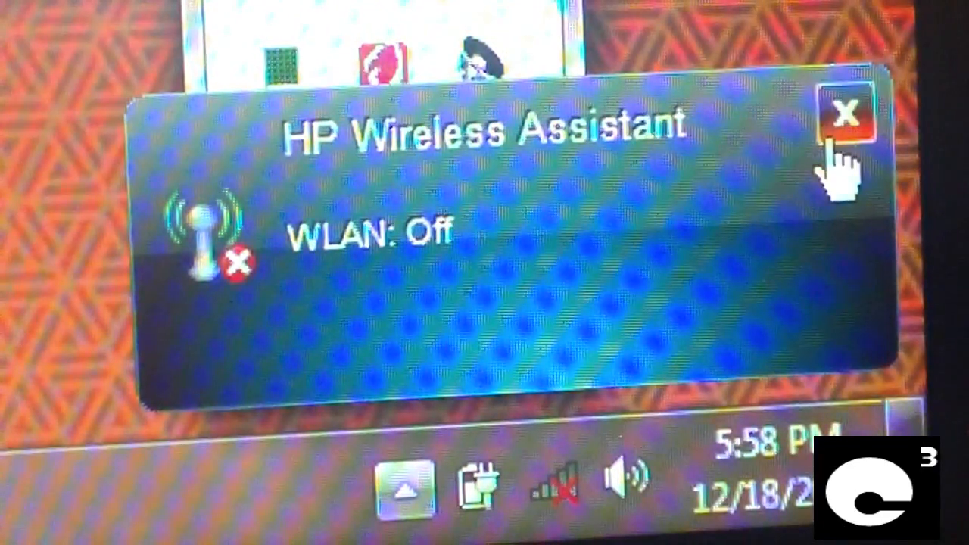
Turn the wireless LAN on in HP Wireless Assistant and dismiss its status notice
{"action": "left_click", "coordinate": [842, 115]}
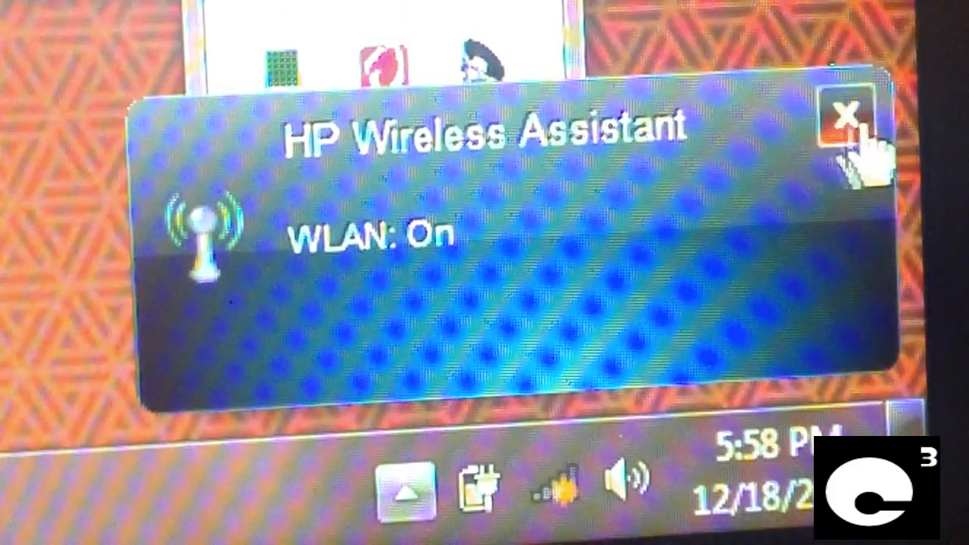
{"action": "left_click", "coordinate": [847, 123]}
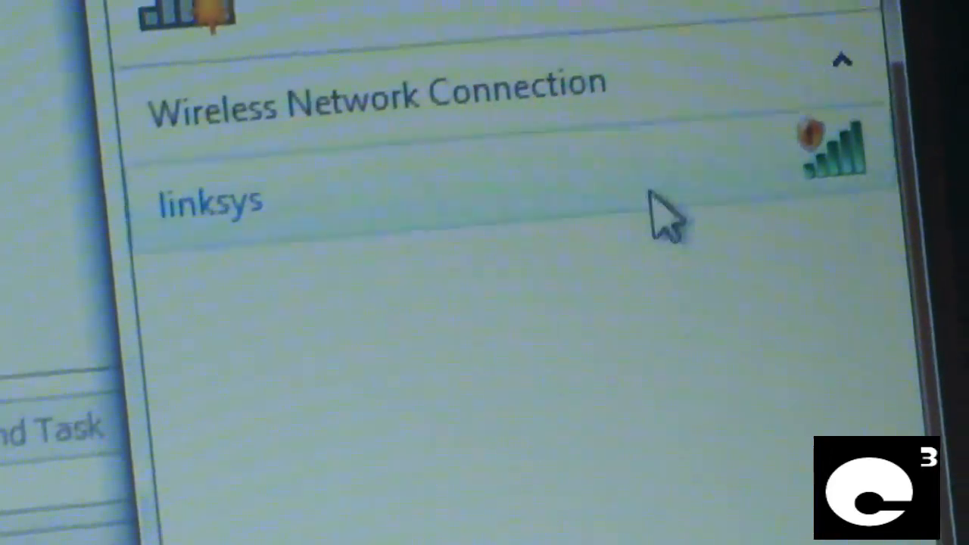
Connect to the linksys wireless network and mark it as a Home network
{"action": "left_click", "coordinate": [212, 199]}
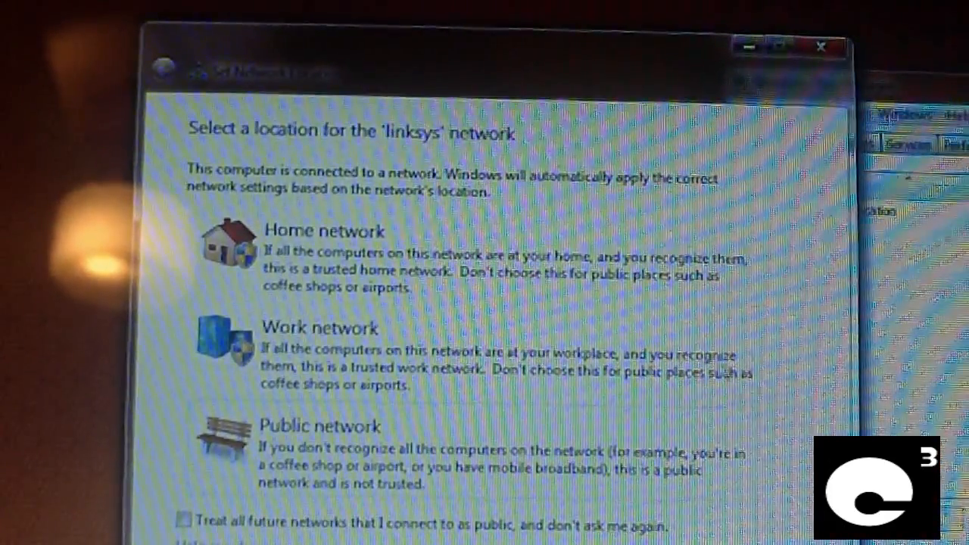
{"action": "left_click", "coordinate": [318, 255]}
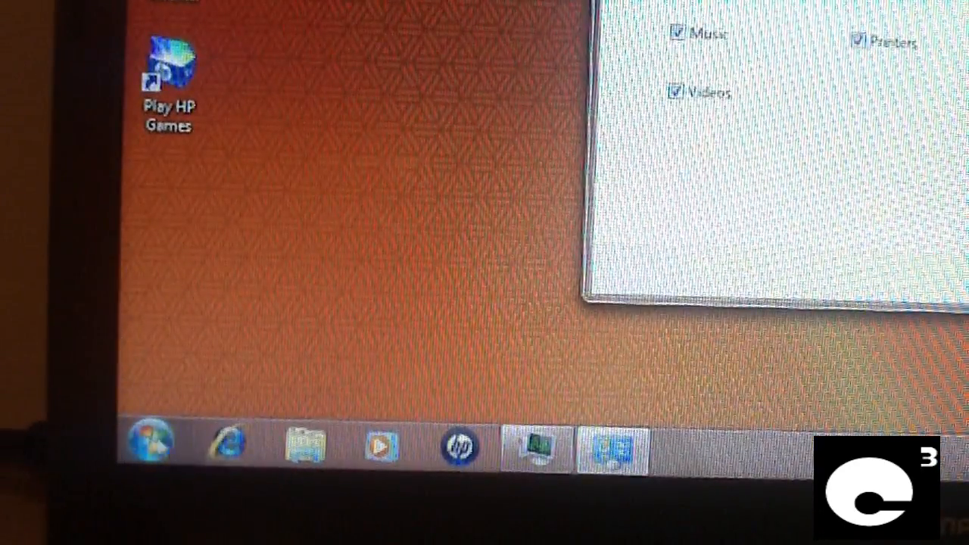
Show the All Programs list of installed applications from the Start menu
{"action": "left_click", "coordinate": [146, 440]}
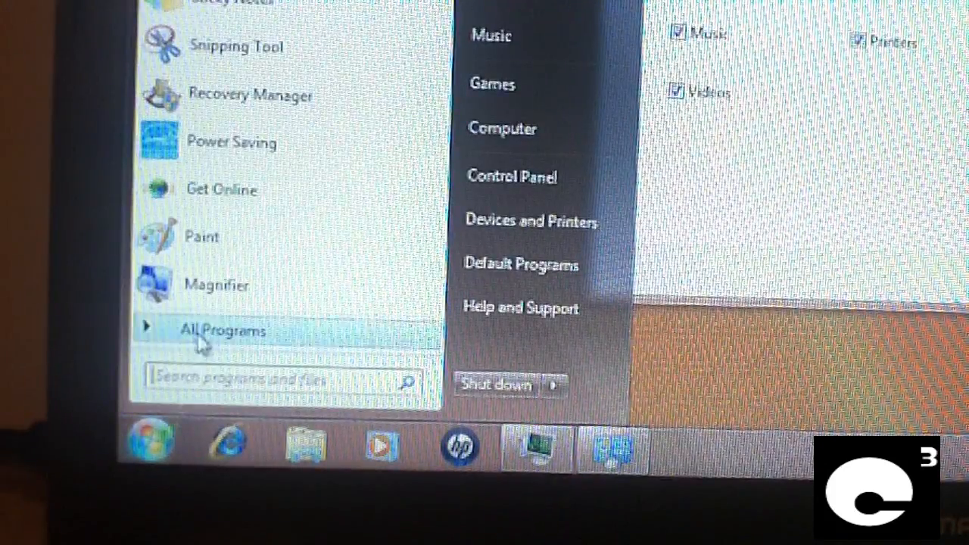
{"action": "left_click", "coordinate": [221, 330]}
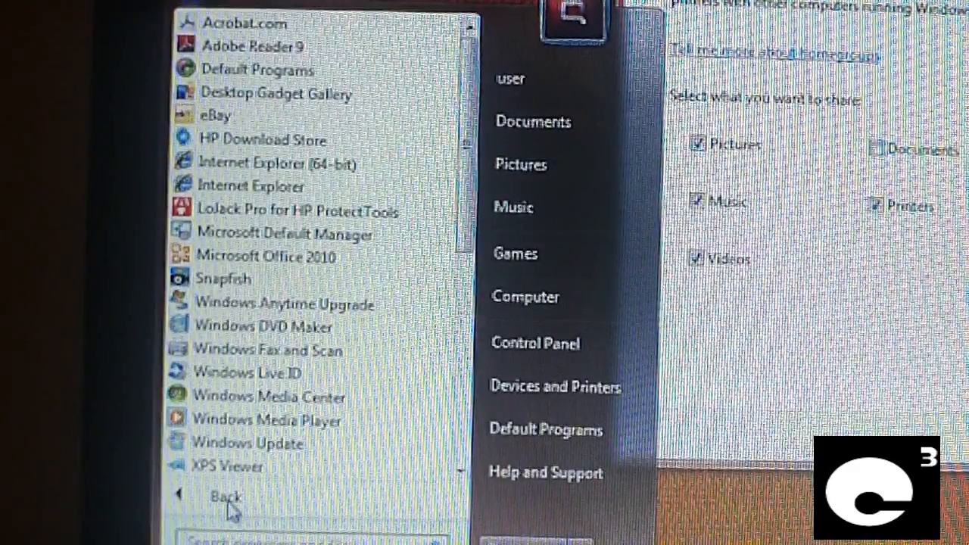
{"action": "mouse_move", "coordinate": [254, 46]}
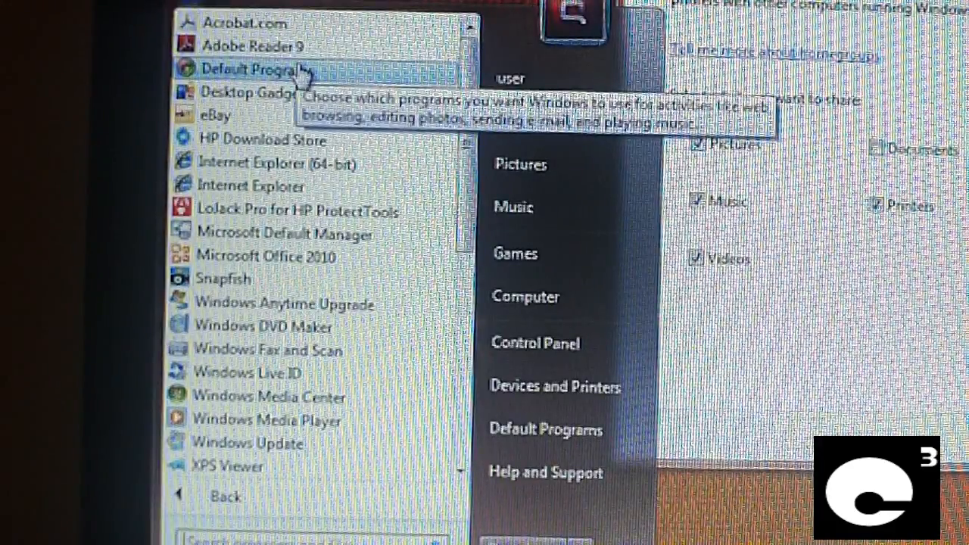
{"action": "mouse_move", "coordinate": [257, 92]}
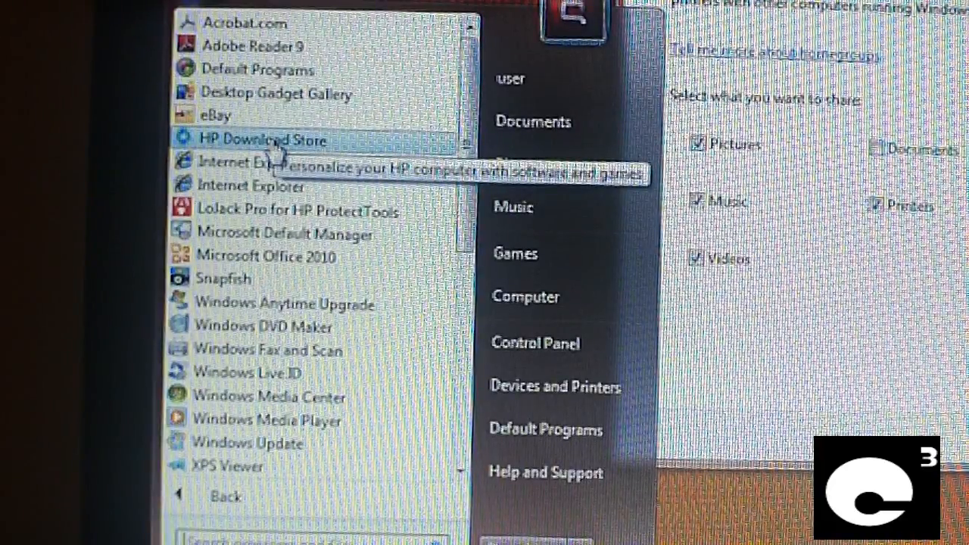
{"action": "mouse_move", "coordinate": [272, 164]}
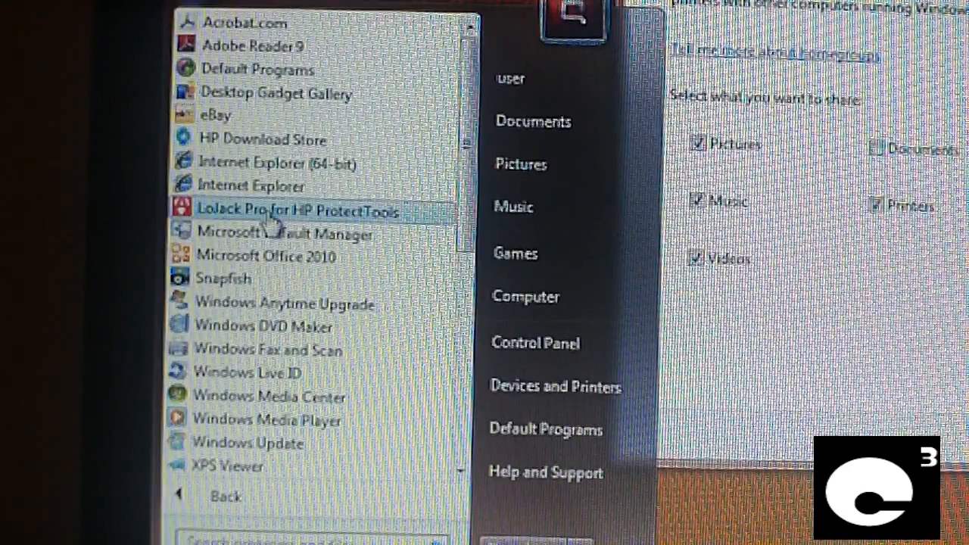
{"action": "mouse_move", "coordinate": [272, 233]}
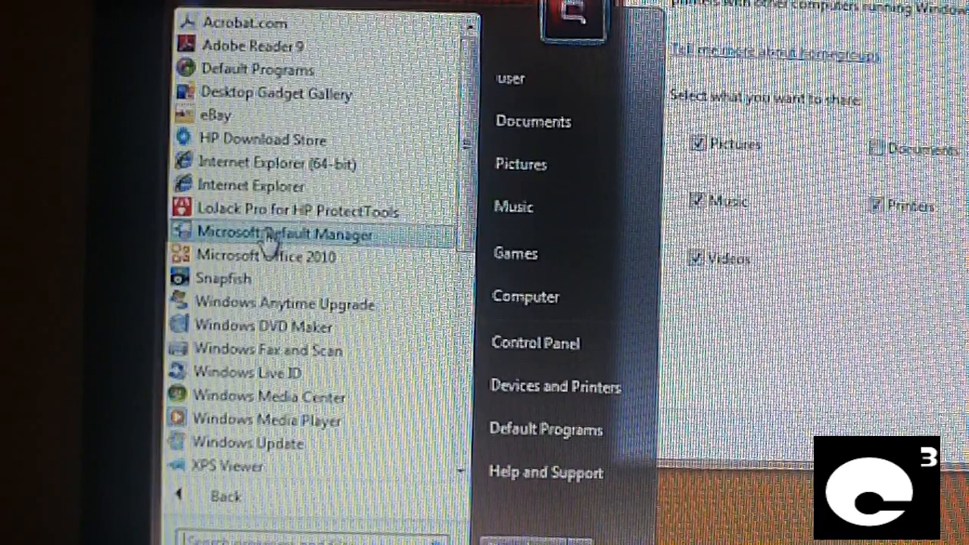
{"action": "mouse_move", "coordinate": [272, 256]}
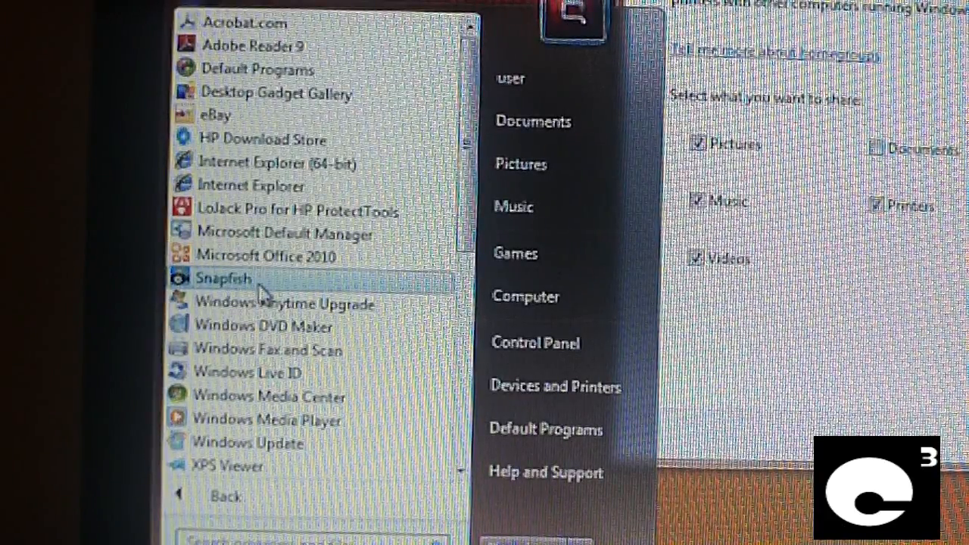
{"action": "mouse_move", "coordinate": [272, 303]}
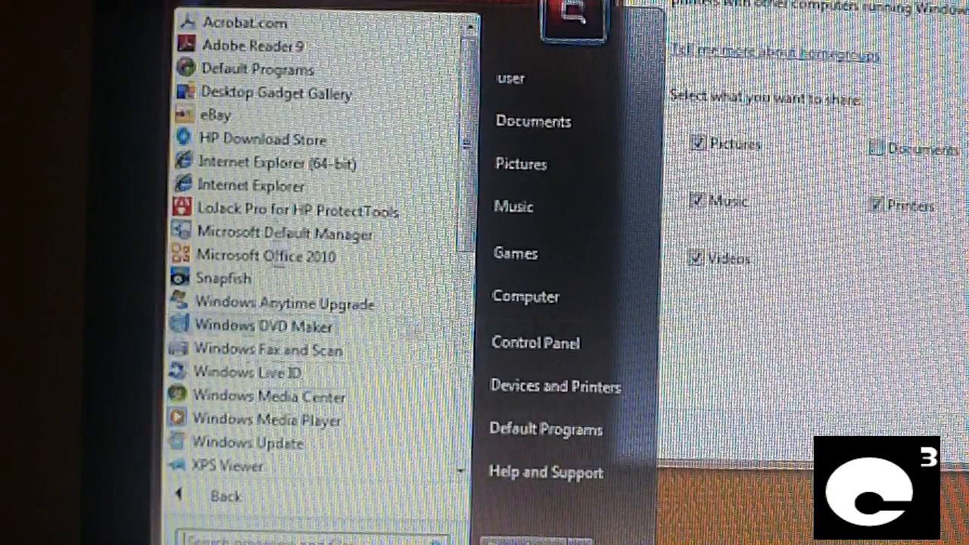
{"action": "mouse_move", "coordinate": [272, 93]}
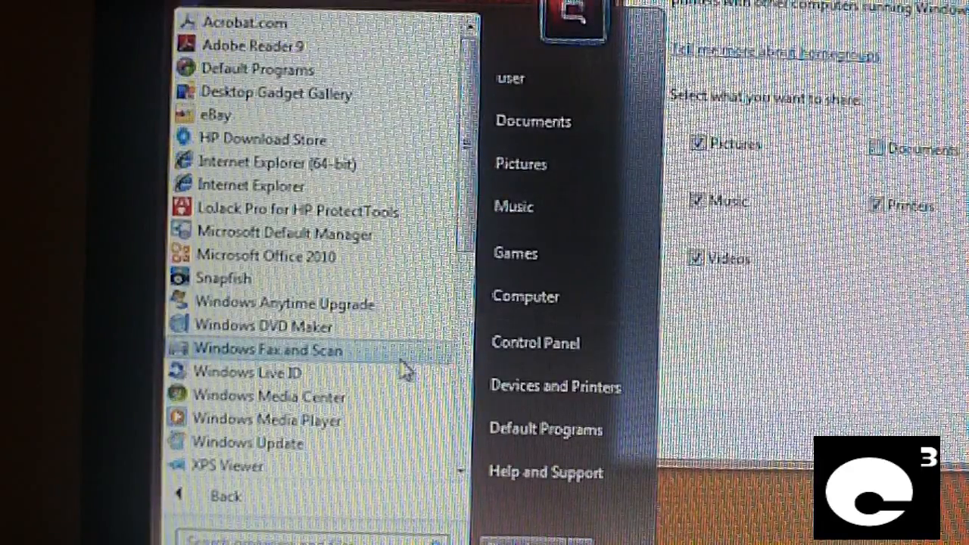
Browse the Catalyst Control Center and CyberLink PowerDVD folders, then expand Energy Star
{"action": "scroll", "scroll_direction": "down", "scroll_amount": 3}
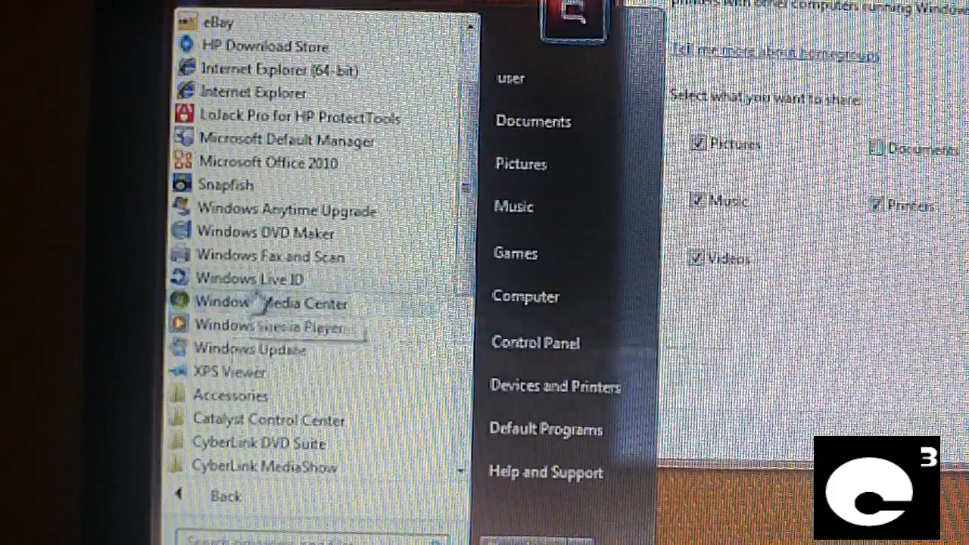
{"action": "mouse_move", "coordinate": [265, 325]}
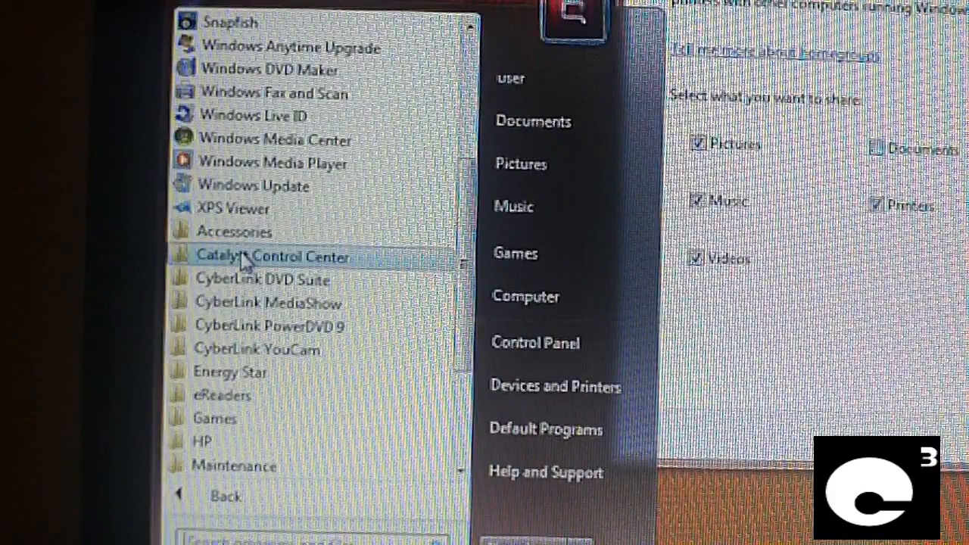
{"action": "left_click", "coordinate": [273, 257]}
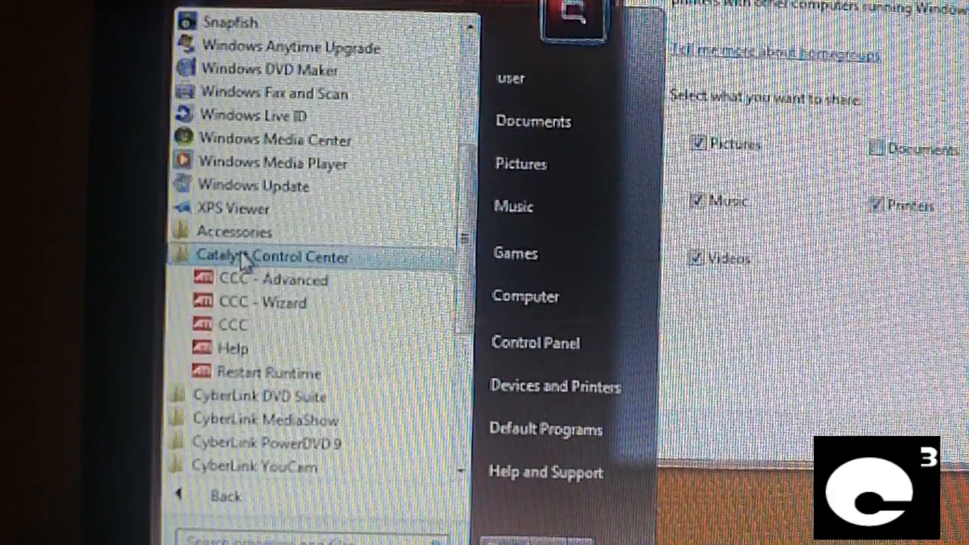
{"action": "left_click", "coordinate": [279, 256]}
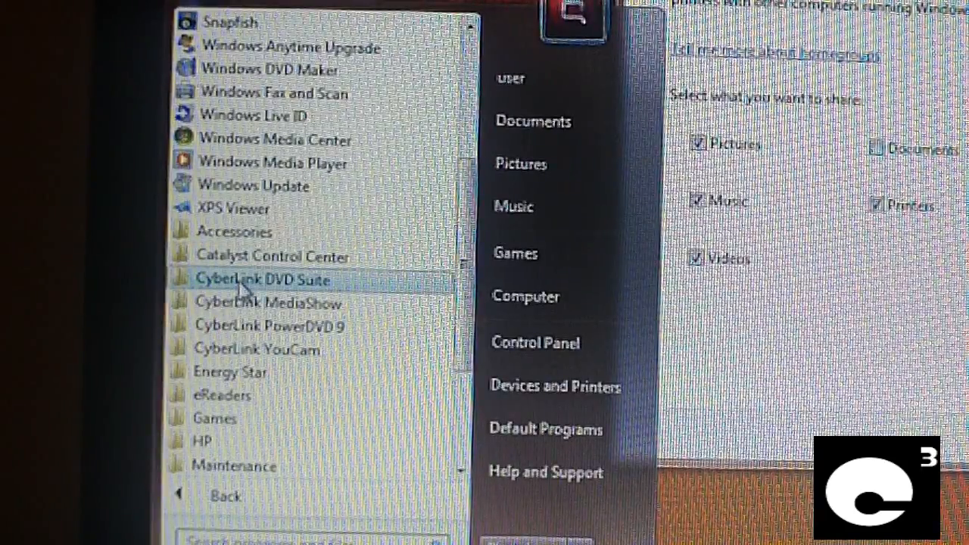
{"action": "left_click", "coordinate": [263, 279]}
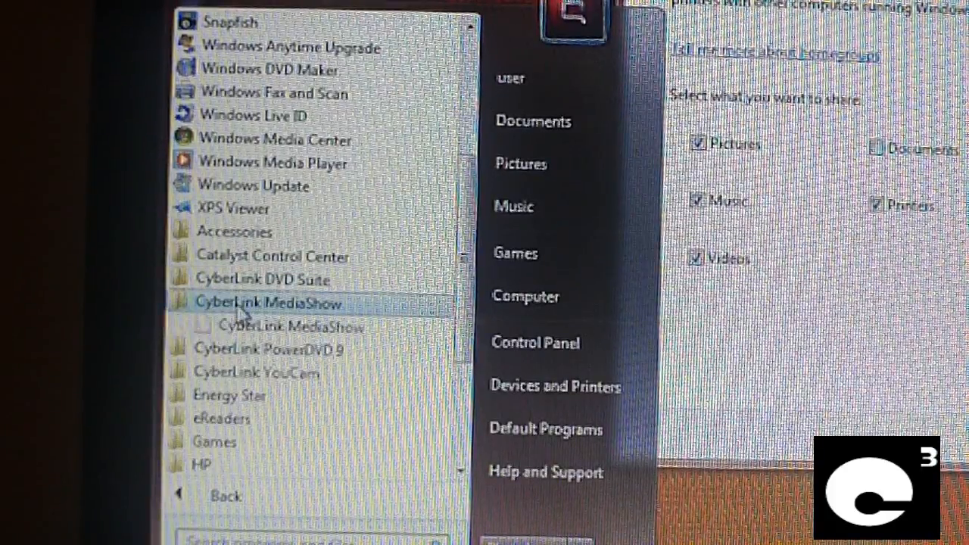
{"action": "mouse_move", "coordinate": [265, 325]}
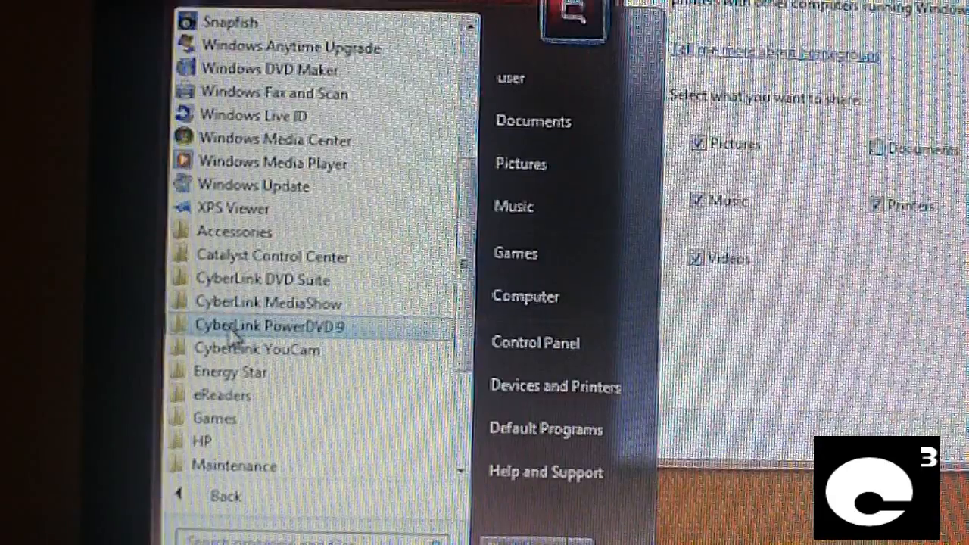
{"action": "left_click", "coordinate": [270, 326]}
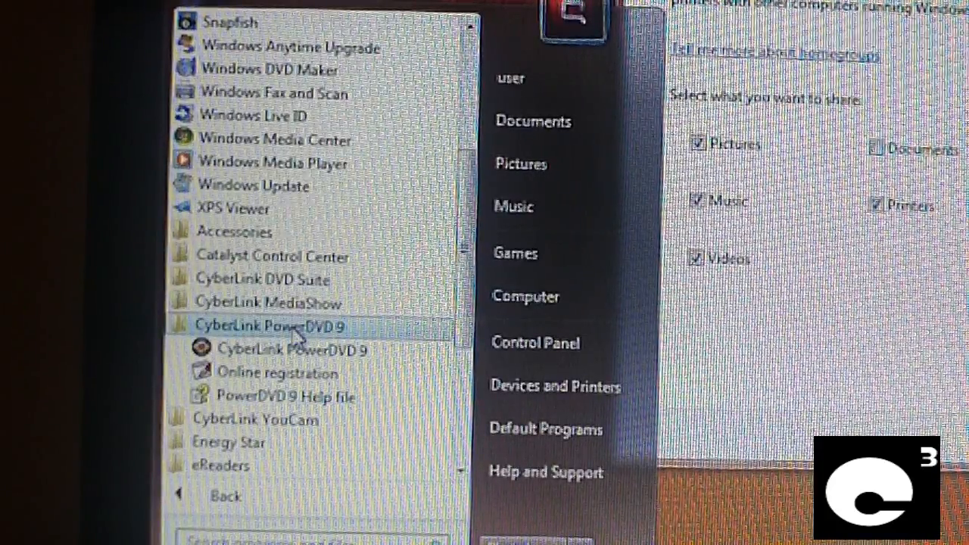
{"action": "left_click", "coordinate": [256, 348]}
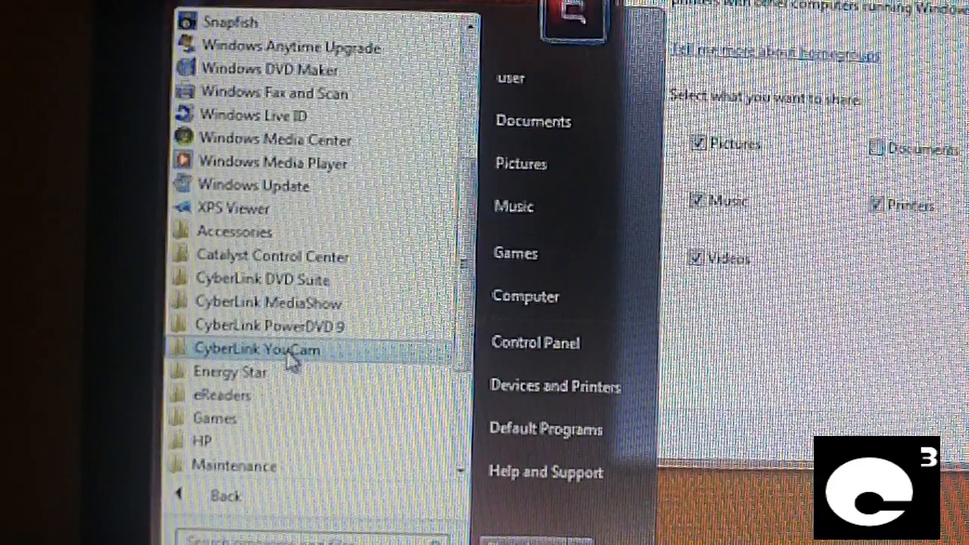
{"action": "mouse_move", "coordinate": [230, 372]}
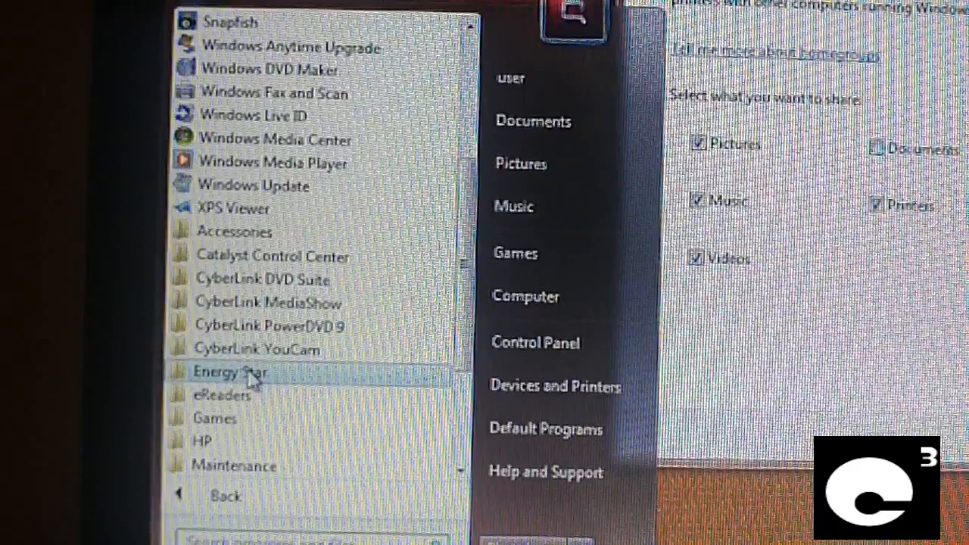
{"action": "left_click", "coordinate": [230, 373]}
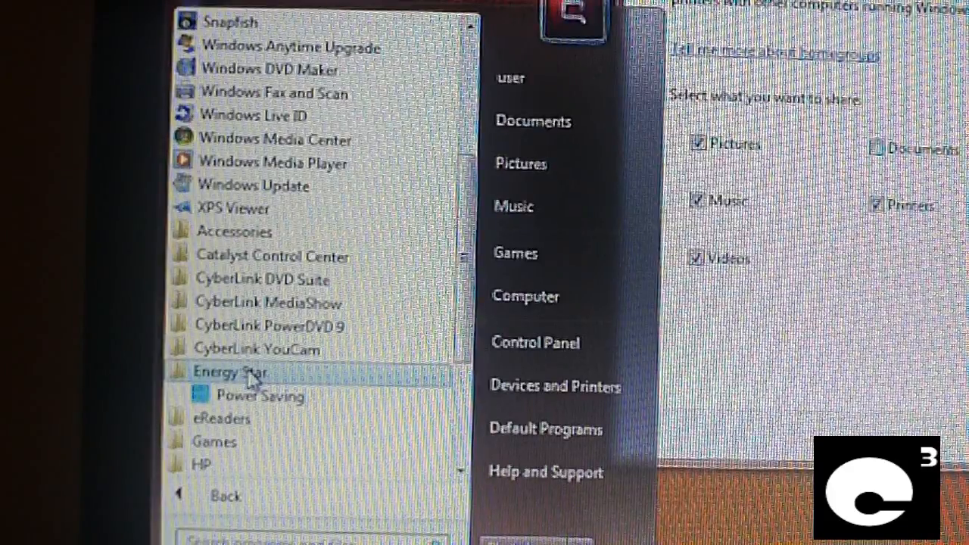
Expand the Games folder to reveal HP Game Console and the preinstalled game titles
{"action": "left_click", "coordinate": [221, 396]}
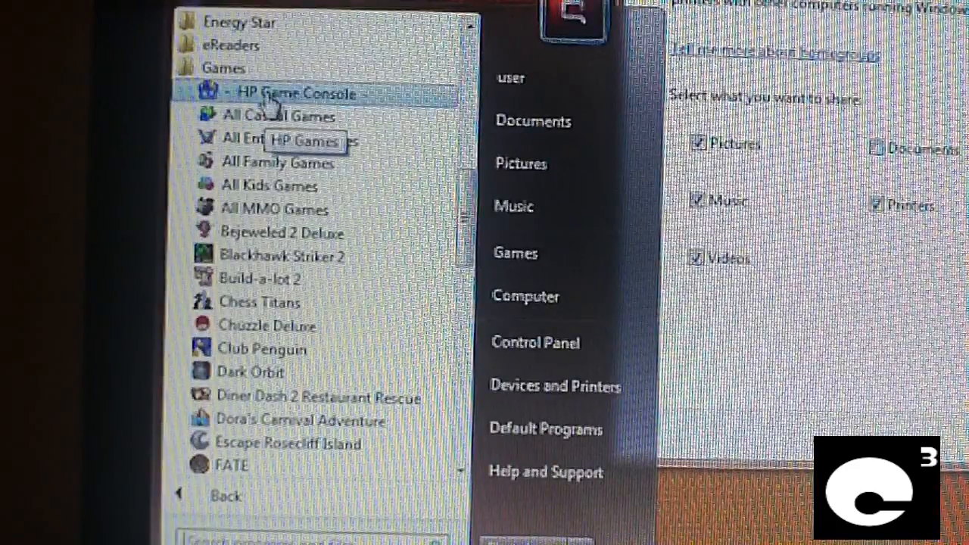
{"action": "mouse_move", "coordinate": [265, 141]}
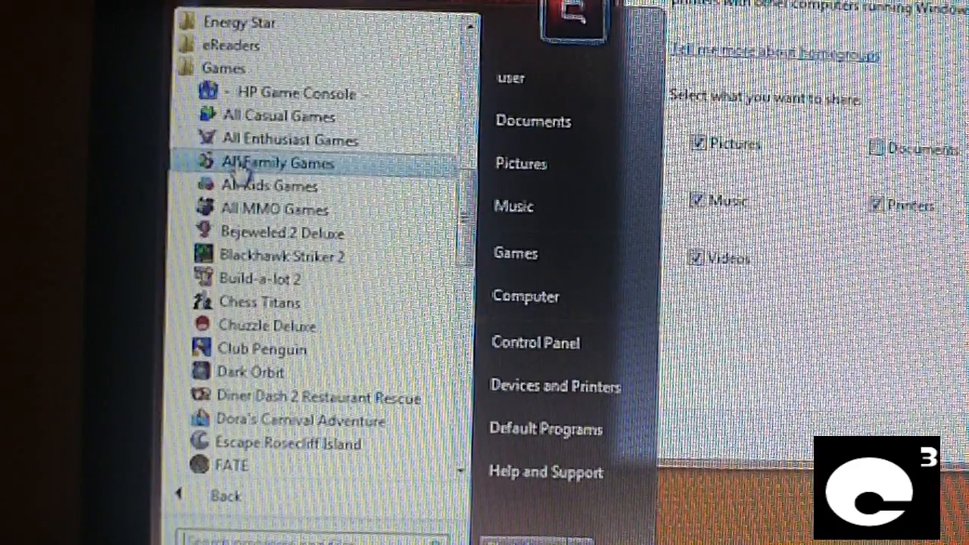
{"action": "mouse_move", "coordinate": [276, 209]}
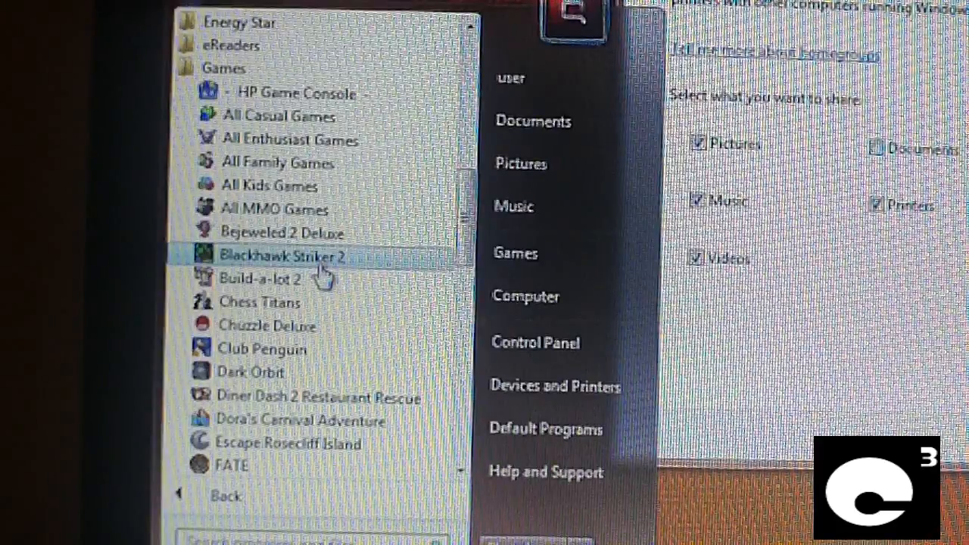
{"action": "mouse_move", "coordinate": [318, 279]}
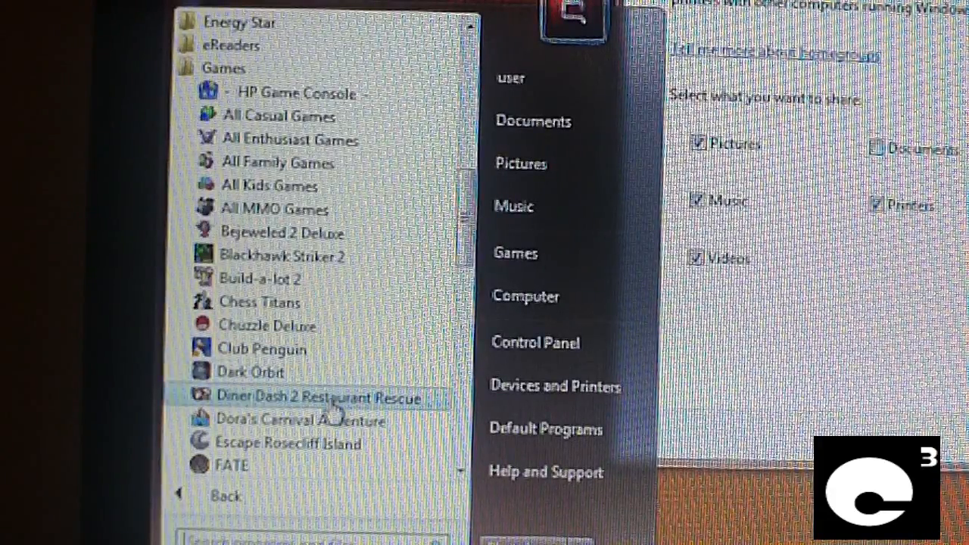
{"action": "mouse_move", "coordinate": [303, 419]}
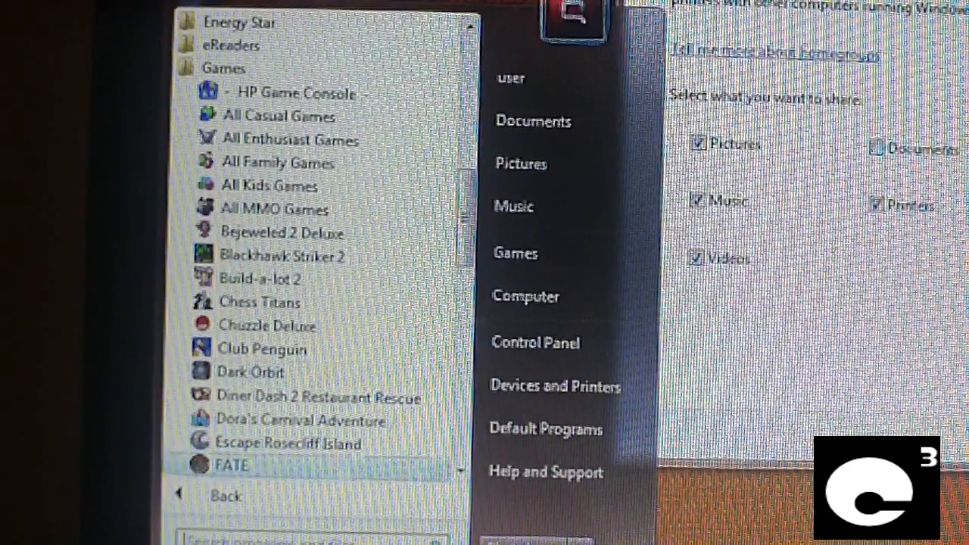
{"action": "scroll", "scroll_direction": "down", "scroll_amount": 3}
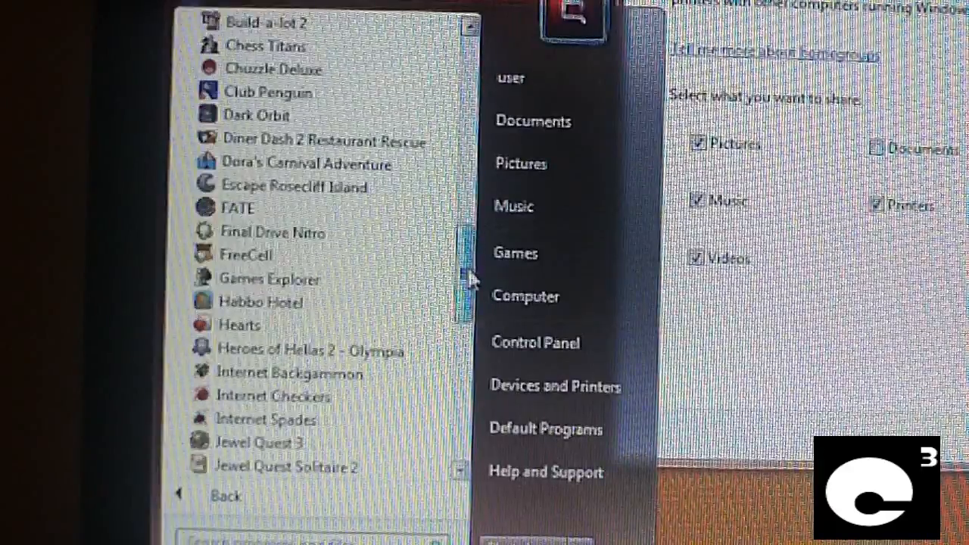
{"action": "scroll", "scroll_direction": "down", "scroll_amount": 3}
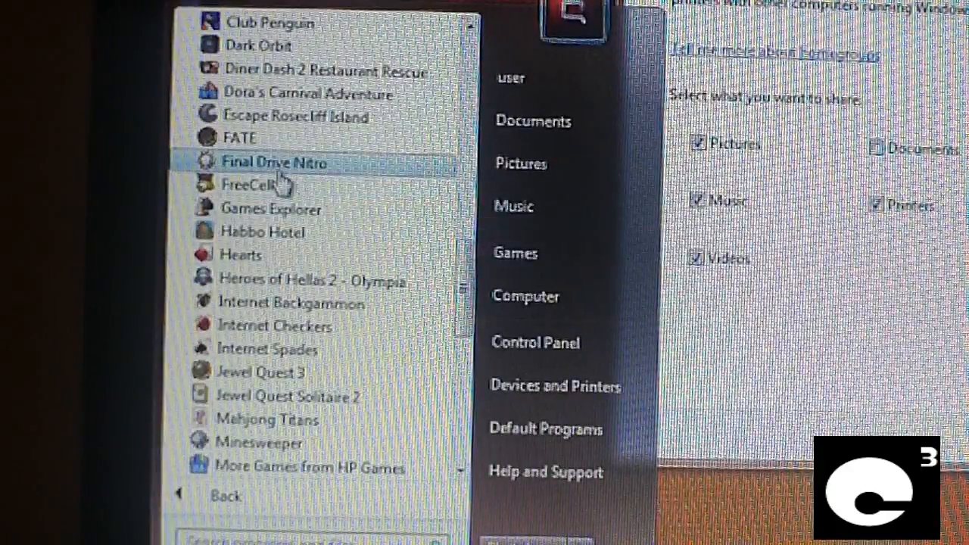
{"action": "mouse_move", "coordinate": [258, 185]}
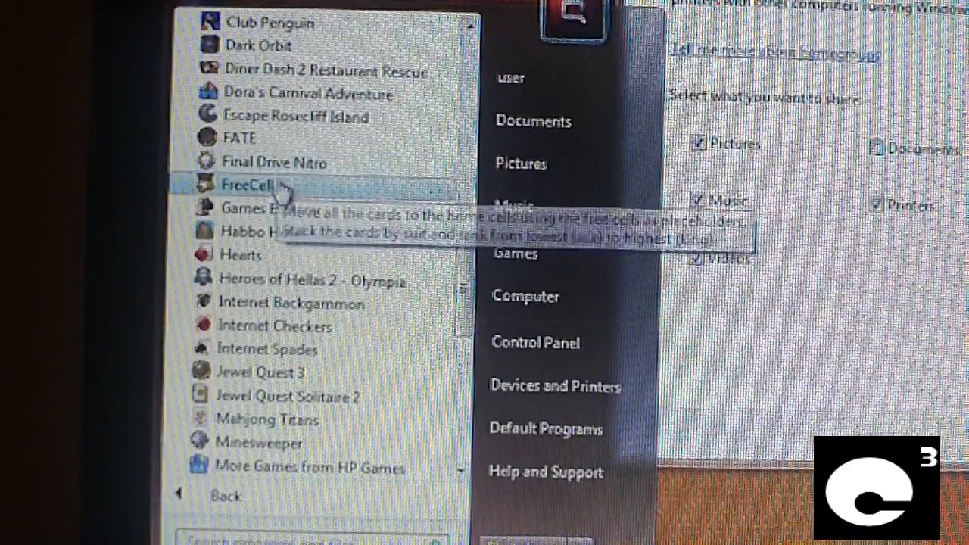
{"action": "mouse_move", "coordinate": [271, 209]}
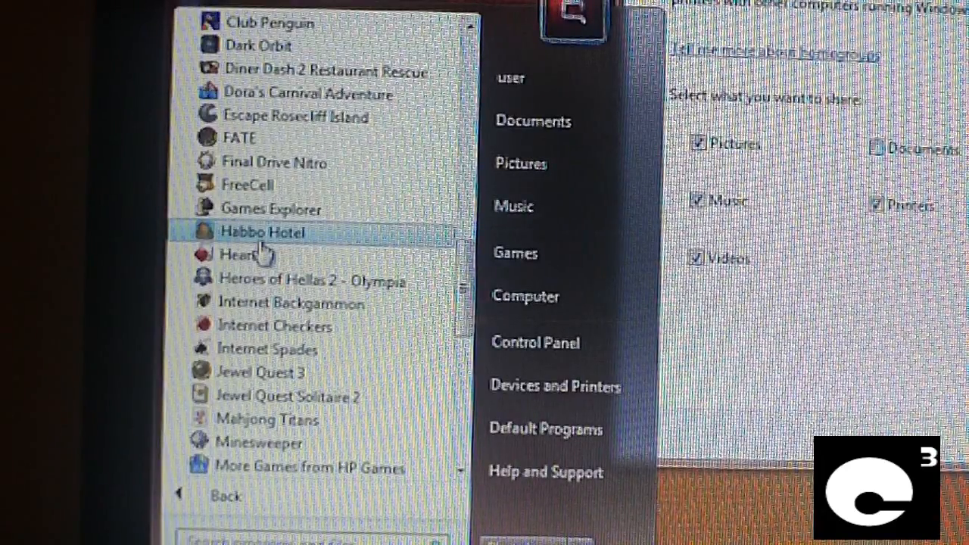
{"action": "mouse_move", "coordinate": [265, 280]}
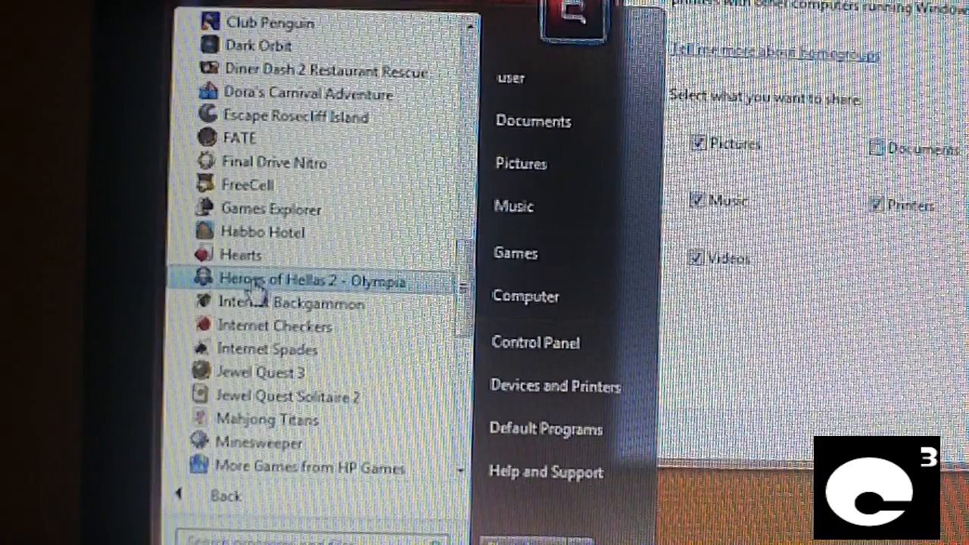
{"action": "mouse_move", "coordinate": [260, 295]}
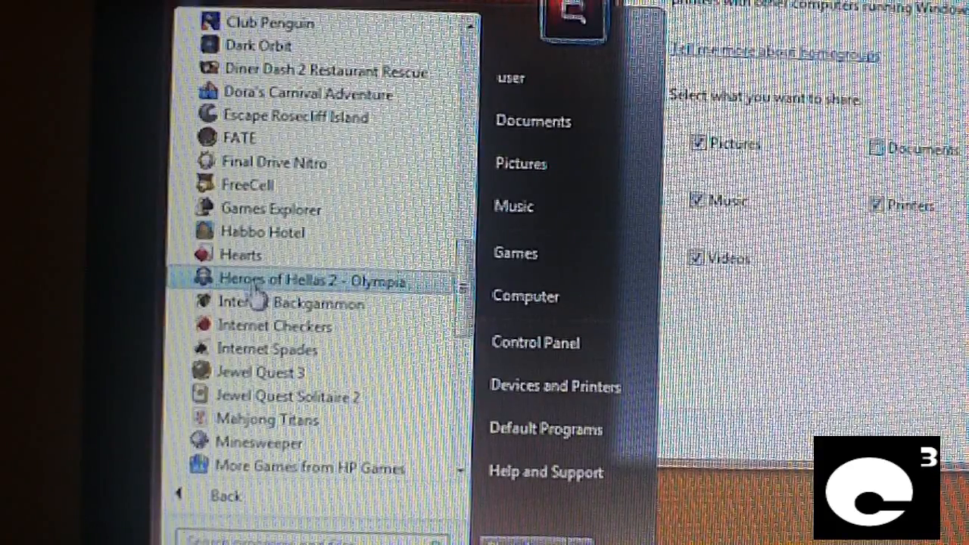
{"action": "mouse_move", "coordinate": [266, 348]}
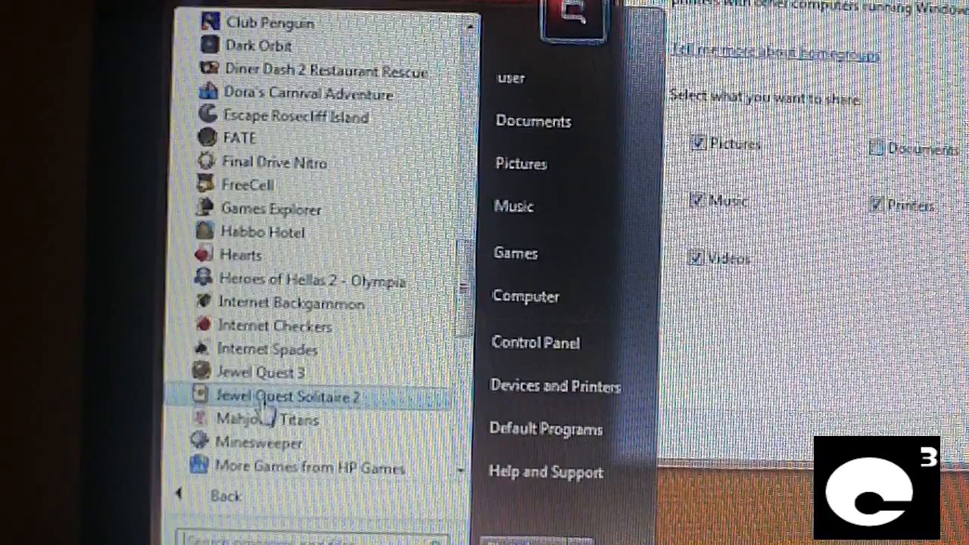
{"action": "mouse_move", "coordinate": [265, 418]}
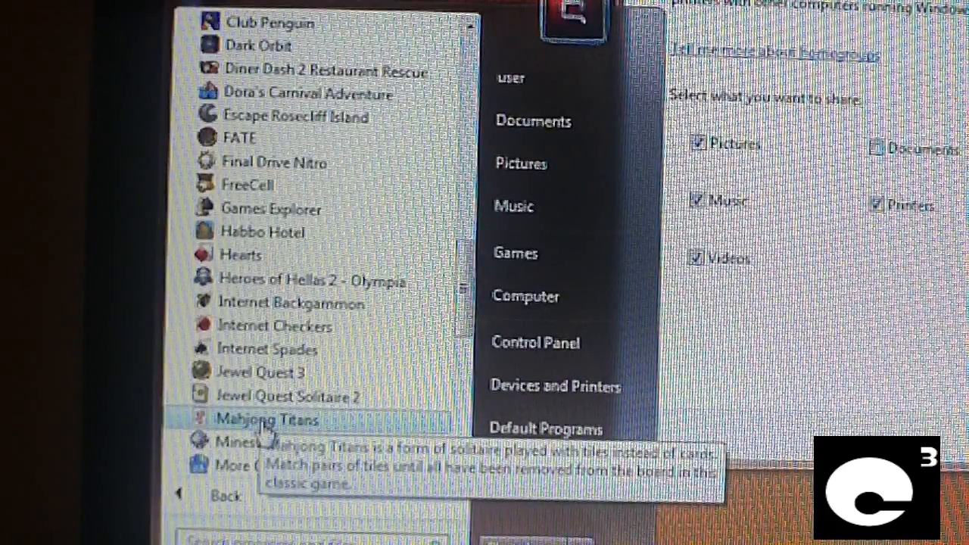
{"action": "mouse_move", "coordinate": [261, 442]}
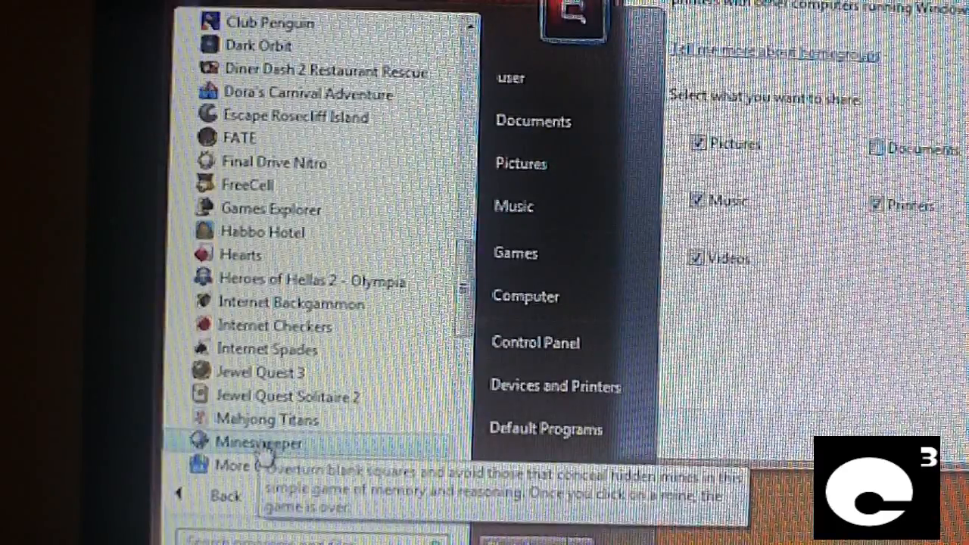
{"action": "mouse_move", "coordinate": [274, 325]}
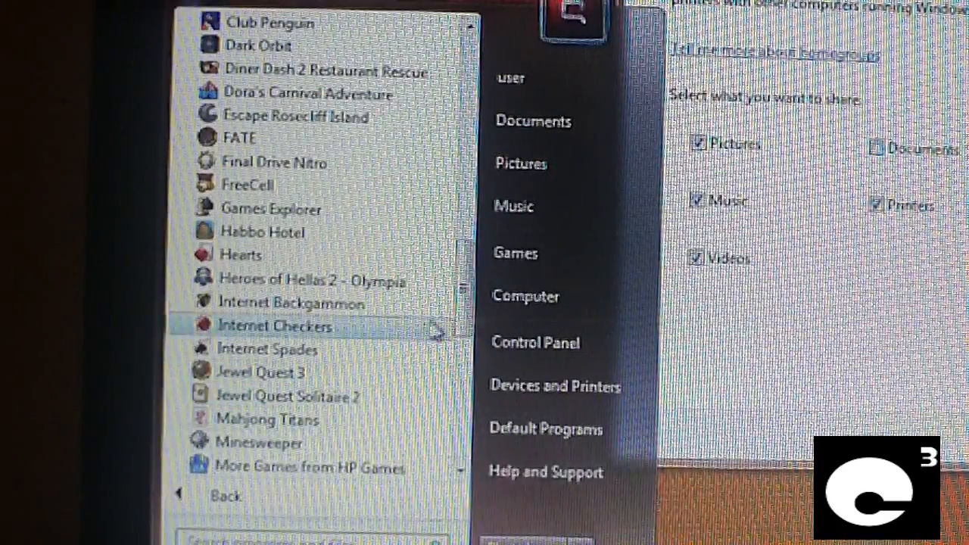
{"action": "scroll", "scroll_direction": "down", "scroll_amount": 3}
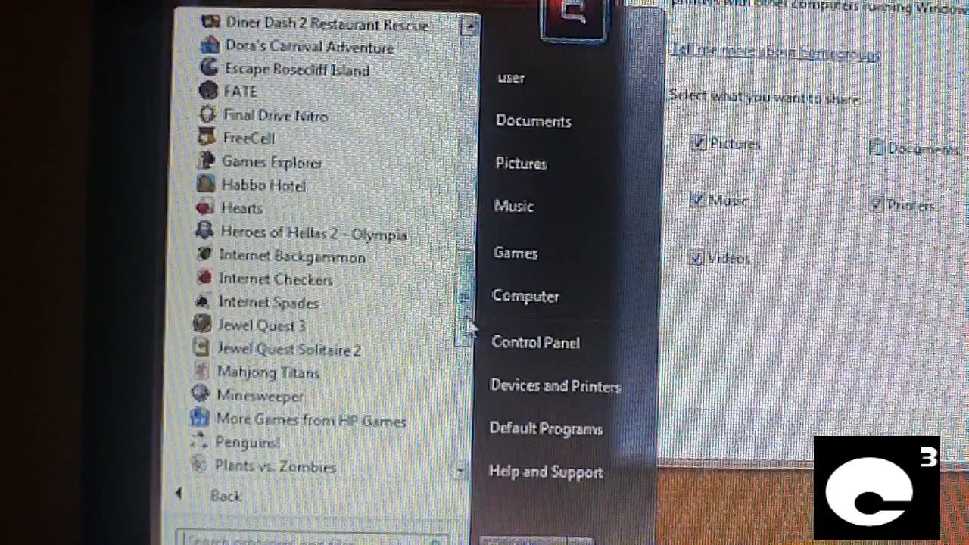
Scroll the Games list to its end at Wheel of Fortune 2 and back up
{"action": "scroll", "scroll_direction": "down", "scroll_amount": 3}
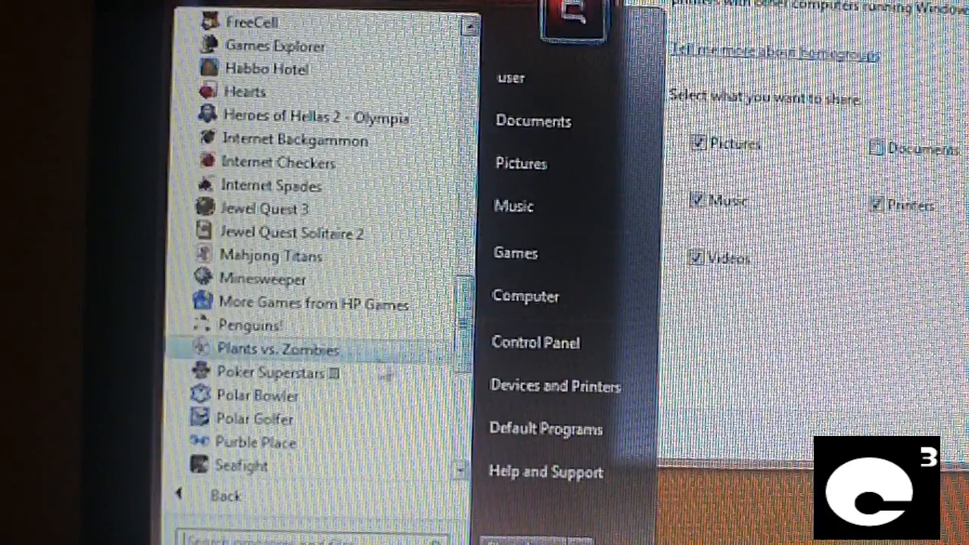
{"action": "mouse_move", "coordinate": [257, 396]}
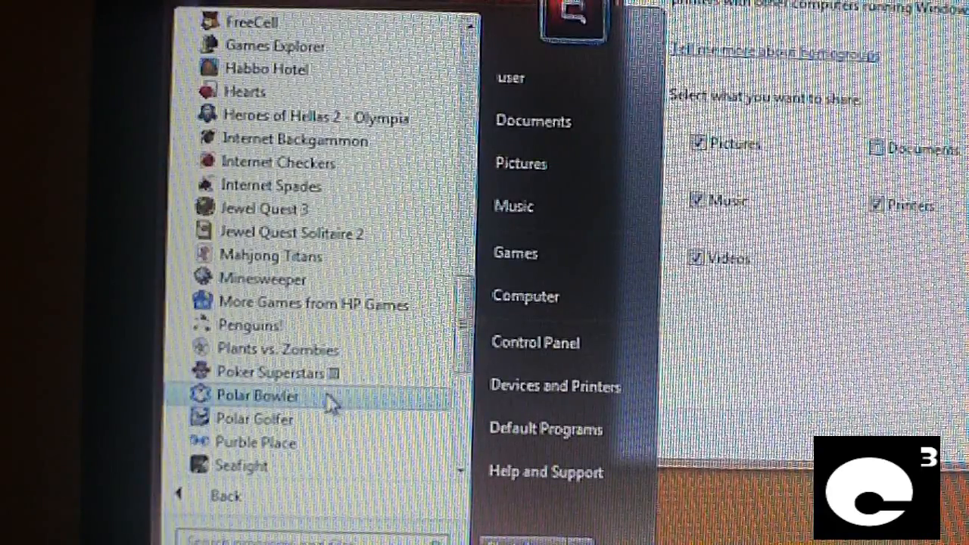
{"action": "mouse_move", "coordinate": [310, 442]}
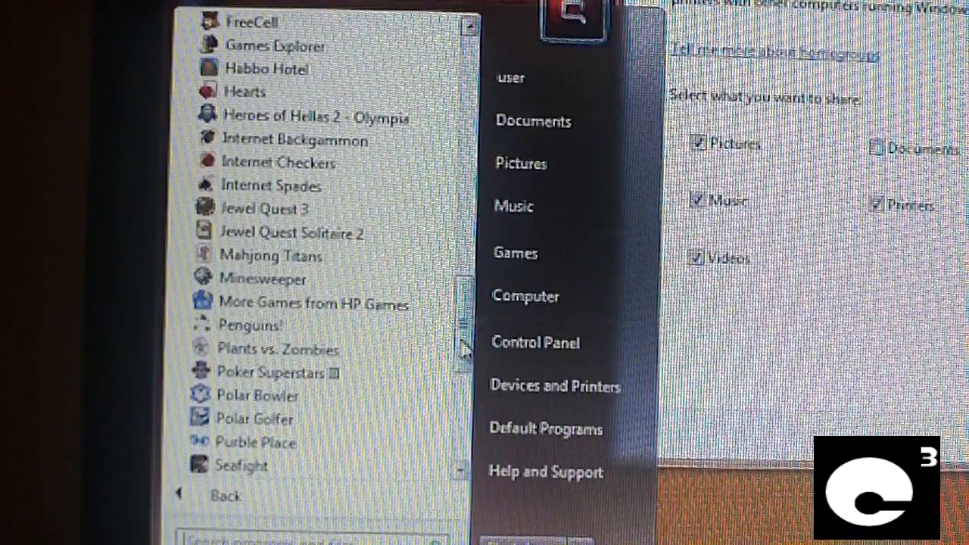
{"action": "scroll", "scroll_direction": "down", "scroll_amount": 3}
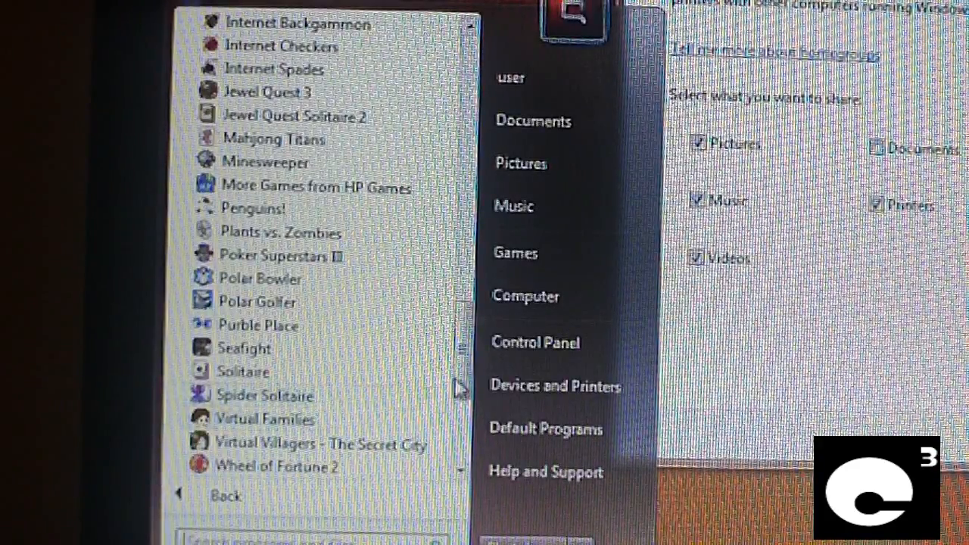
{"action": "scroll", "scroll_direction": "down", "scroll_amount": 3}
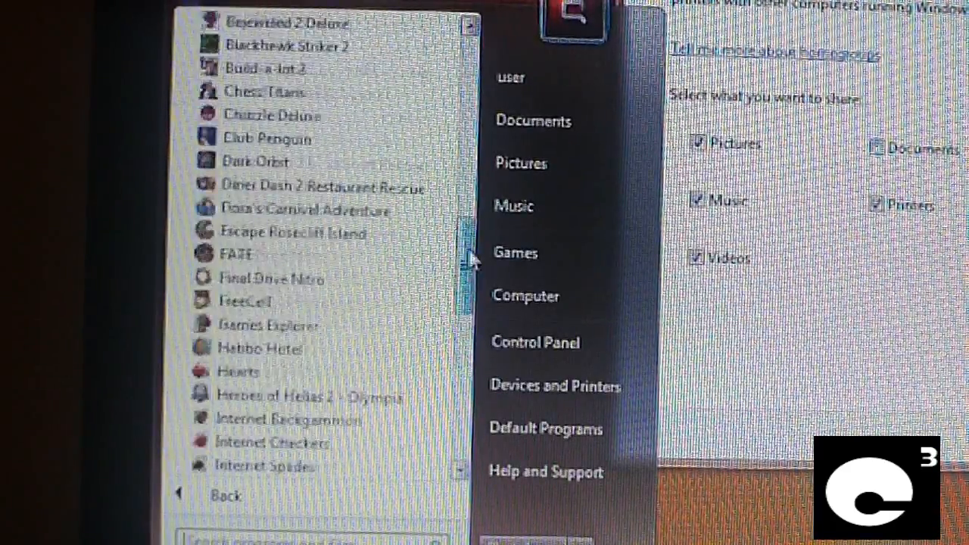
{"action": "scroll", "scroll_direction": "up", "scroll_amount": 3}
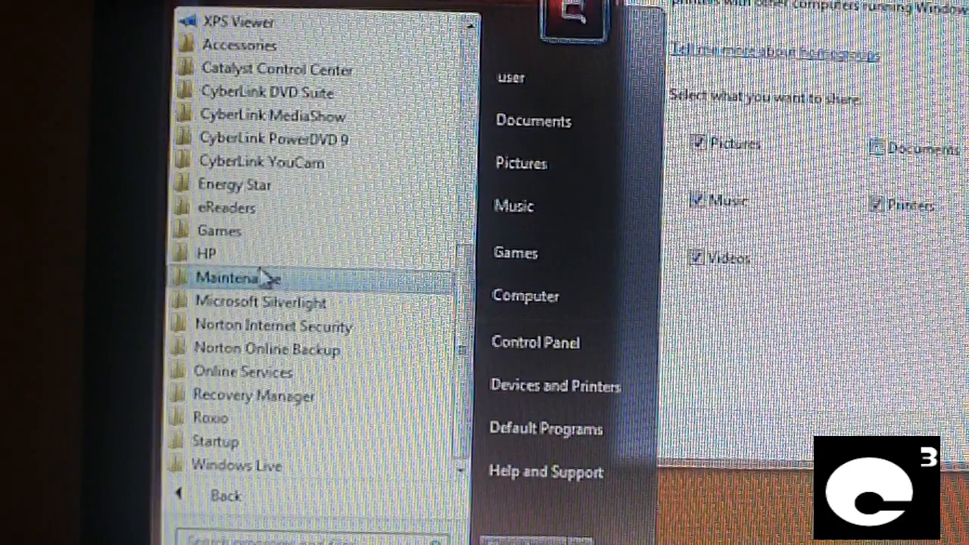
Expand the HP folder and its Games subfolder showing HP Game Console and categories
{"action": "left_click", "coordinate": [206, 254]}
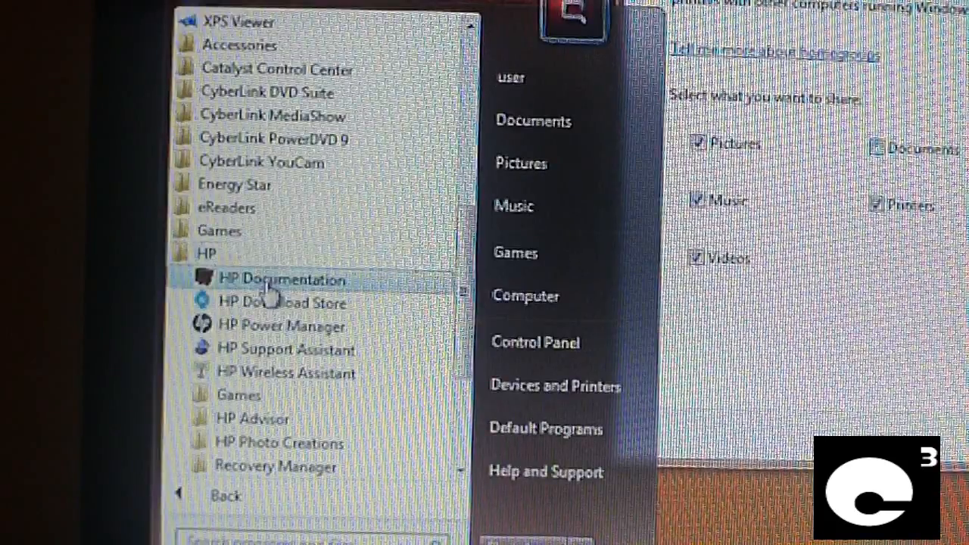
{"action": "mouse_move", "coordinate": [280, 303]}
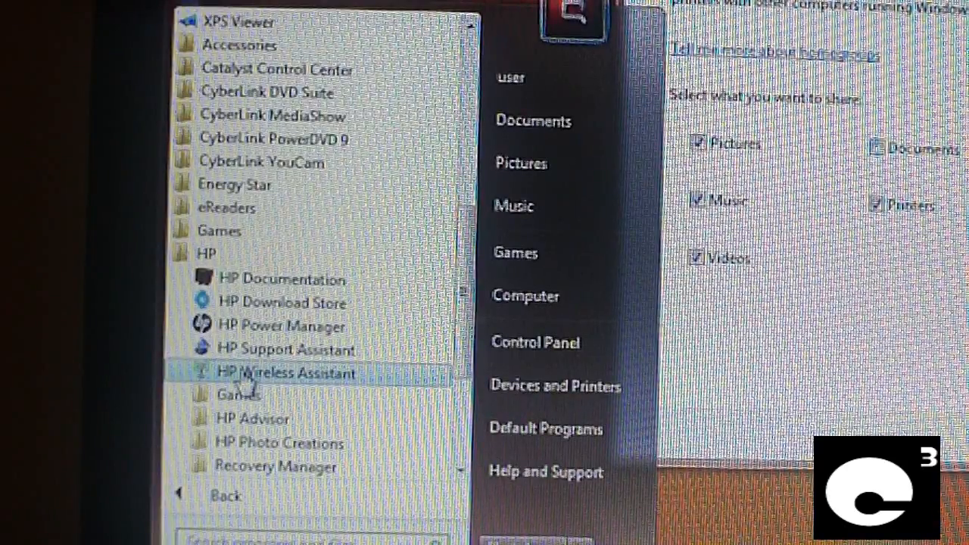
{"action": "mouse_move", "coordinate": [239, 394]}
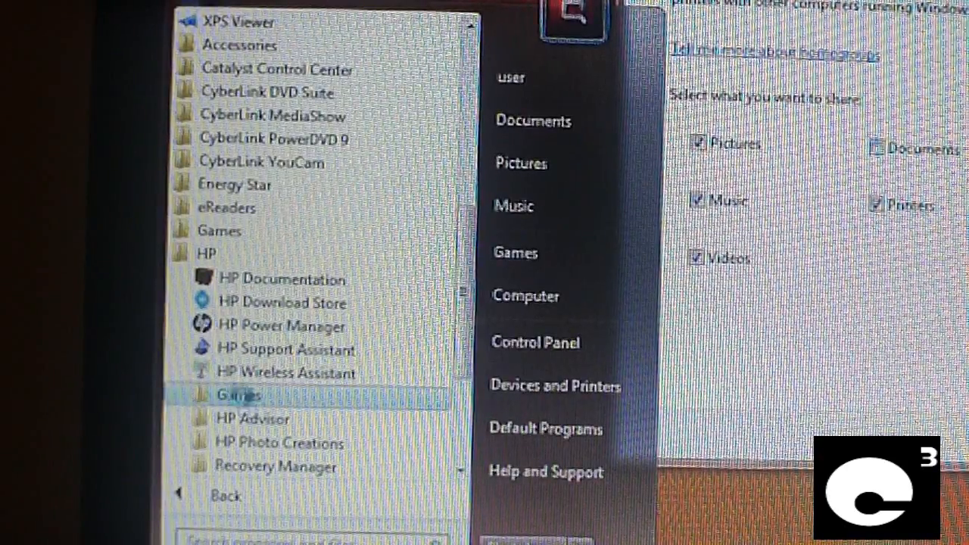
{"action": "left_click", "coordinate": [239, 393]}
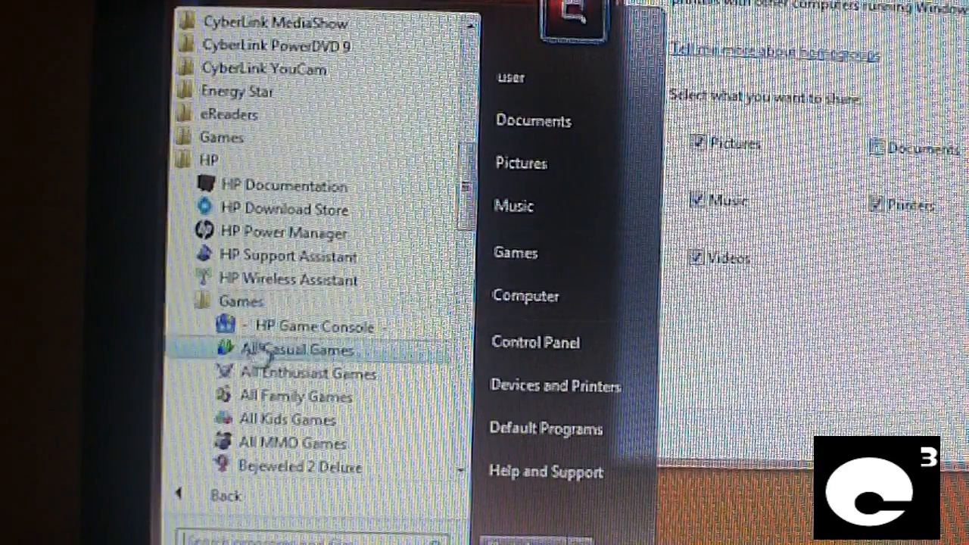
{"action": "mouse_move", "coordinate": [209, 160]}
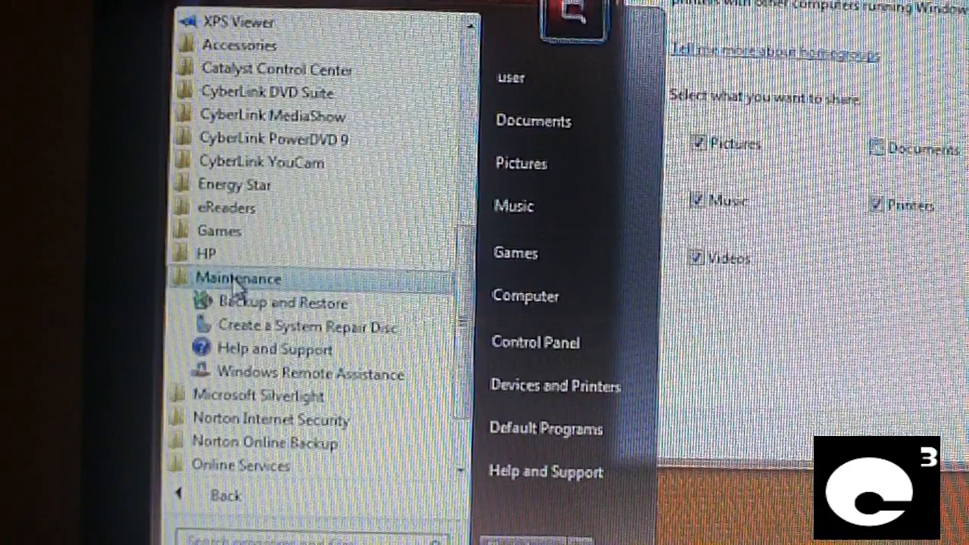
{"action": "mouse_move", "coordinate": [280, 303]}
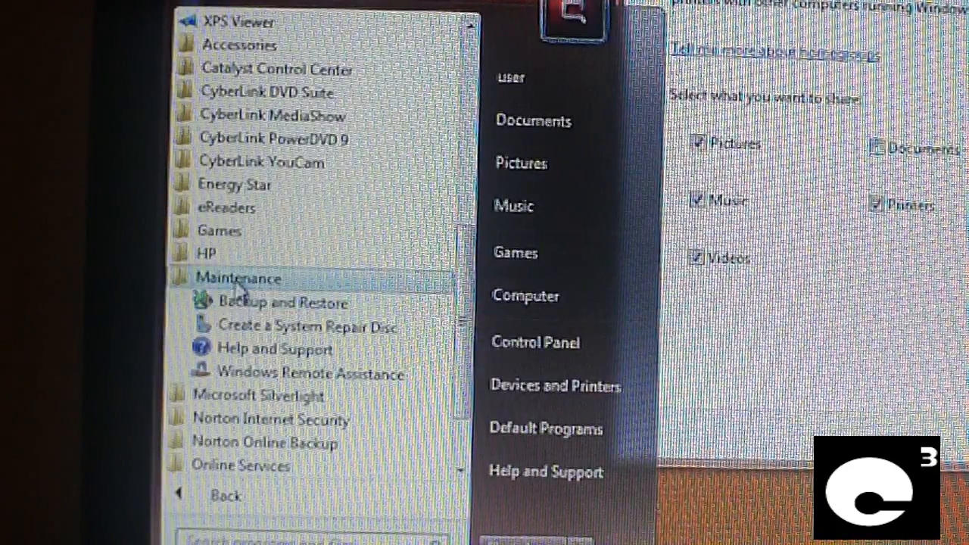
Collapse Maintenance and check inside the Microsoft Silverlight and Norton Internet Security folders
{"action": "left_click", "coordinate": [238, 279]}
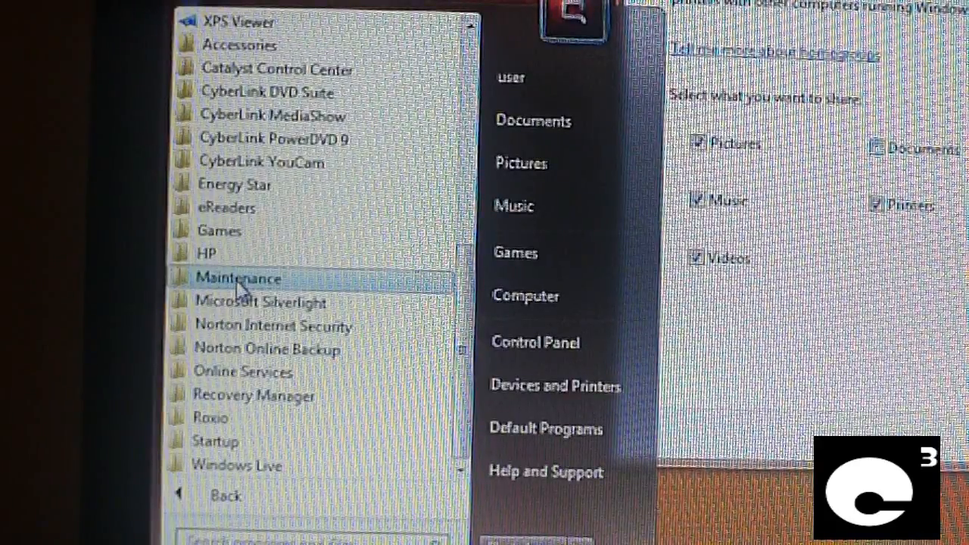
{"action": "left_click", "coordinate": [260, 303]}
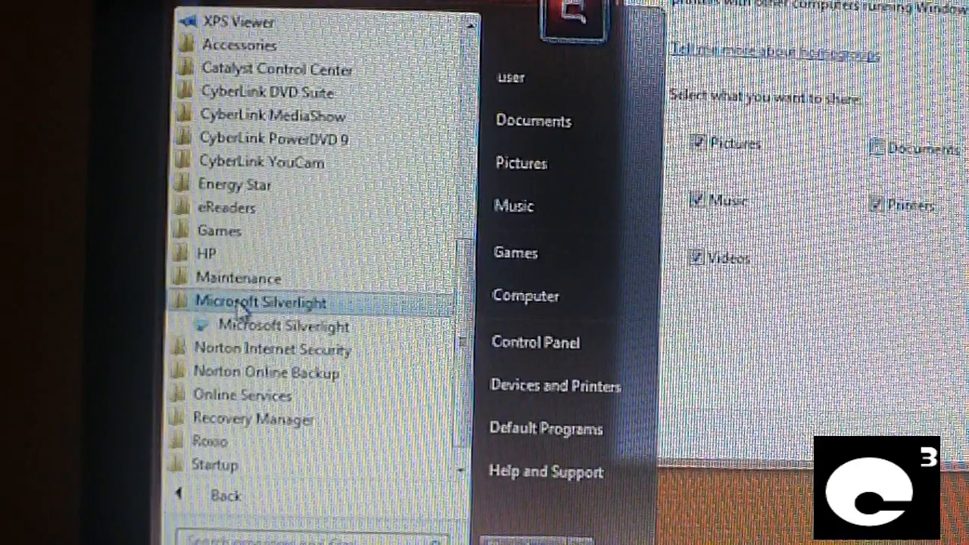
{"action": "left_click", "coordinate": [269, 327]}
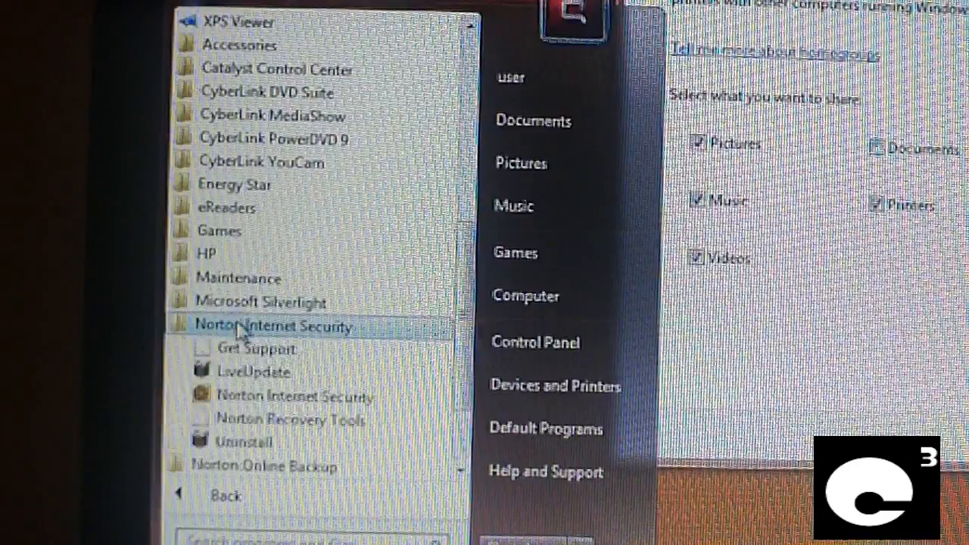
{"action": "left_click", "coordinate": [263, 348]}
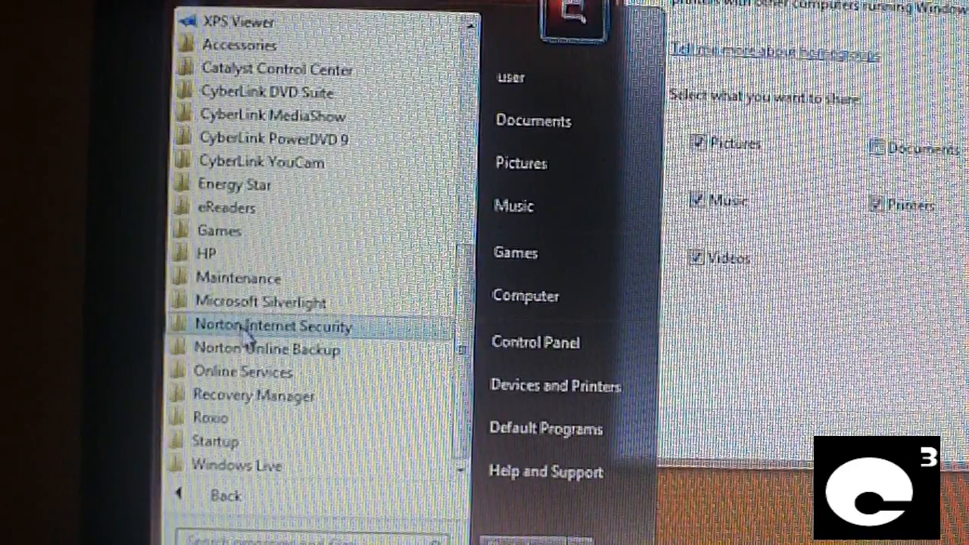
Check inside the Online Services and Roxio folders, folding Roxio back up
{"action": "left_click", "coordinate": [242, 372]}
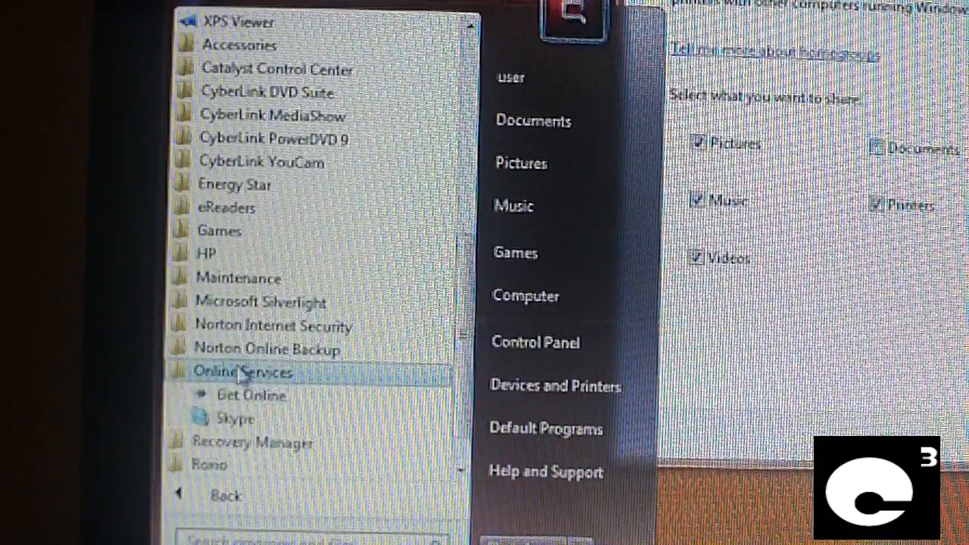
{"action": "mouse_move", "coordinate": [250, 393]}
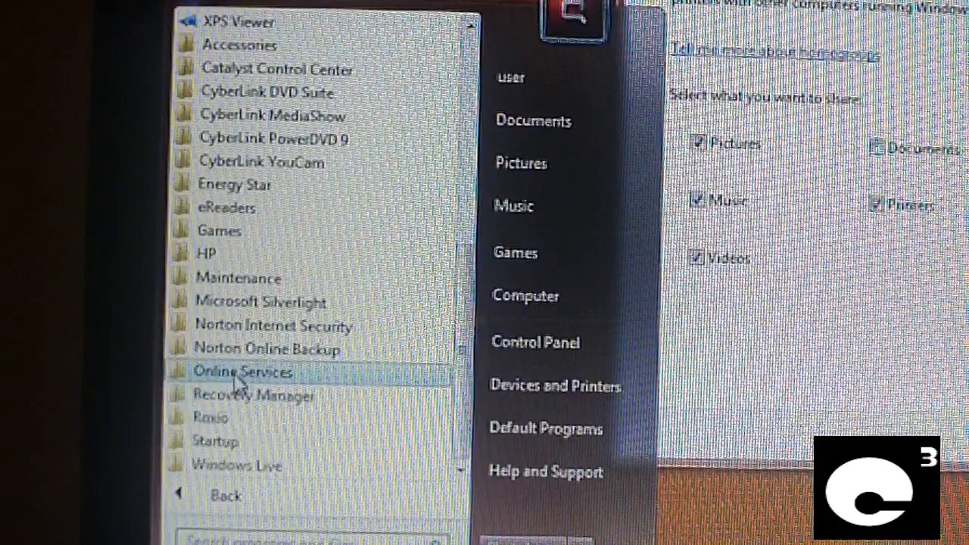
{"action": "left_click", "coordinate": [255, 394]}
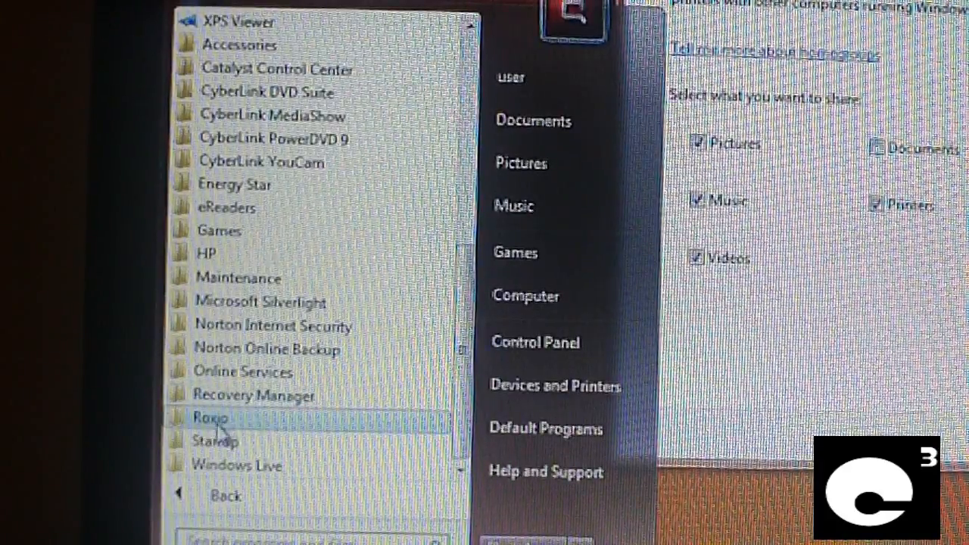
{"action": "mouse_move", "coordinate": [254, 396]}
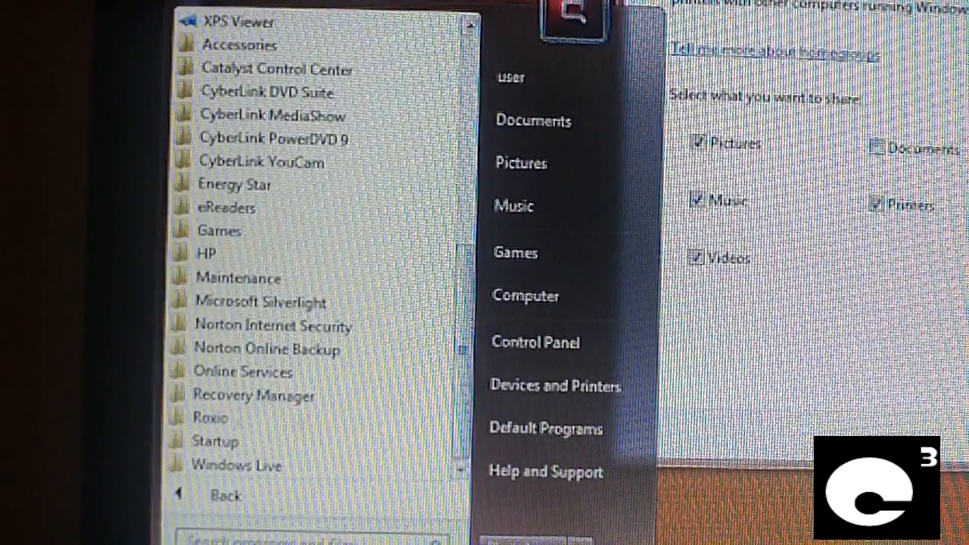
{"action": "left_click", "coordinate": [211, 418]}
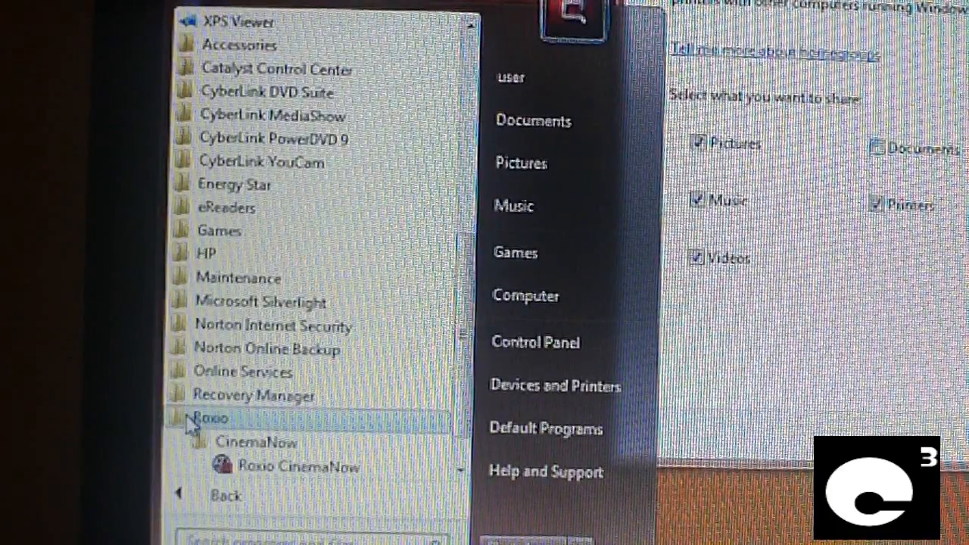
{"action": "left_click", "coordinate": [218, 442]}
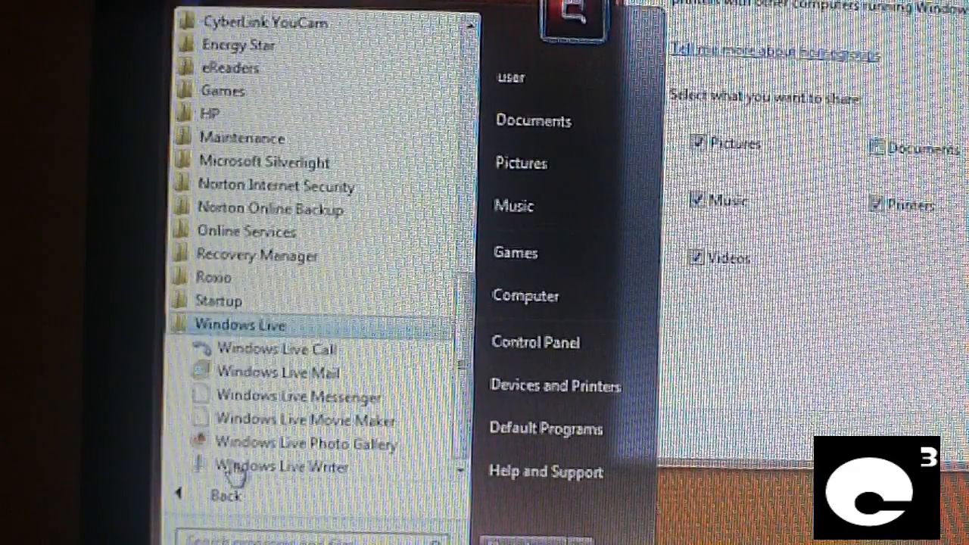
{"action": "mouse_move", "coordinate": [306, 421]}
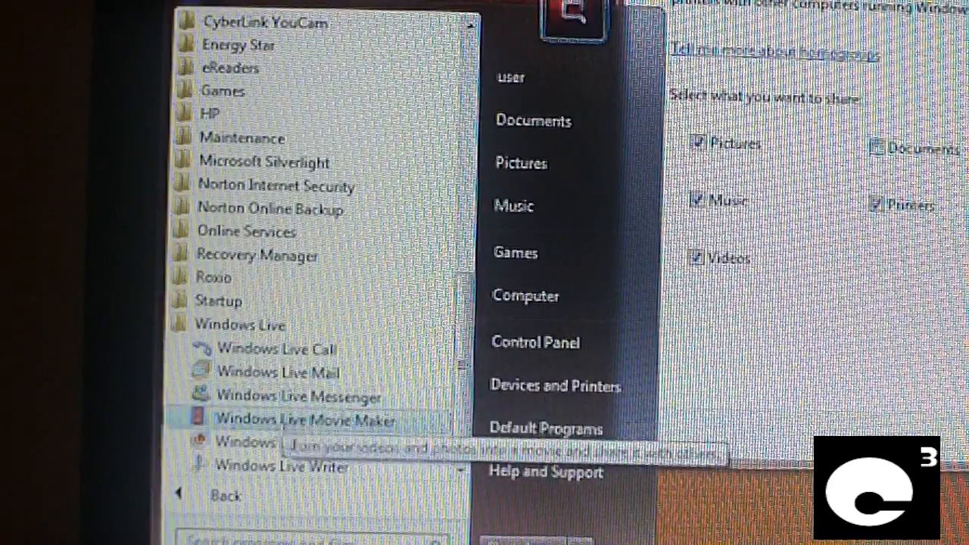
{"action": "mouse_move", "coordinate": [303, 444]}
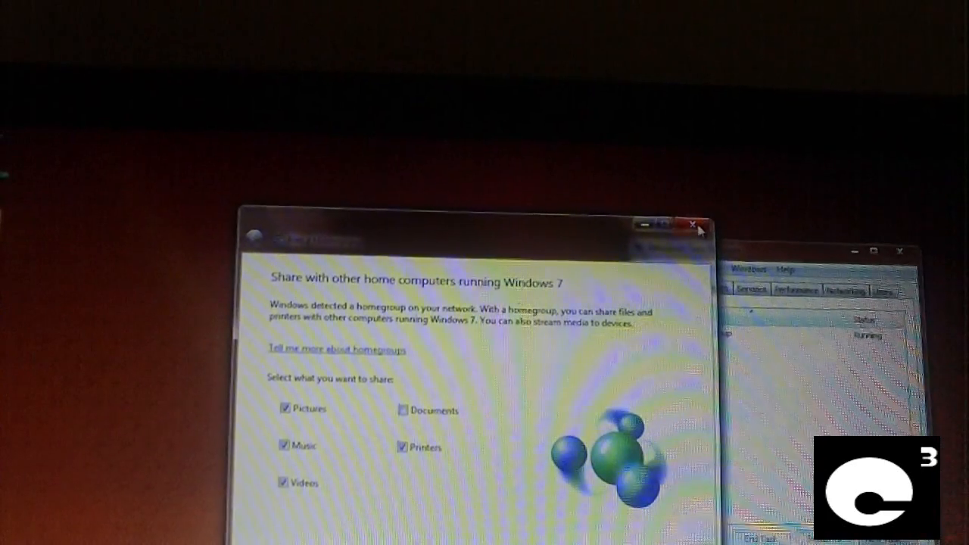
Close the HomeGroup window and choose a Shut down option from the Start menu
{"action": "left_click", "coordinate": [691, 224]}
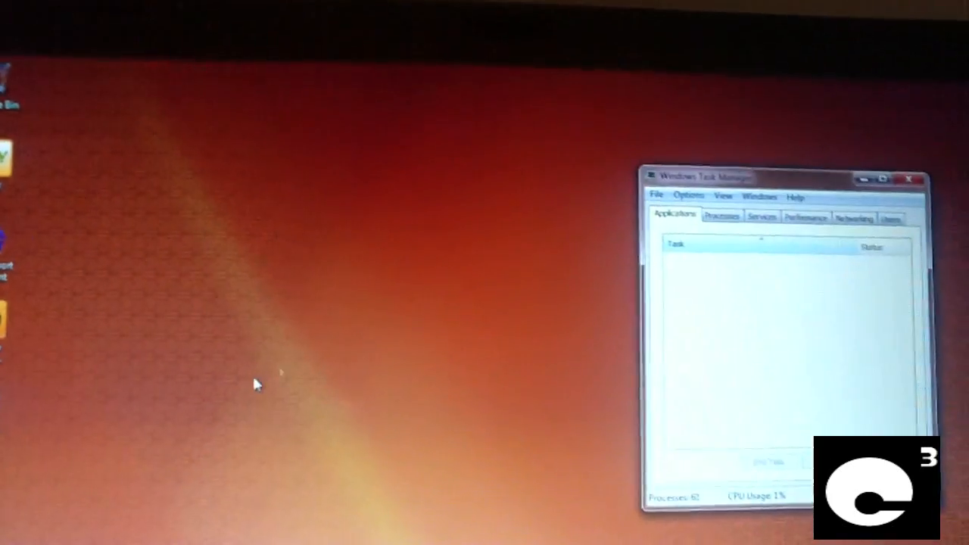
{"action": "left_click", "coordinate": [22, 538]}
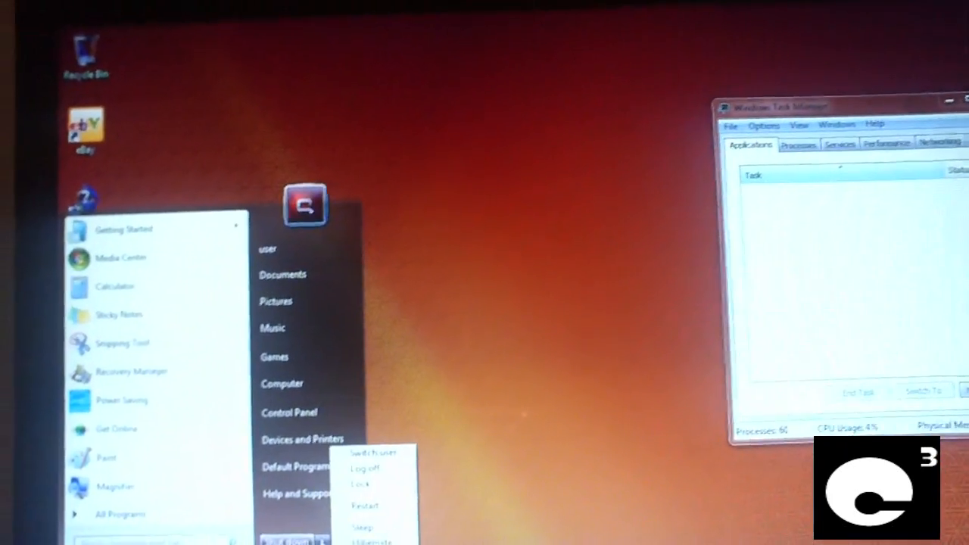
{"action": "left_click", "coordinate": [364, 466]}
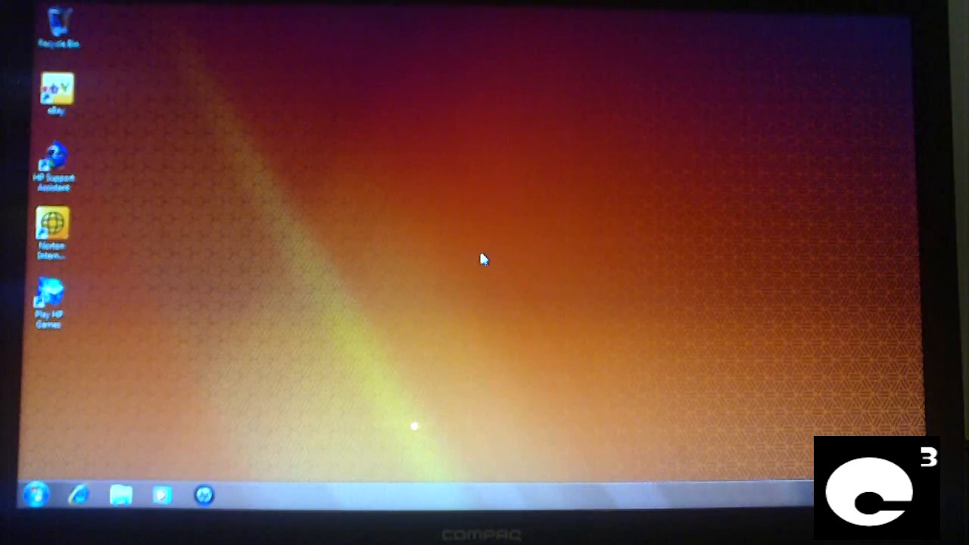
Restart the laptop and enter the InsydeH2O BIOS Main page with system information
{"action": "left_click", "coordinate": [203, 495]}
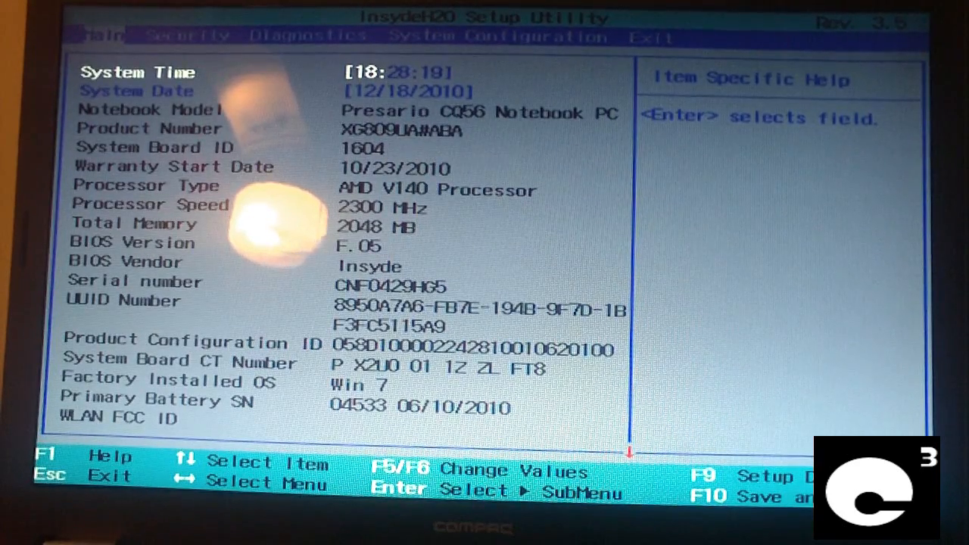
Under System Configuration, enter Boot Options and bring up the Boot Order list
{"action": "left_click", "coordinate": [499, 37]}
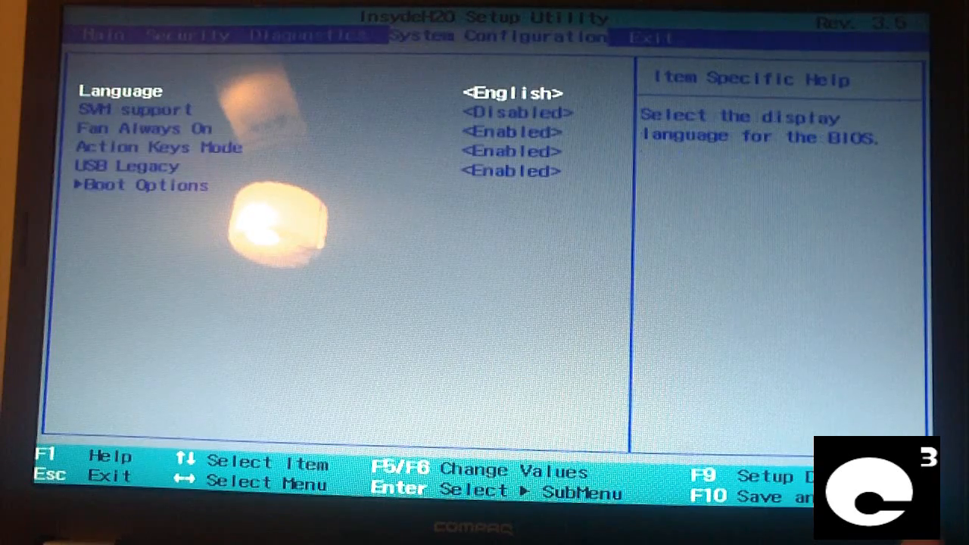
{"action": "key", "text": "Down"}
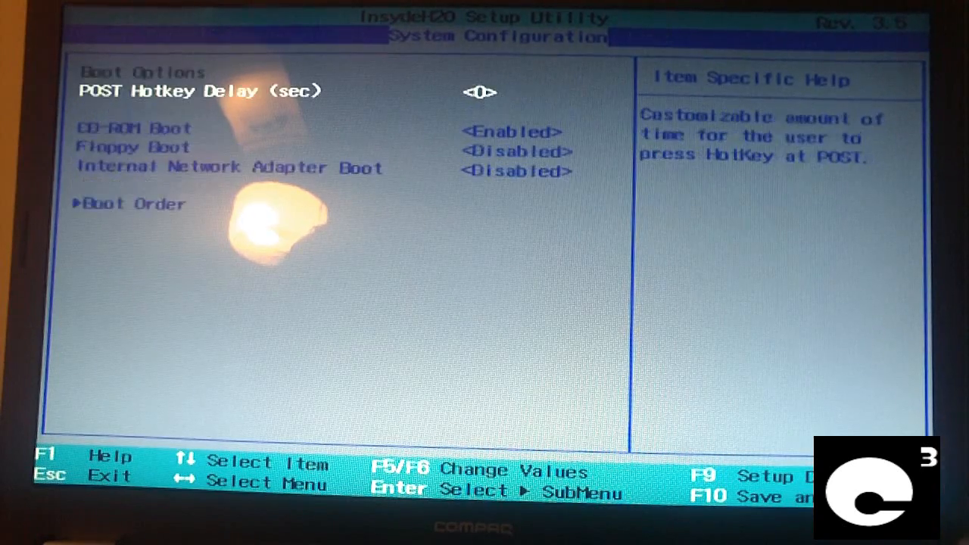
{"action": "key", "text": "Down"}
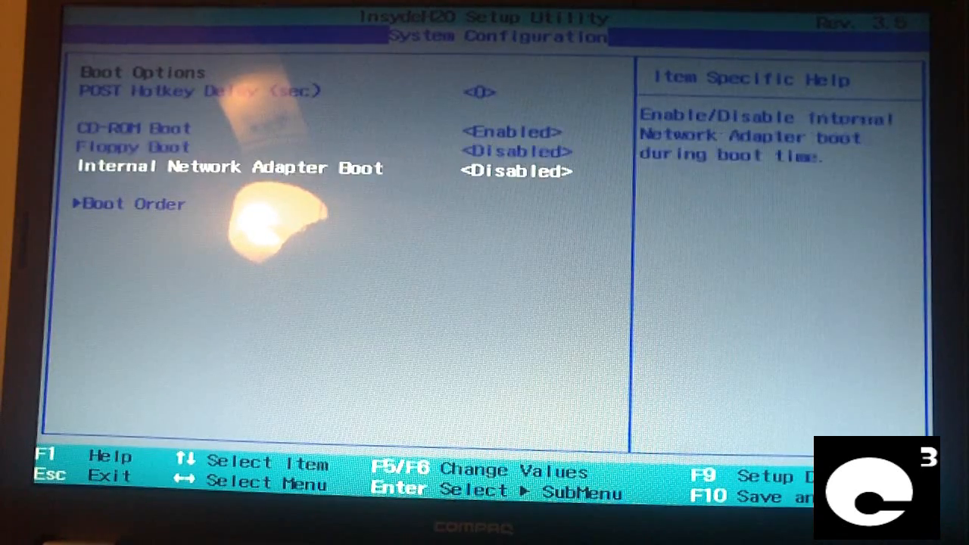
{"action": "key", "text": "Down"}
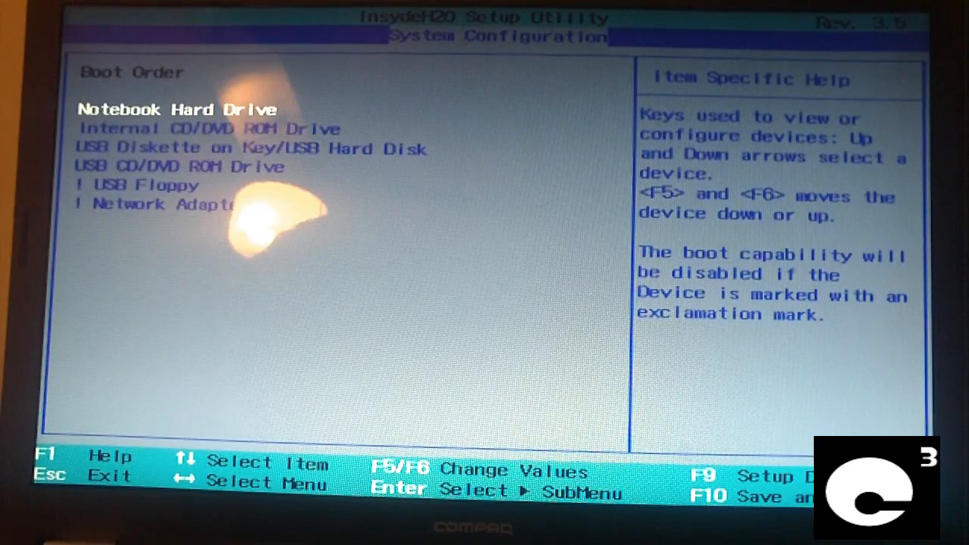
{"action": "key", "text": "Down"}
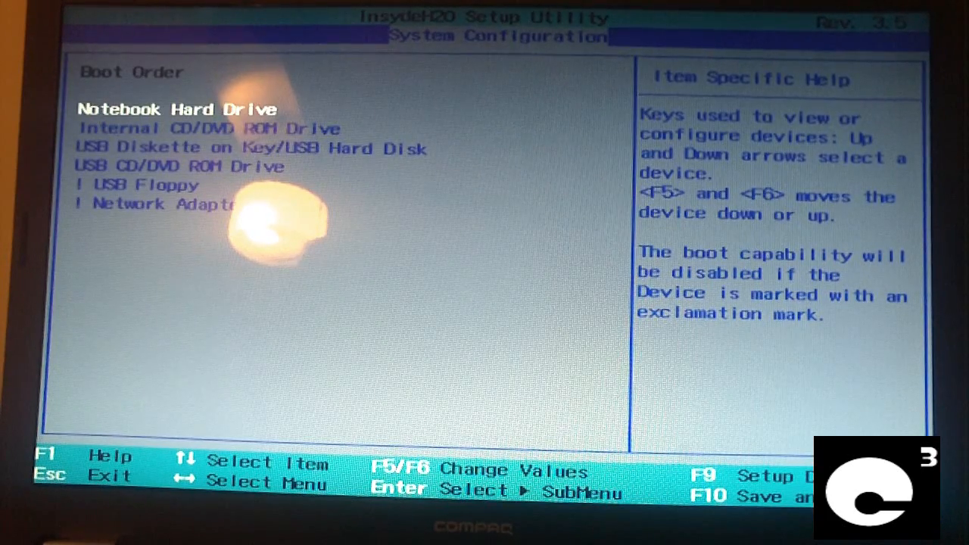
{"action": "key", "text": "down"}
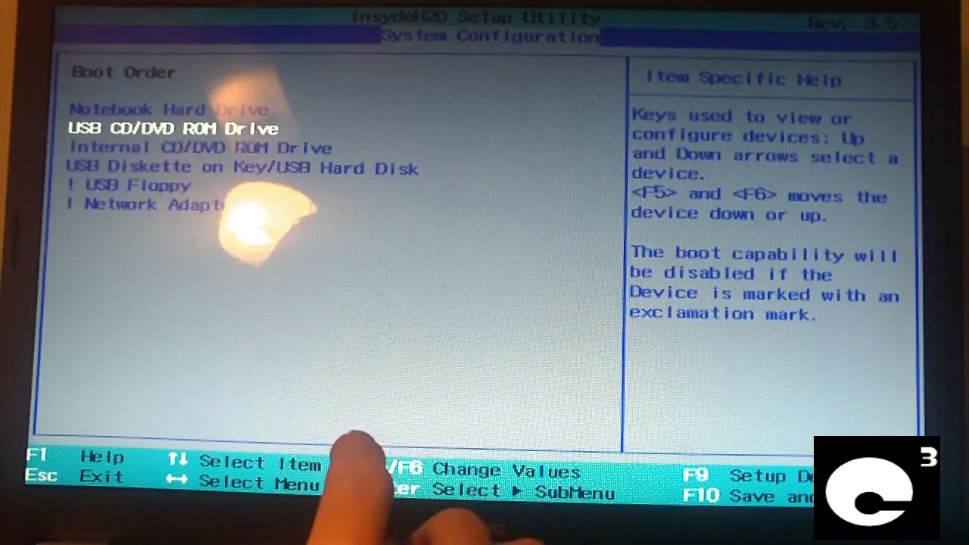
{"action": "key", "text": "F6"}
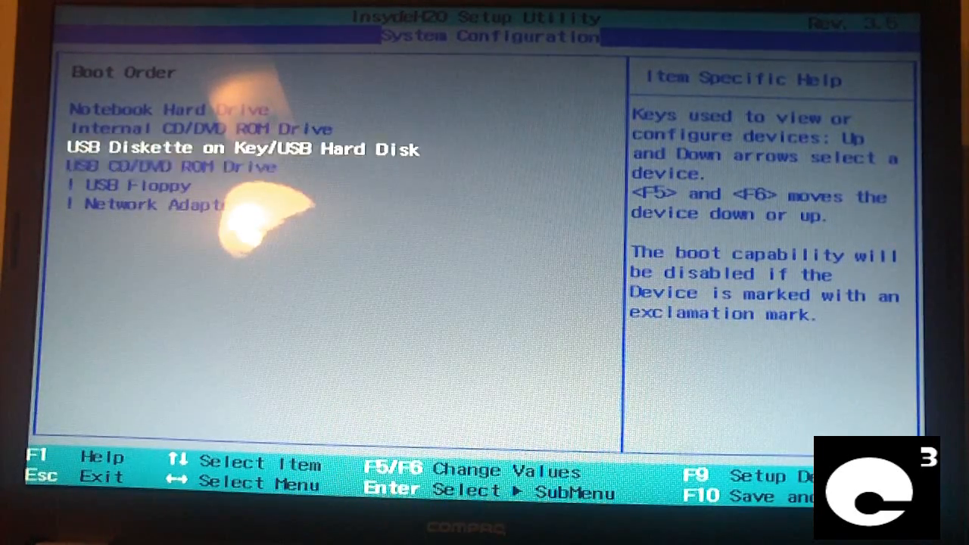
{"action": "key", "text": "up"}
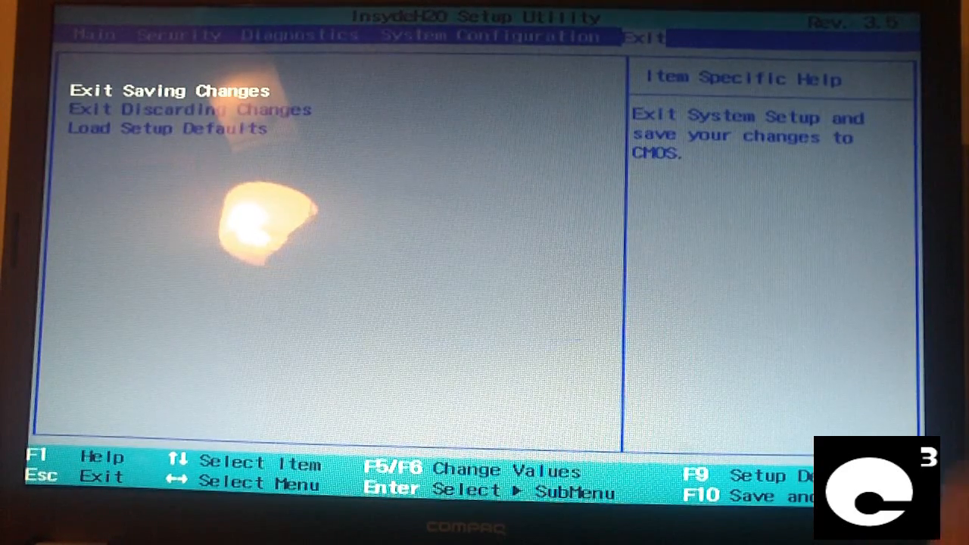
Confirm Exit Saving Changes so the laptop reboots into Windows 7 Setup
{"action": "key", "text": "Enter"}
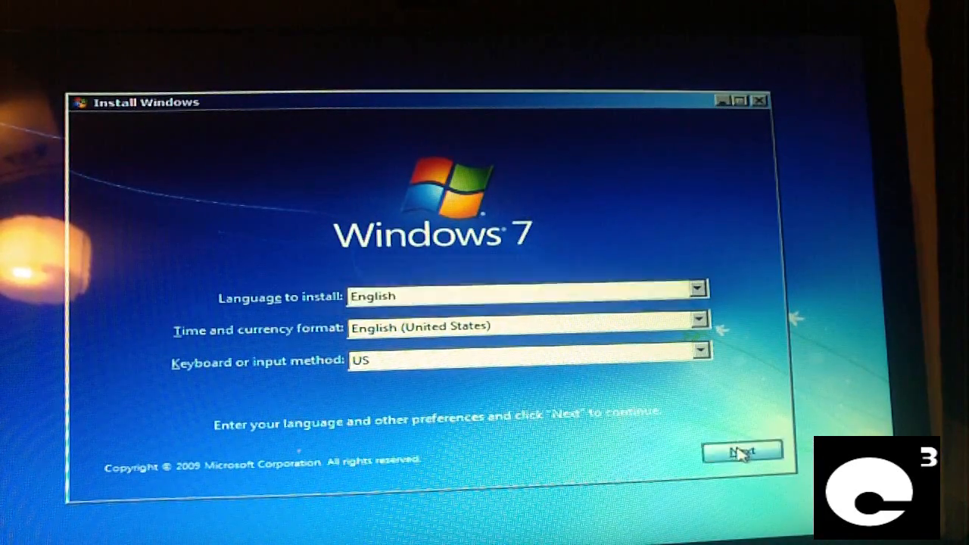
Accept English language with US format and keyboard, then start Install now
{"action": "left_click", "coordinate": [742, 451]}
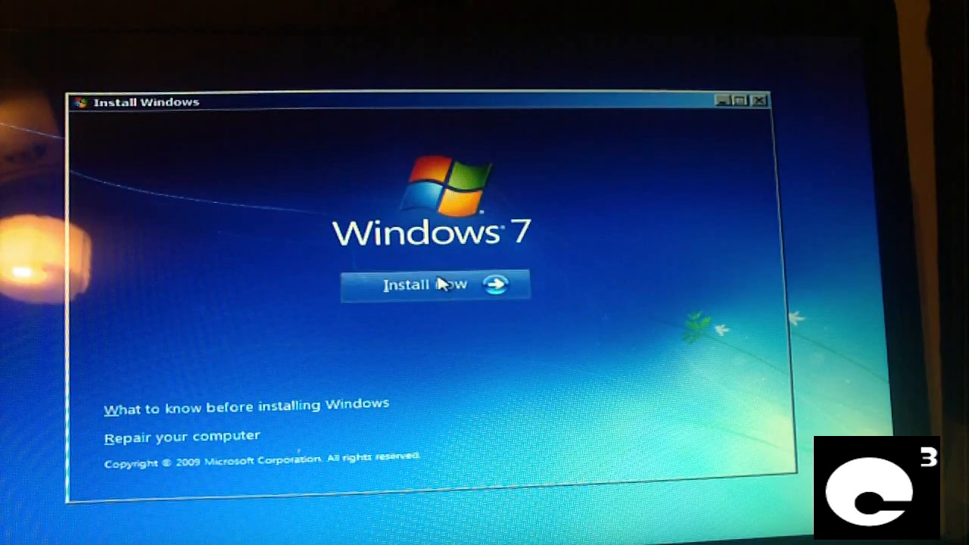
{"action": "left_click", "coordinate": [436, 285]}
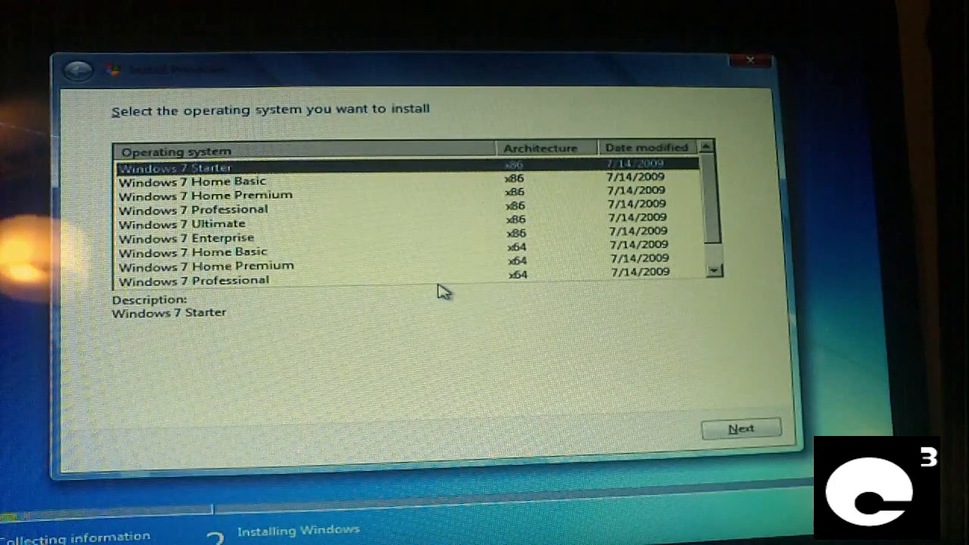
{"action": "mouse_move", "coordinate": [296, 200]}
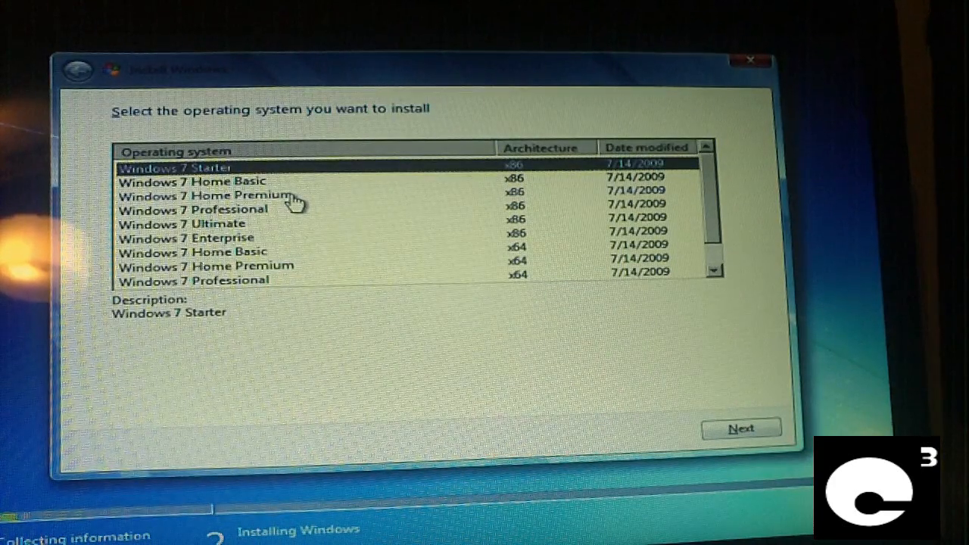
Pick Windows 7 Home Premium x86 and check the license acceptance box
{"action": "left_click", "coordinate": [203, 195]}
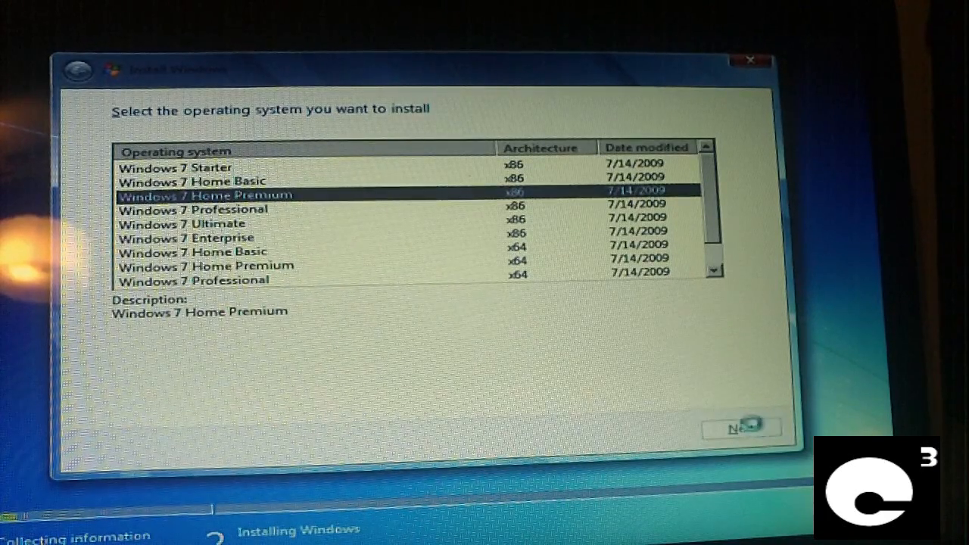
{"action": "left_click", "coordinate": [742, 427]}
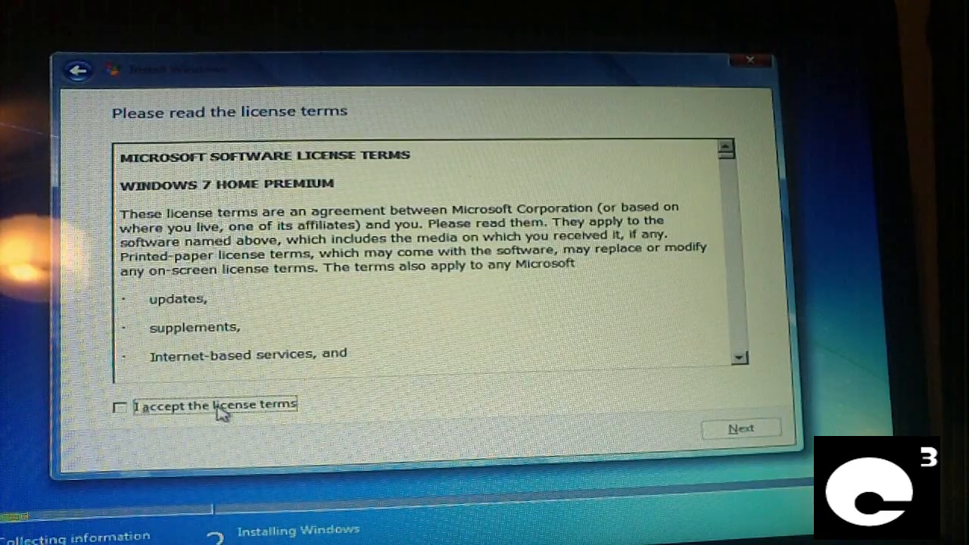
{"action": "left_click", "coordinate": [118, 406]}
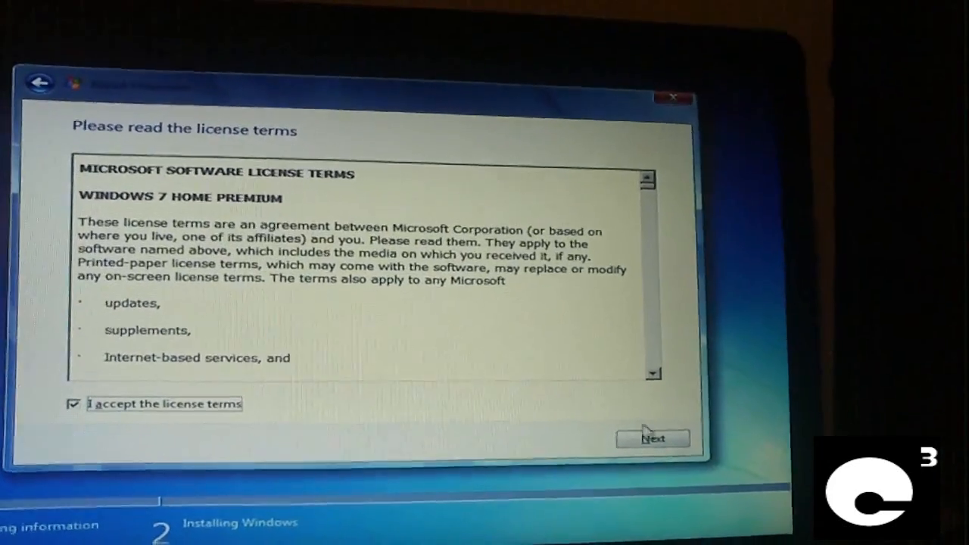
{"action": "left_click", "coordinate": [651, 439]}
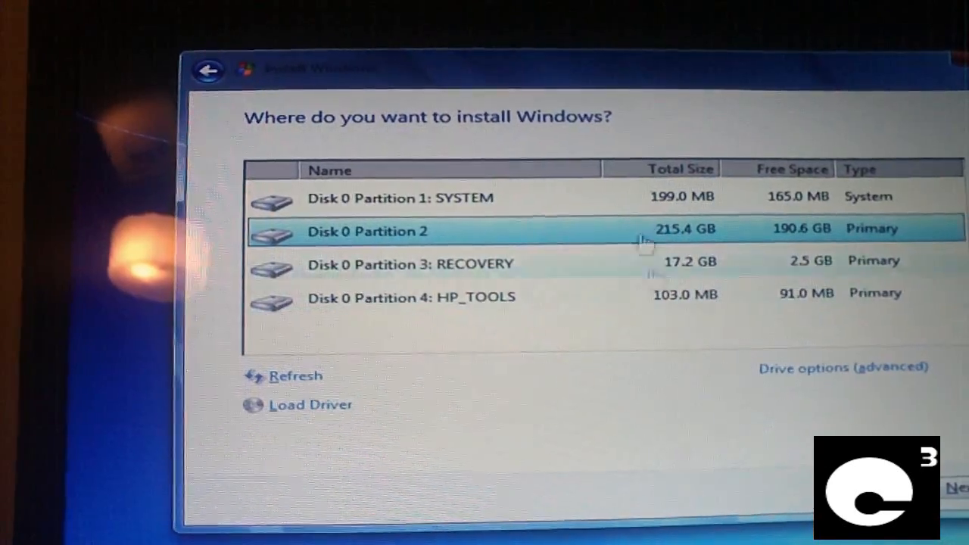
Delete the SYSTEM partition via Drive options, and back out of formatting the 215.4 GB partition
{"action": "left_click", "coordinate": [379, 196]}
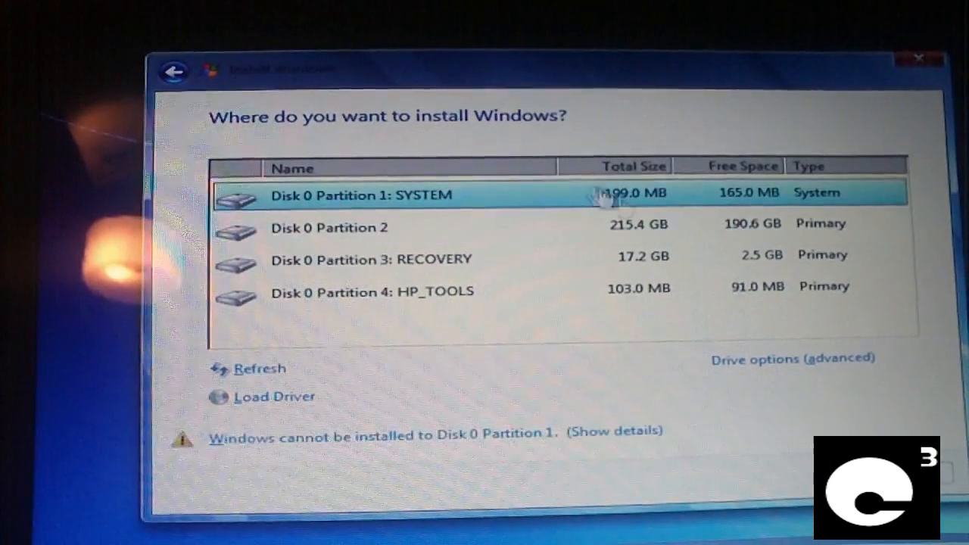
{"action": "left_click", "coordinate": [792, 359]}
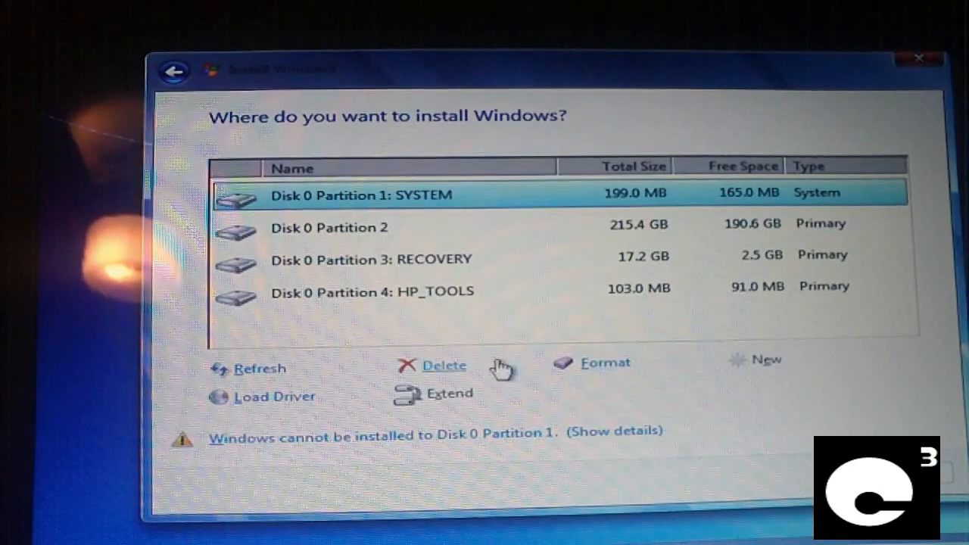
{"action": "left_click", "coordinate": [445, 365]}
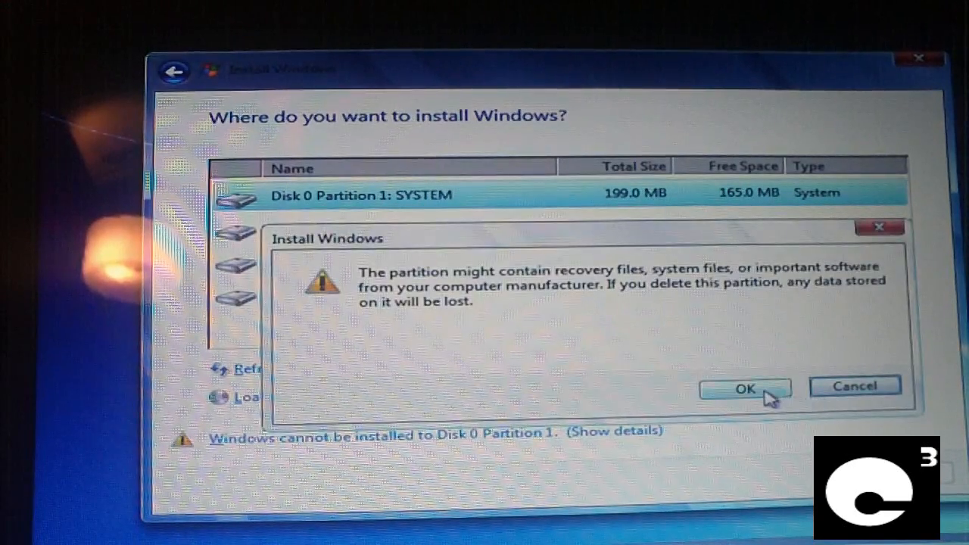
{"action": "left_click", "coordinate": [745, 388]}
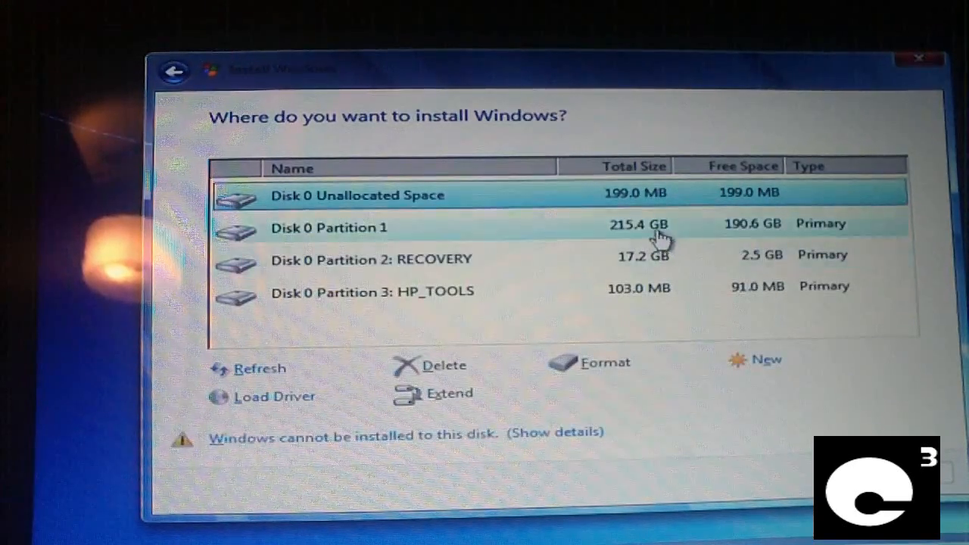
{"action": "left_click", "coordinate": [598, 362]}
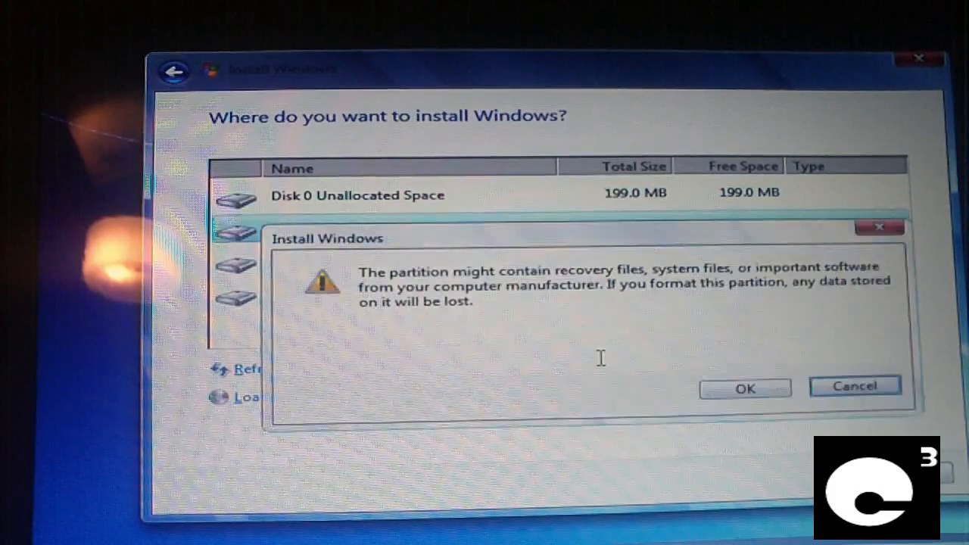
{"action": "left_click", "coordinate": [745, 387]}
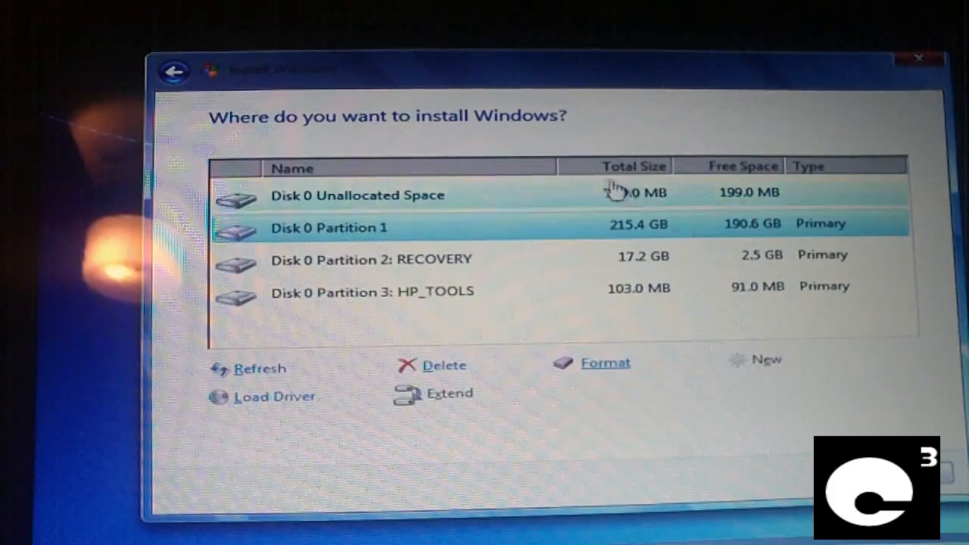
Delete the 215.4 GB, RECOVERY and HP_TOOLS partitions, leaving 232.9 GB unallocated
{"action": "left_click", "coordinate": [445, 365]}
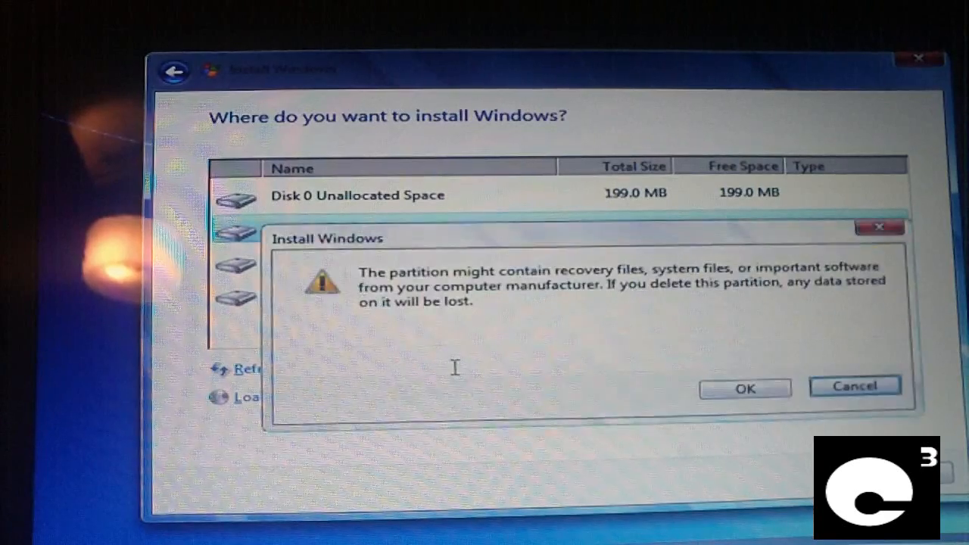
{"action": "left_click", "coordinate": [744, 387]}
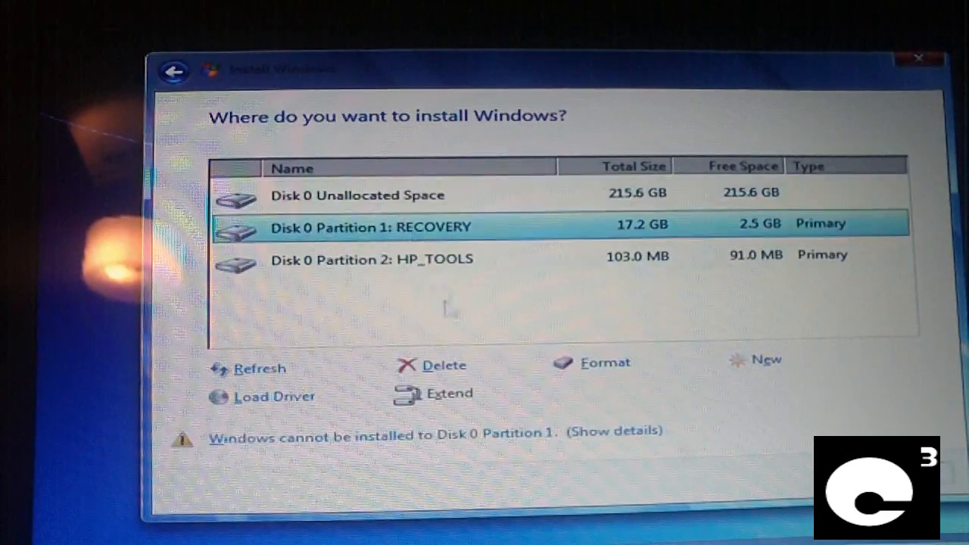
{"action": "left_click", "coordinate": [440, 365]}
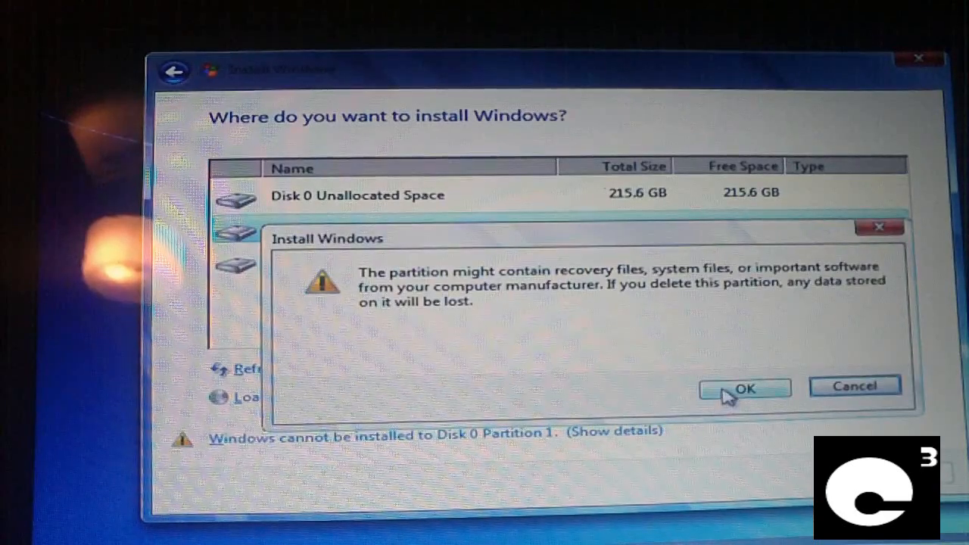
{"action": "left_click", "coordinate": [745, 388]}
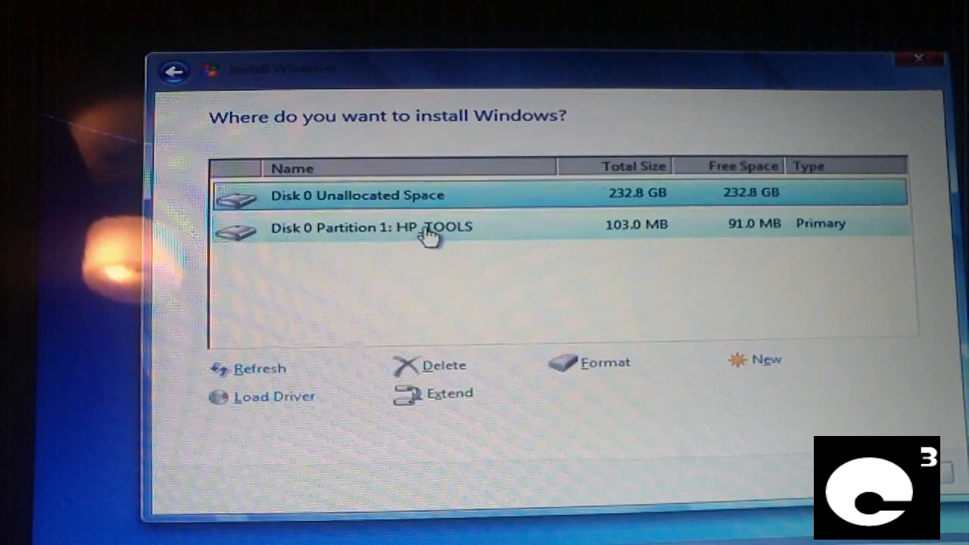
{"action": "left_click", "coordinate": [428, 365]}
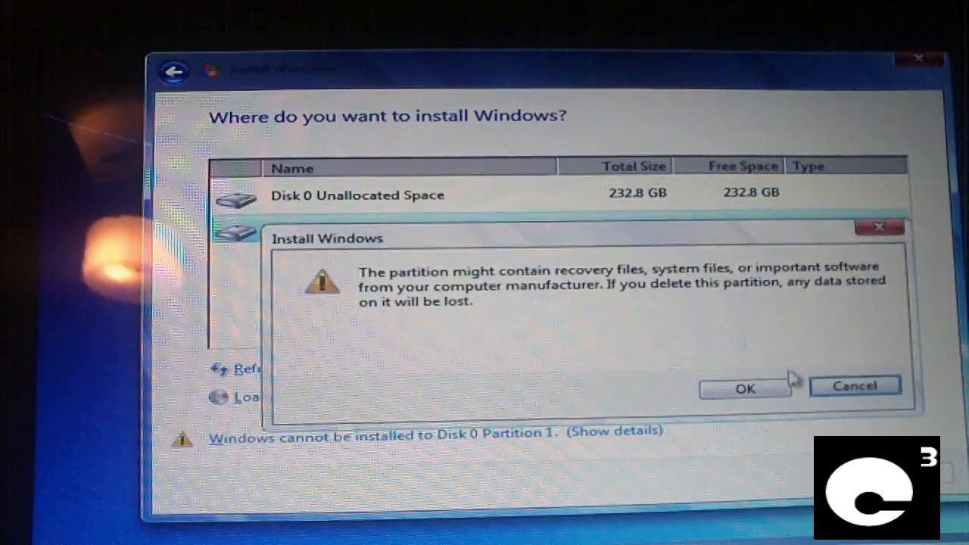
{"action": "left_click", "coordinate": [744, 388]}
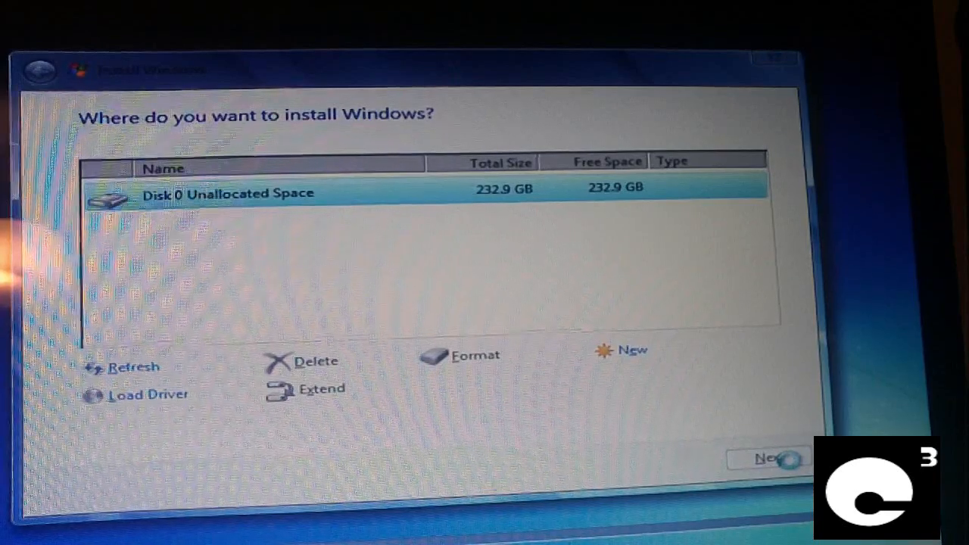
{"action": "left_click", "coordinate": [768, 457]}
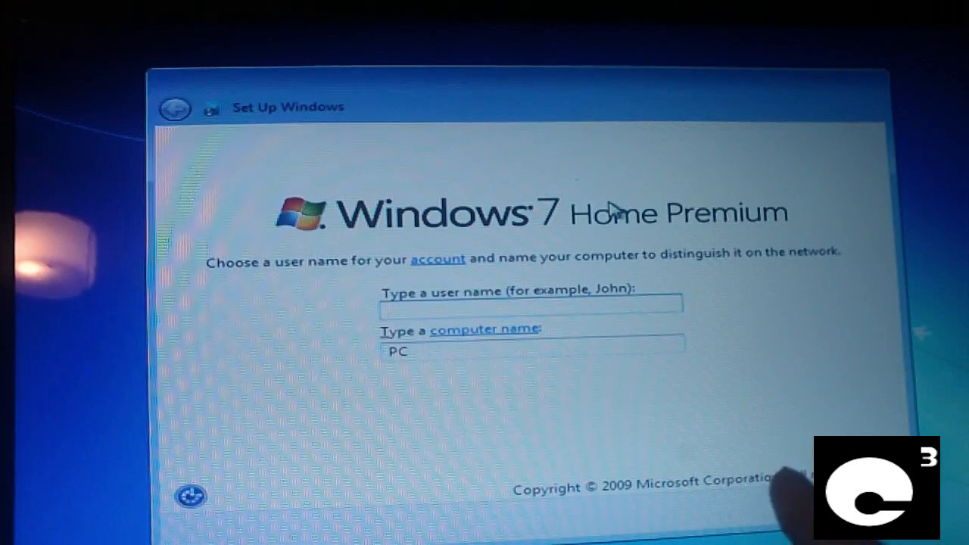
Enter user name 'User' and computer name 'C3SERVICE-30'
{"action": "type", "text": "User"}
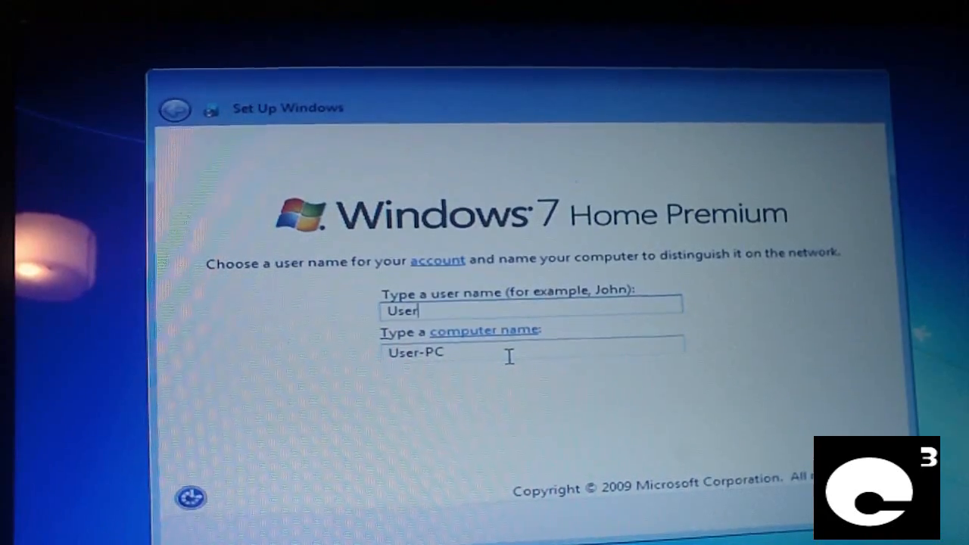
{"action": "type", "text": "C3SERVICE-30"}
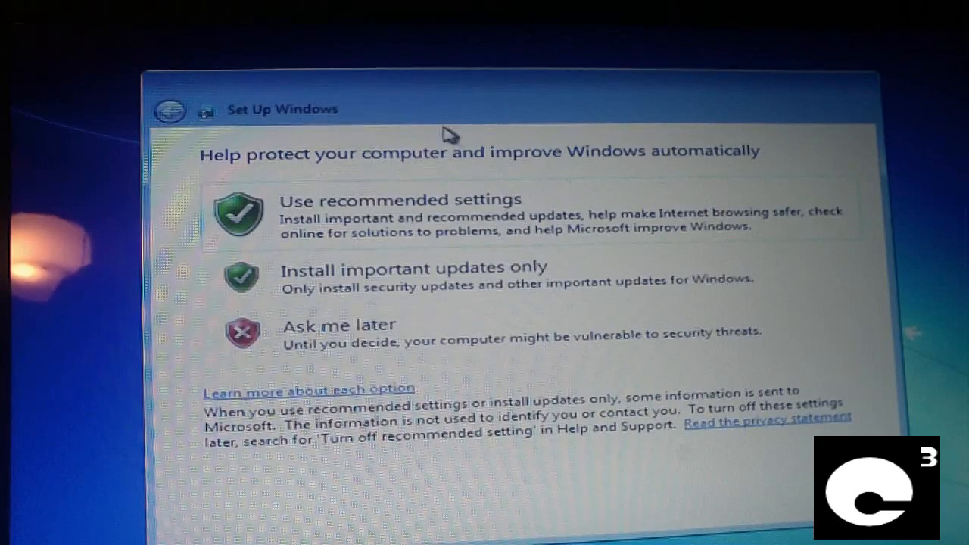
Use recommended update settings, set Eastern Time (US & Canada), and choose Home network
{"action": "left_click", "coordinate": [397, 215]}
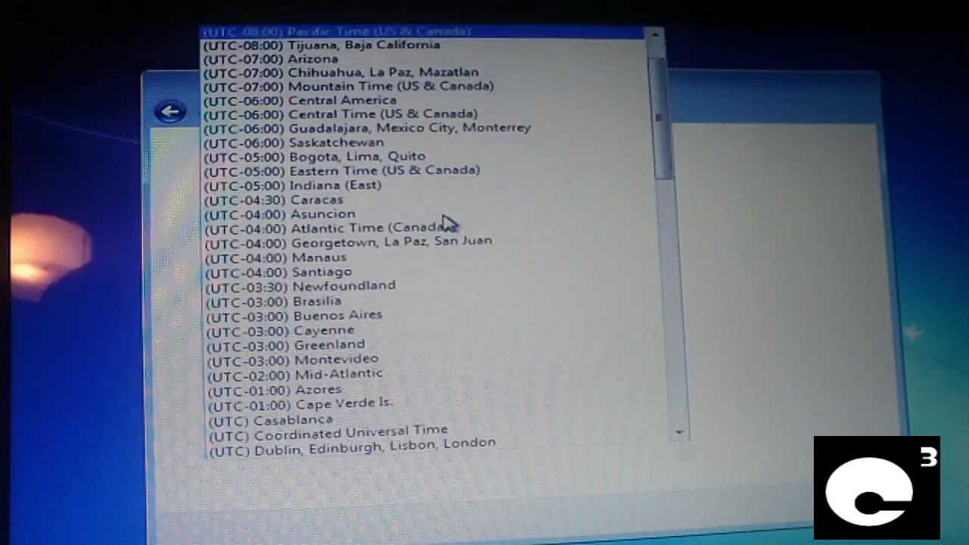
{"action": "left_click", "coordinate": [341, 169]}
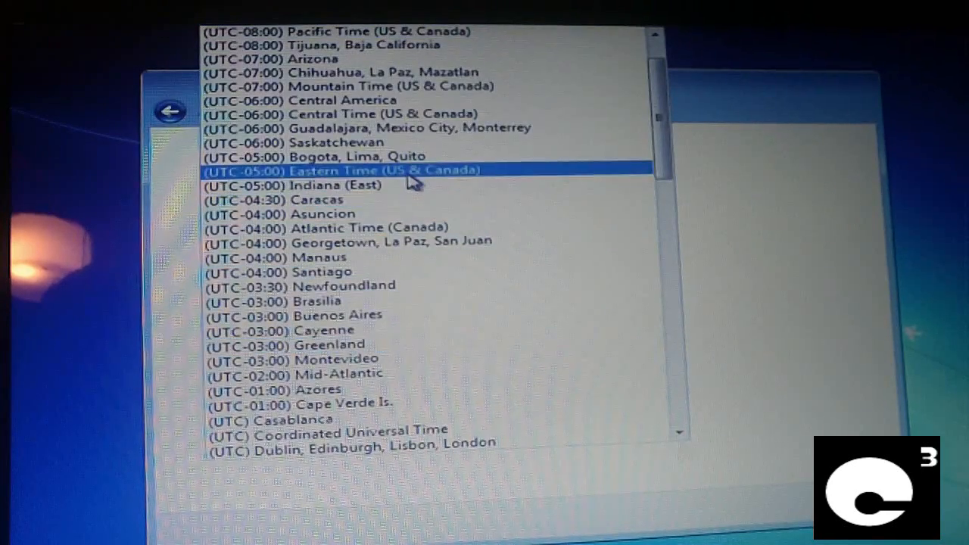
{"action": "left_click", "coordinate": [342, 170]}
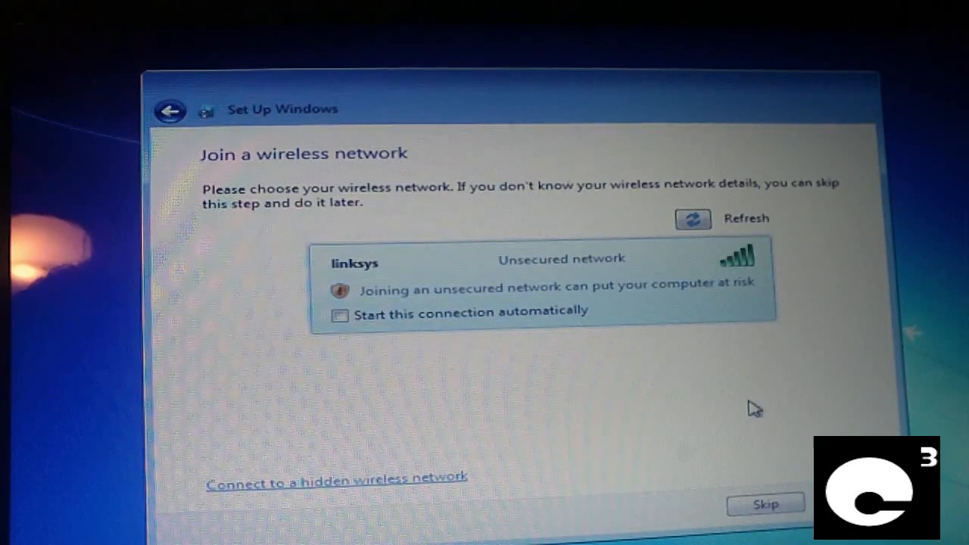
{"action": "left_click", "coordinate": [339, 314]}
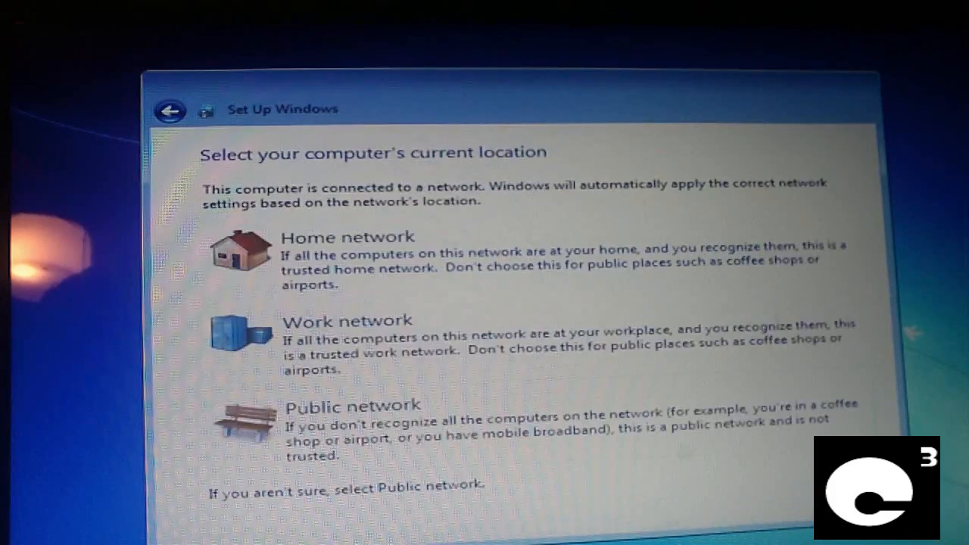
{"action": "left_click", "coordinate": [348, 237]}
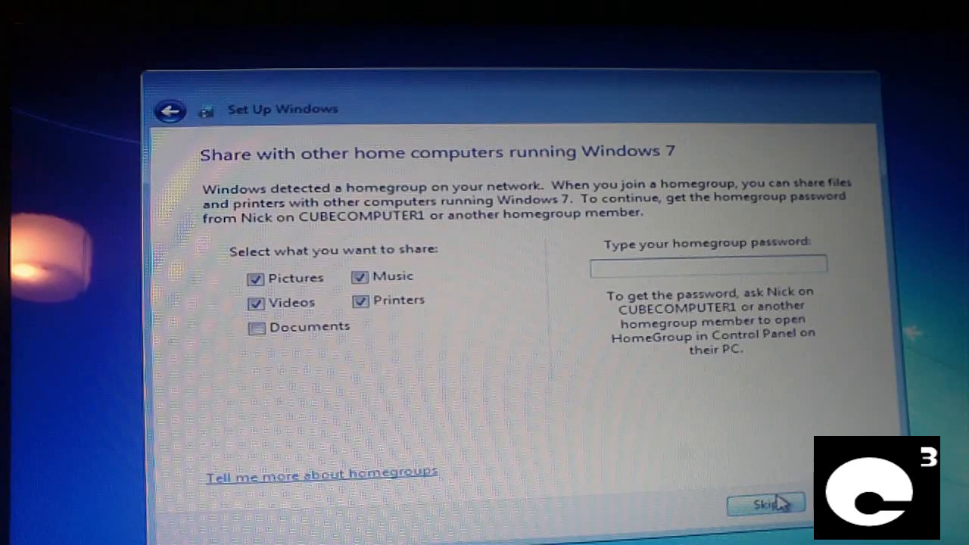
Skip the homegroup and let setup finish to the fresh Windows 7 desktop
{"action": "left_click", "coordinate": [766, 503]}
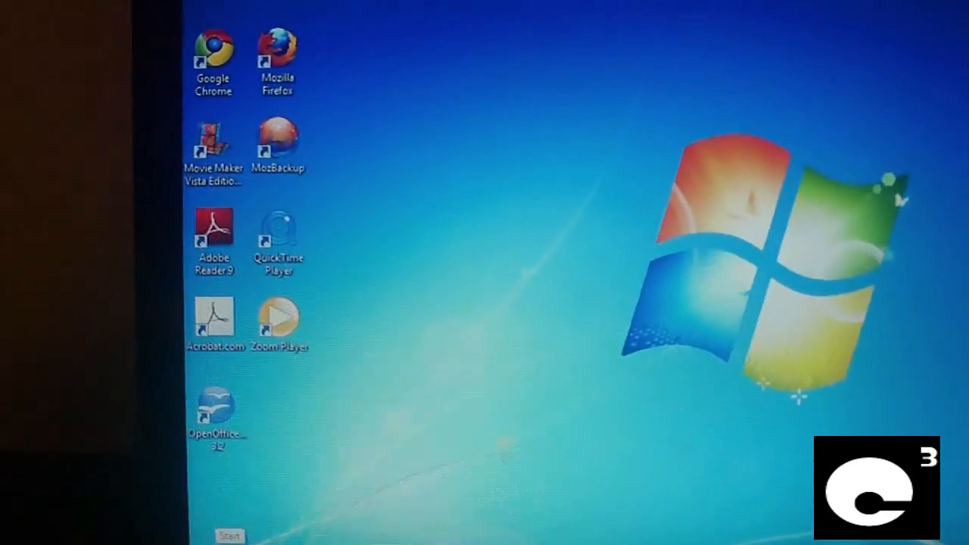
Show All Programs in the Start menu and scroll through Adobe Reader 9, ALZip and others
{"action": "left_click", "coordinate": [229, 536]}
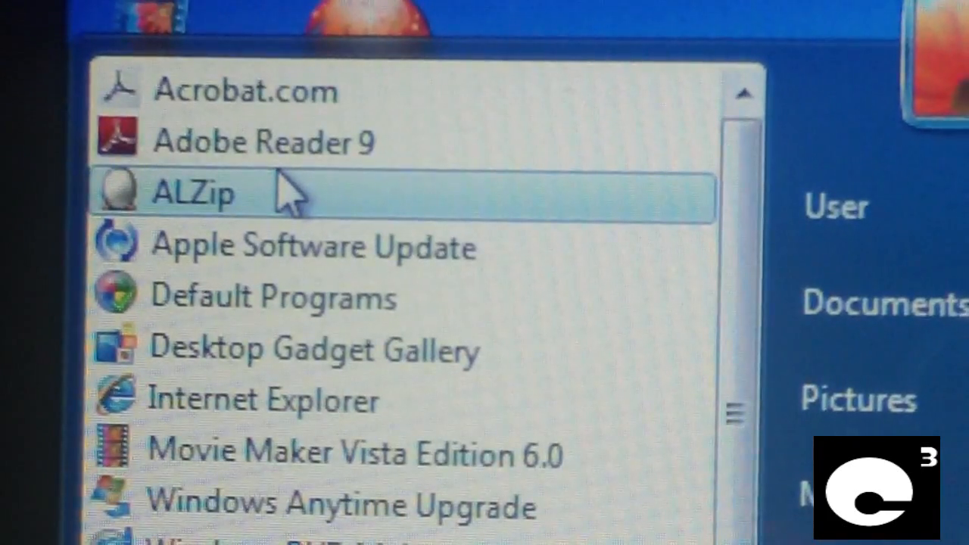
{"action": "scroll", "scroll_direction": "down", "scroll_amount": 3}
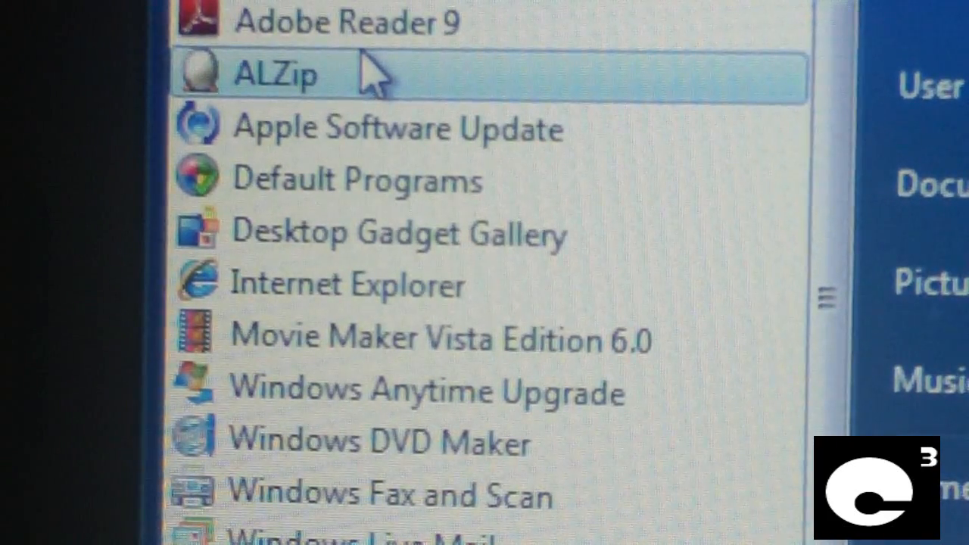
{"action": "mouse_move", "coordinate": [371, 91]}
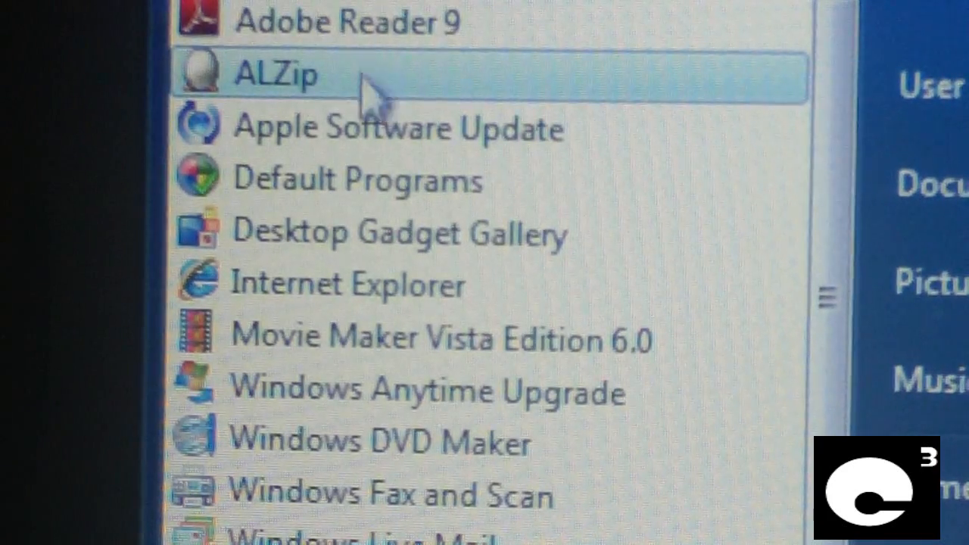
{"action": "mouse_move", "coordinate": [378, 129]}
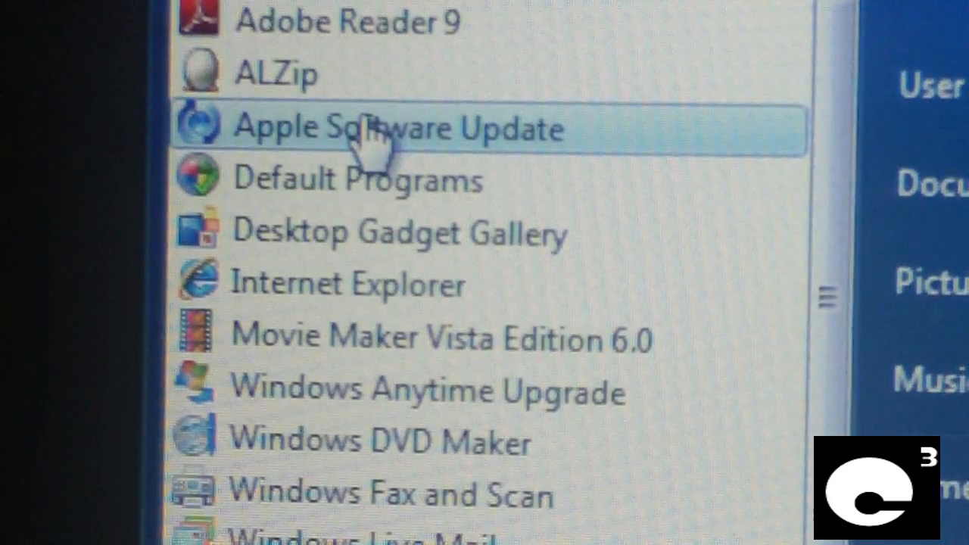
{"action": "mouse_move", "coordinate": [372, 182]}
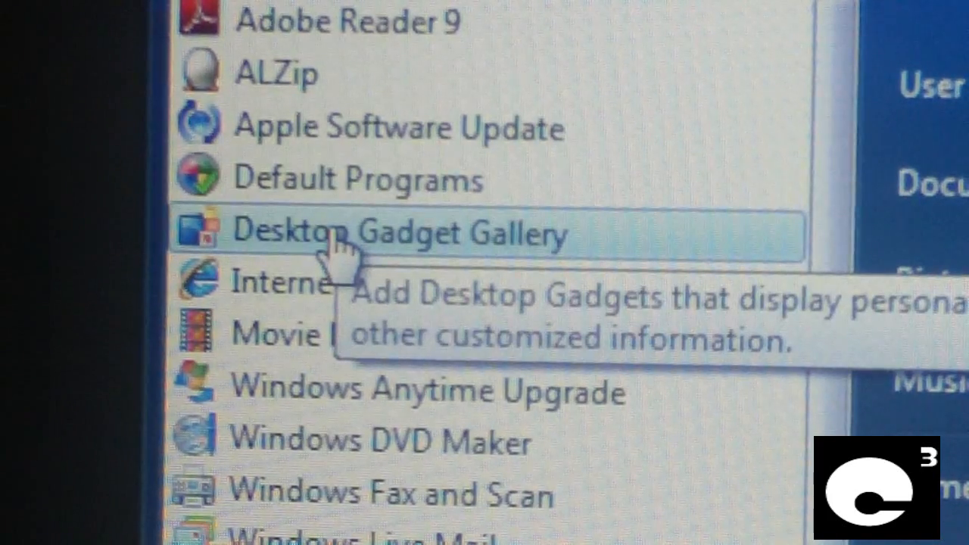
{"action": "mouse_move", "coordinate": [348, 285]}
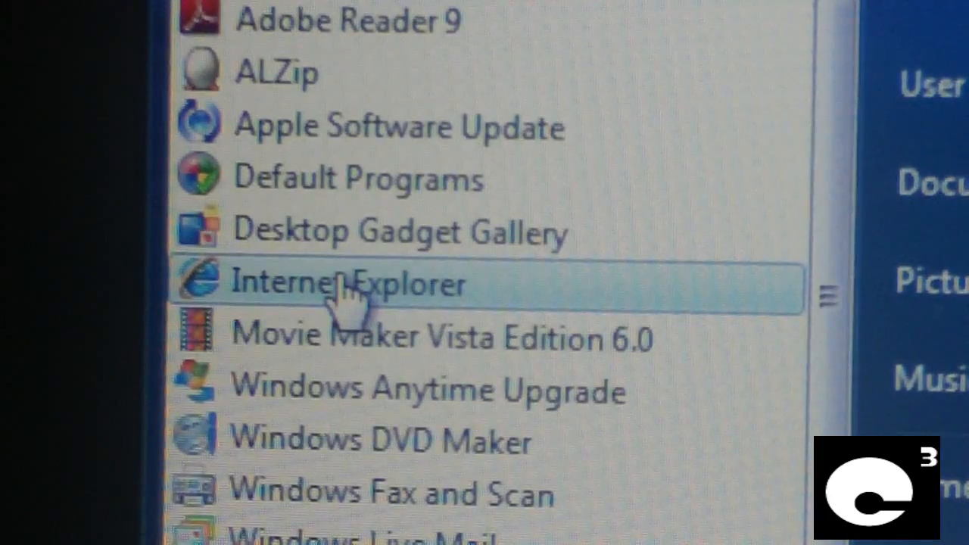
{"action": "mouse_move", "coordinate": [378, 336]}
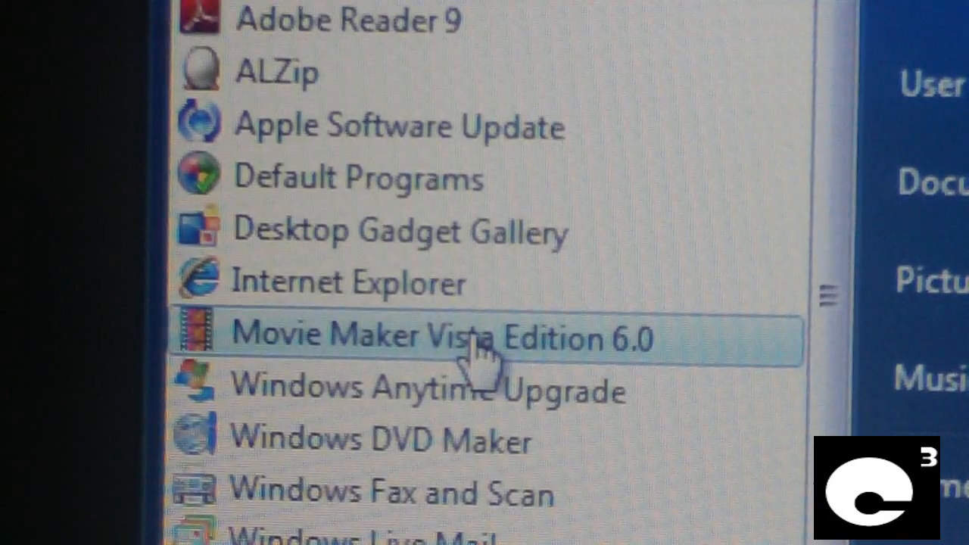
{"action": "mouse_move", "coordinate": [462, 390]}
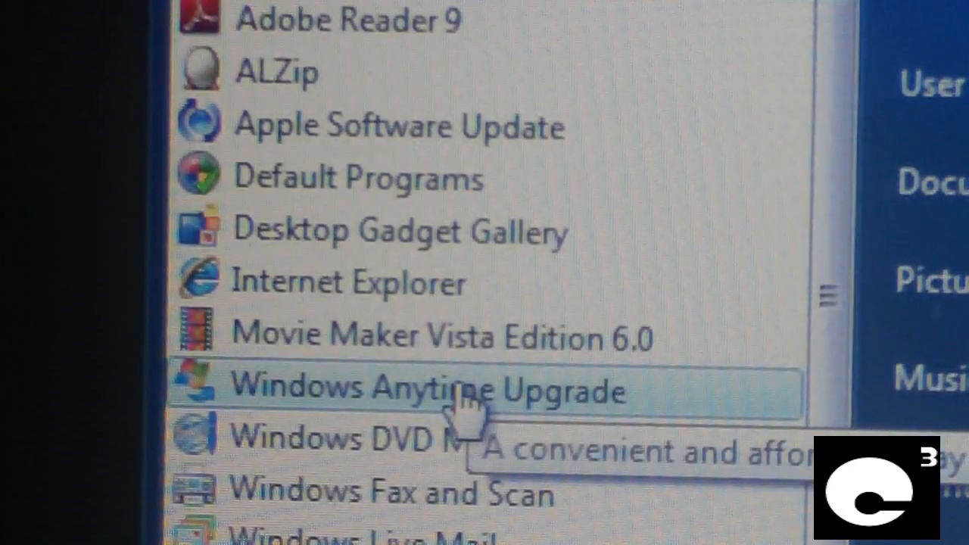
{"action": "mouse_move", "coordinate": [345, 409]}
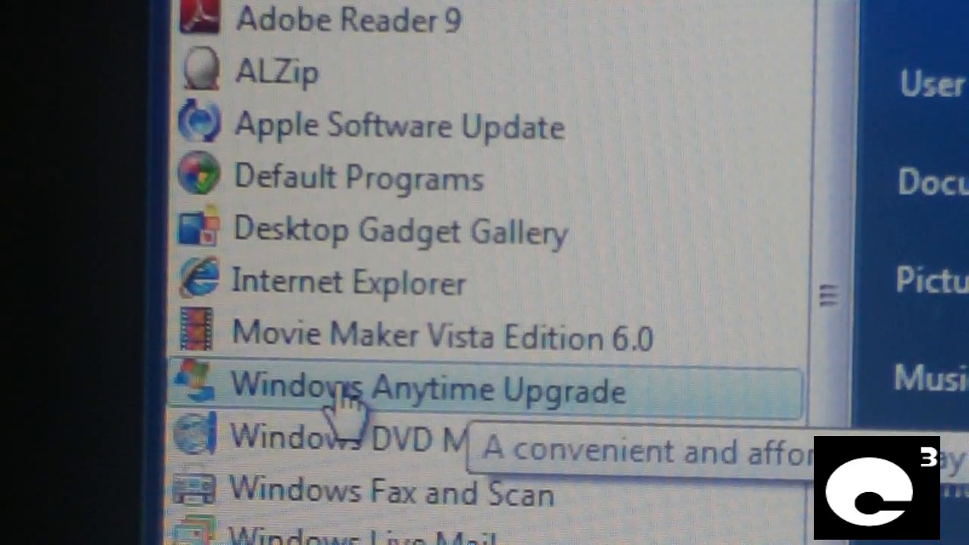
{"action": "mouse_move", "coordinate": [378, 439]}
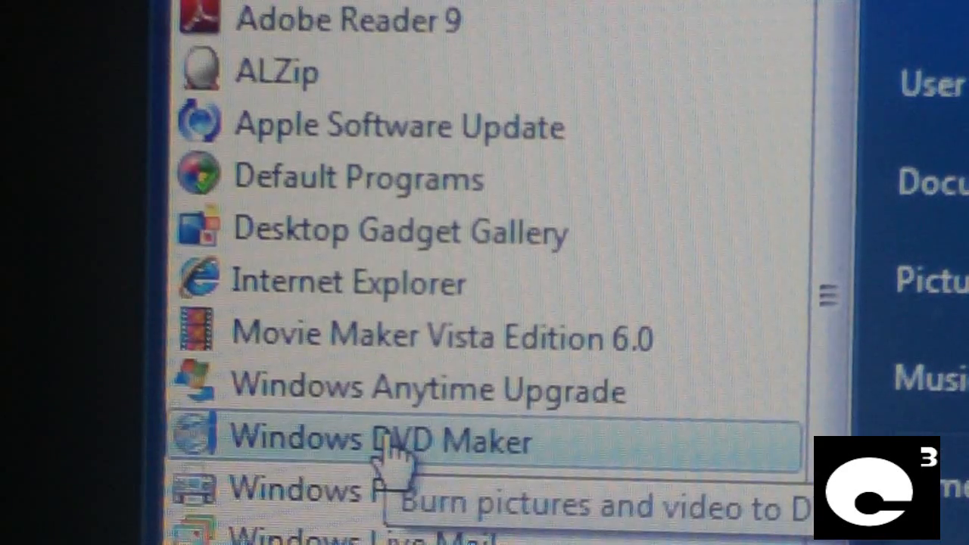
{"action": "mouse_move", "coordinate": [394, 492]}
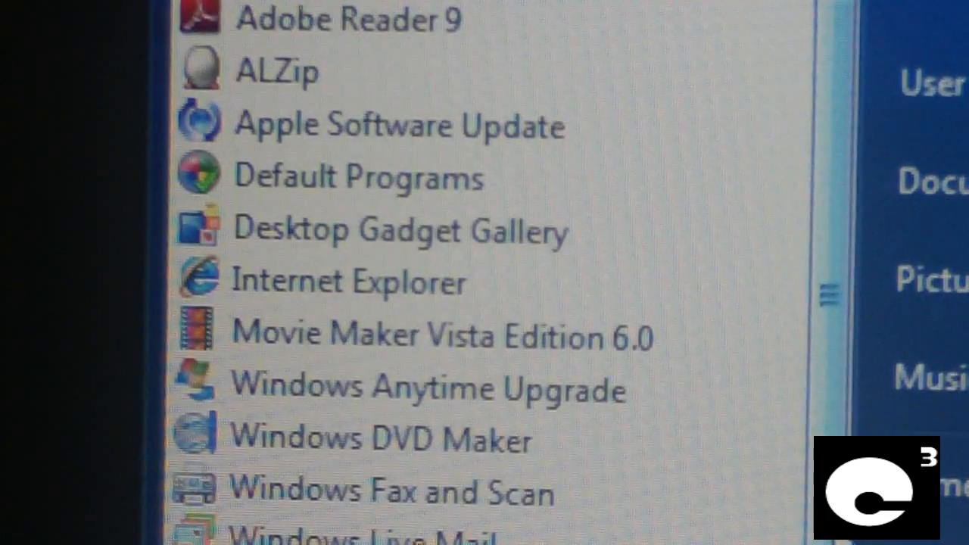
Expand the 7-Zip and Accessories folders in All Programs to reveal their entries
{"action": "scroll", "scroll_direction": "down", "scroll_amount": 3}
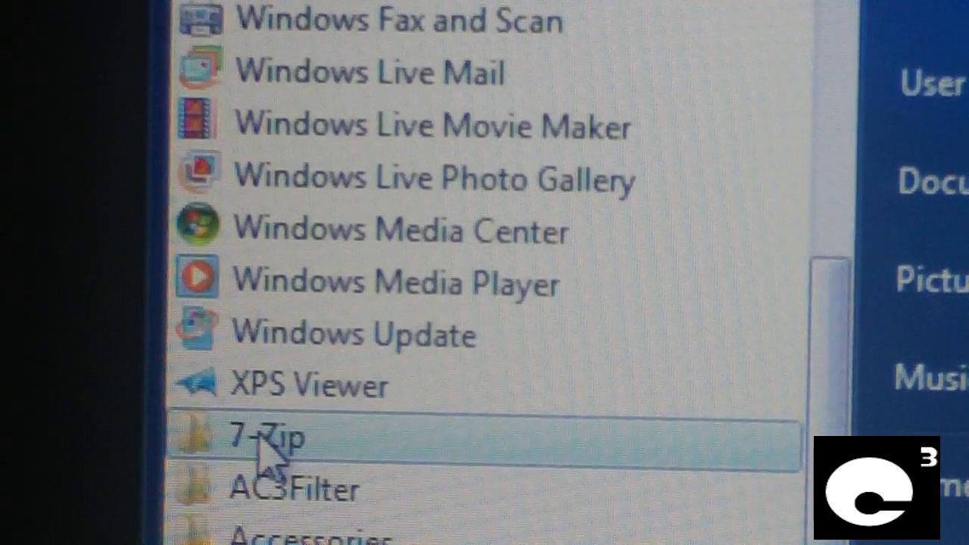
{"action": "left_click", "coordinate": [265, 438]}
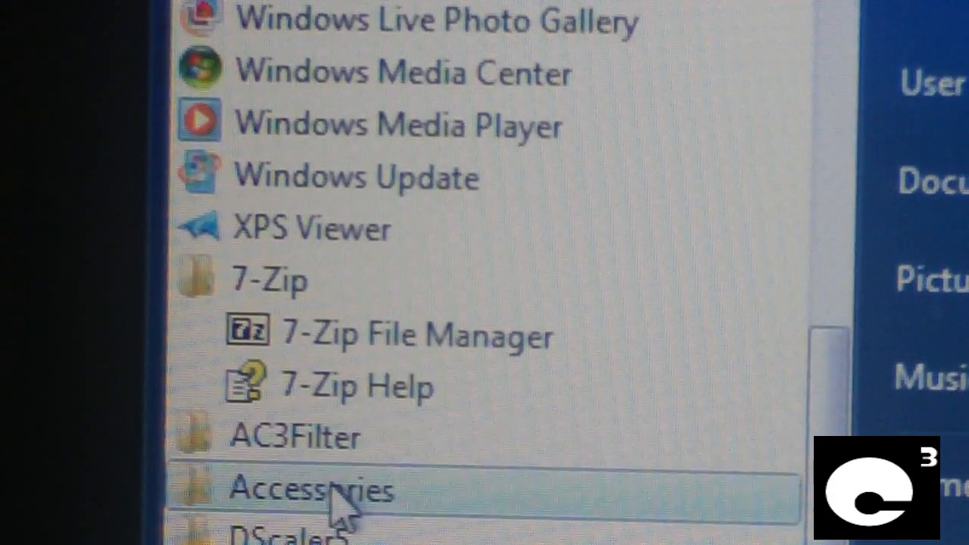
{"action": "left_click", "coordinate": [311, 487]}
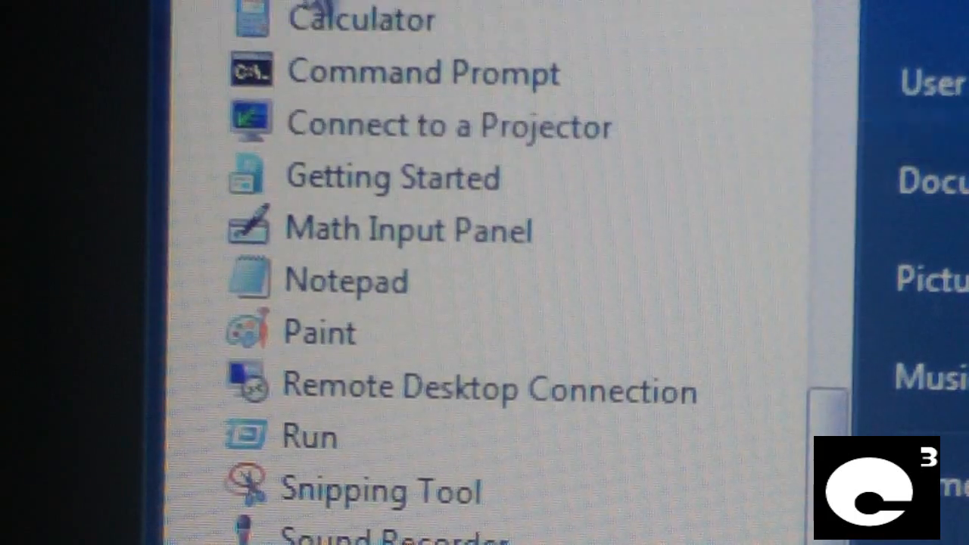
{"action": "scroll", "scroll_direction": "down", "scroll_amount": 3}
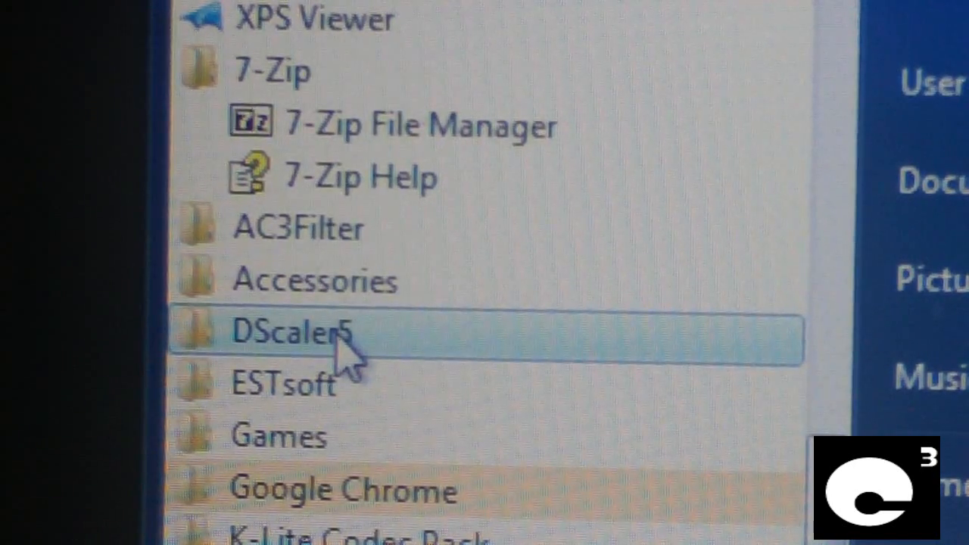
{"action": "mouse_move", "coordinate": [348, 394]}
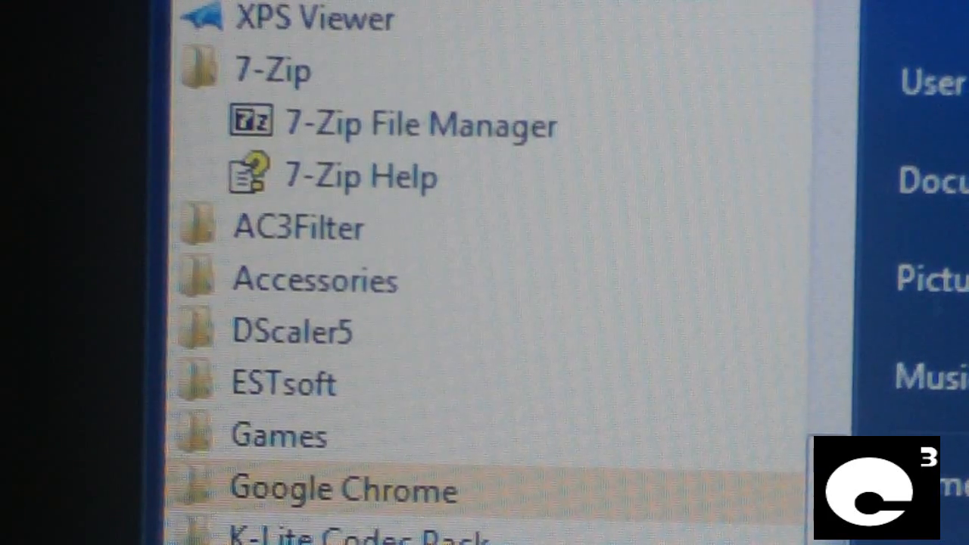
Finish scrolling the programs list, then show the Start menu's Shut down options including Restart
{"action": "scroll", "scroll_direction": "down", "scroll_amount": 3}
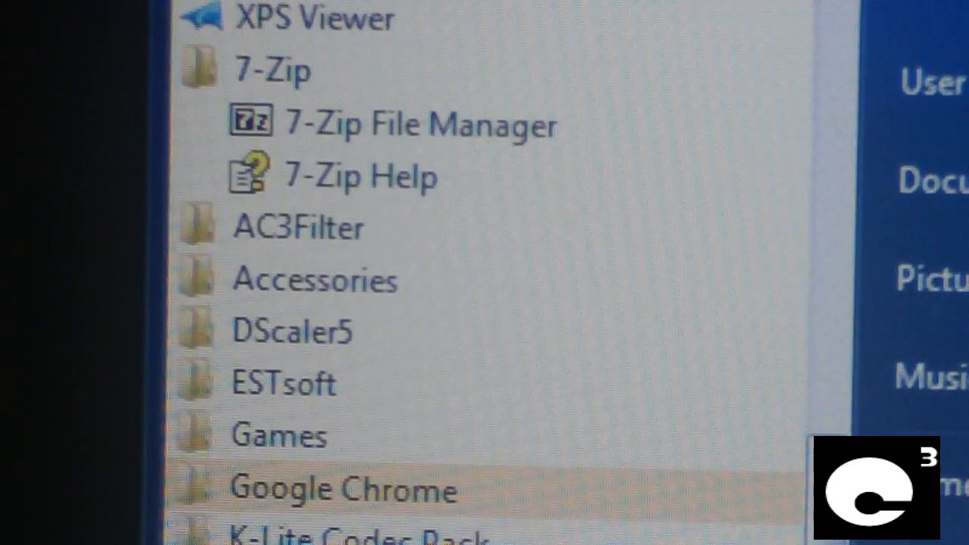
{"action": "scroll", "scroll_direction": "down", "scroll_amount": 3}
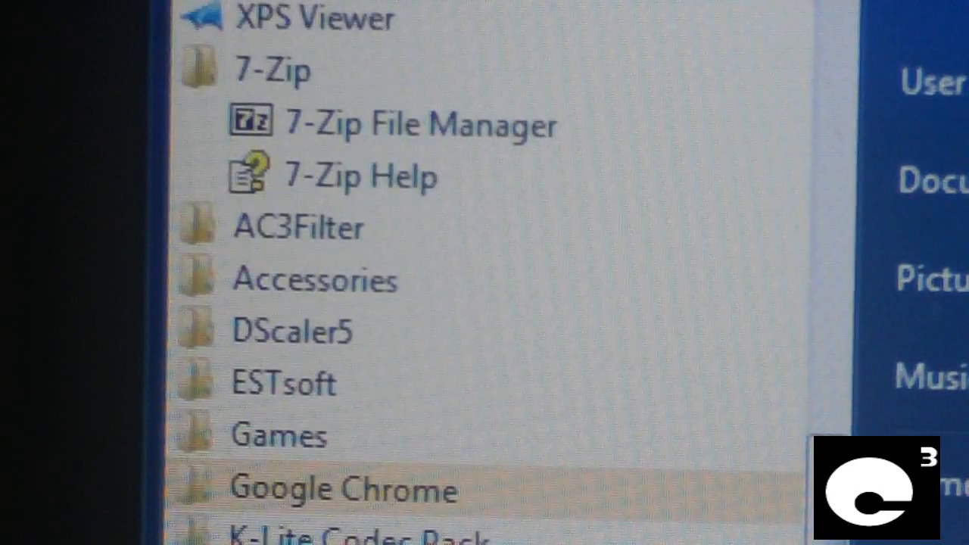
{"action": "scroll", "scroll_direction": "down", "scroll_amount": 3}
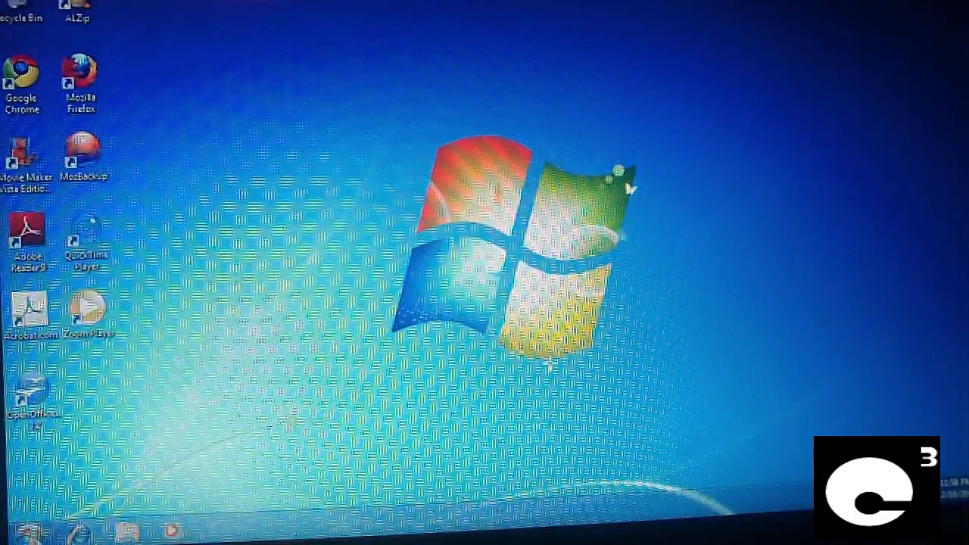
{"action": "left_click", "coordinate": [15, 533]}
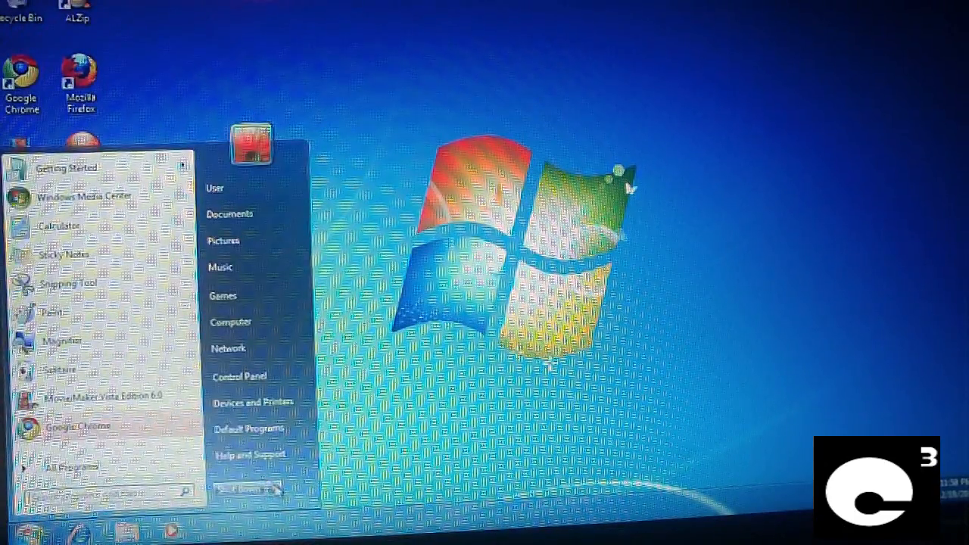
{"action": "left_click", "coordinate": [275, 489]}
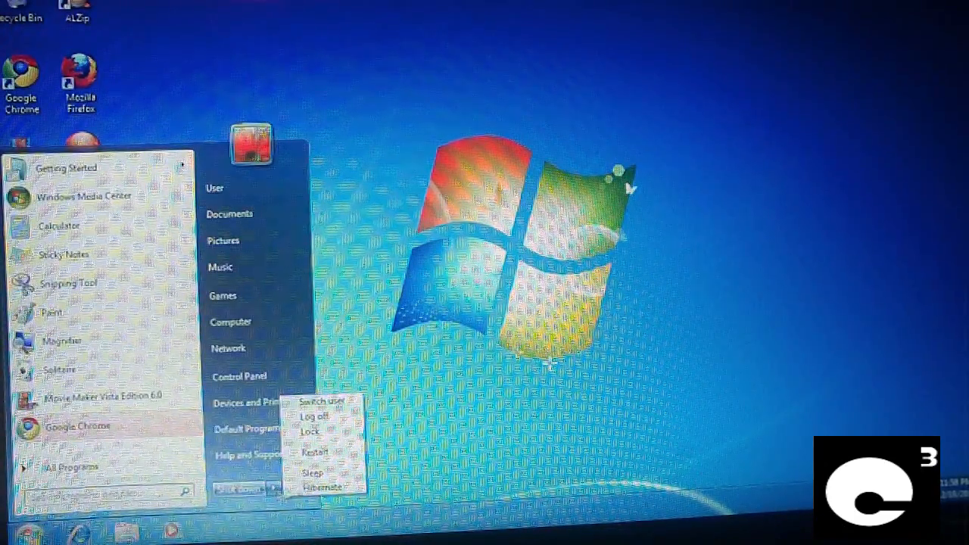